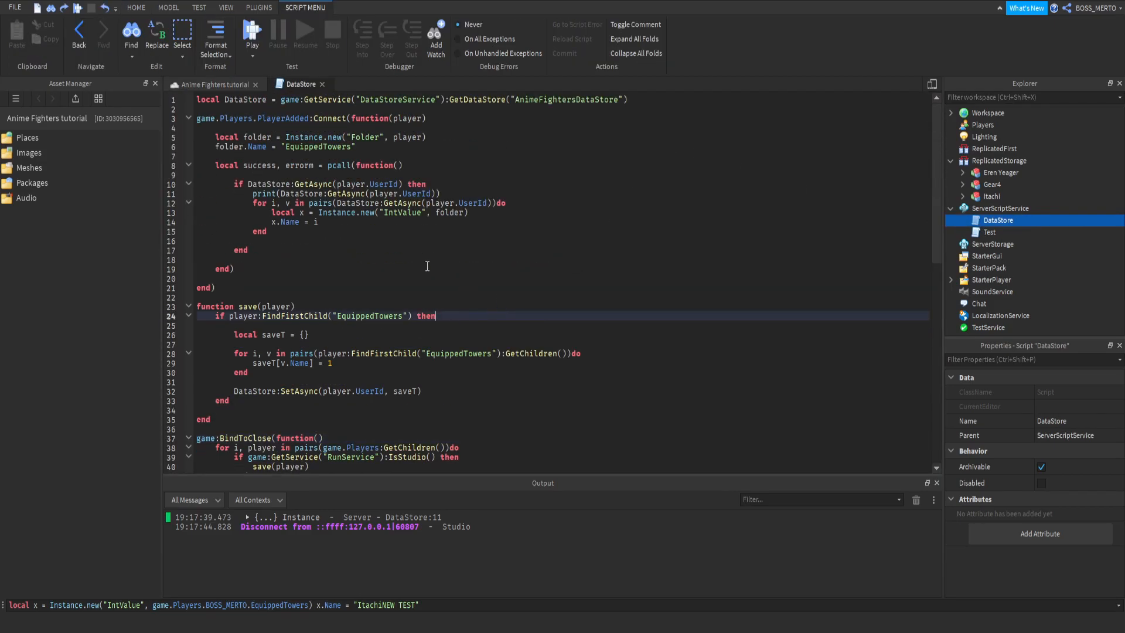
mouse_move(280, 348)
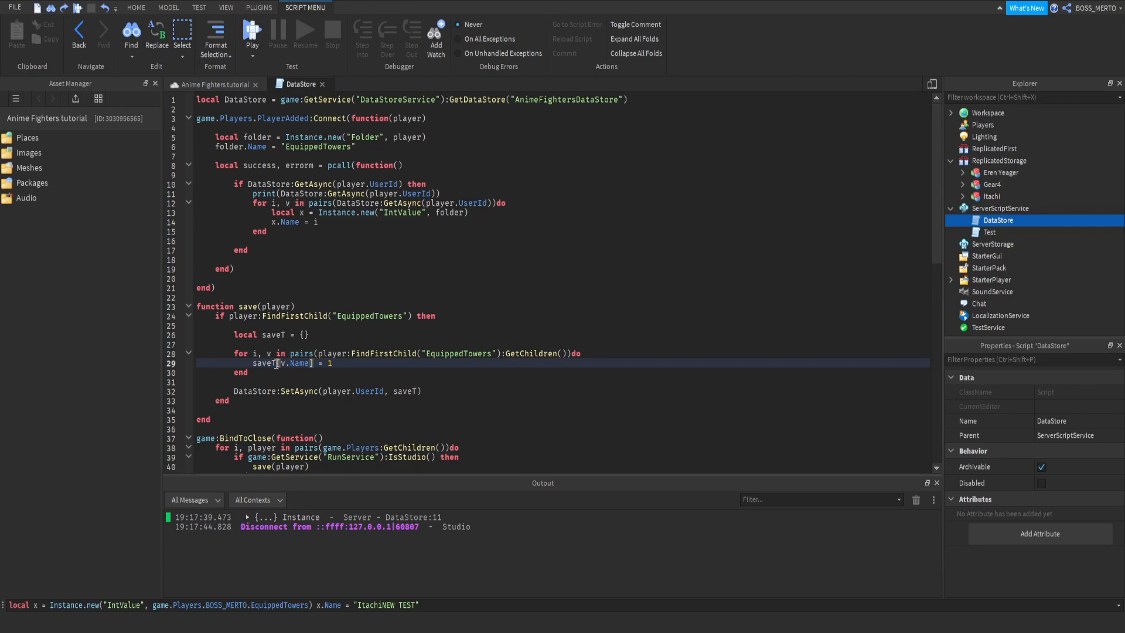
Step: Review the DataStore save loop, its empty save table and the game-closing save block
double_click(265, 363)
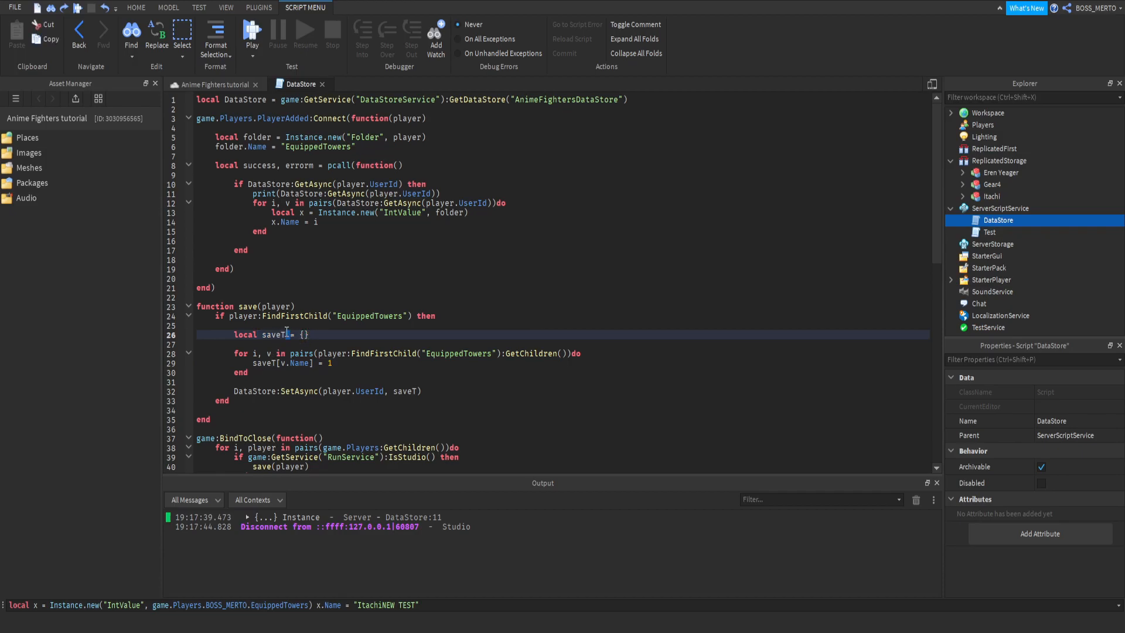
click(277, 362)
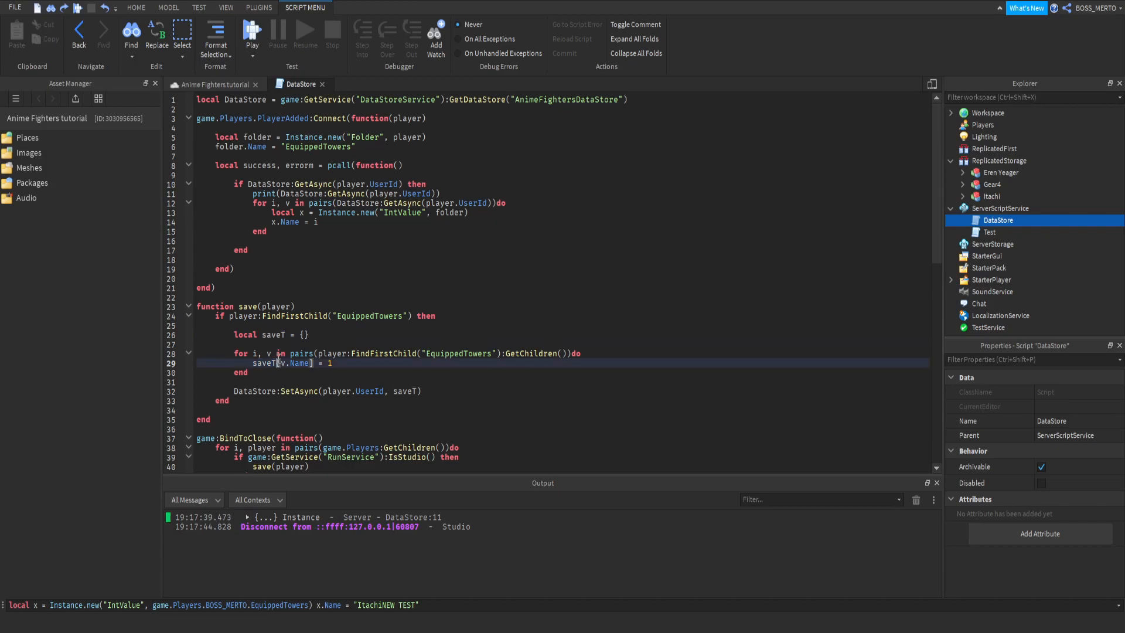
double_click(296, 362)
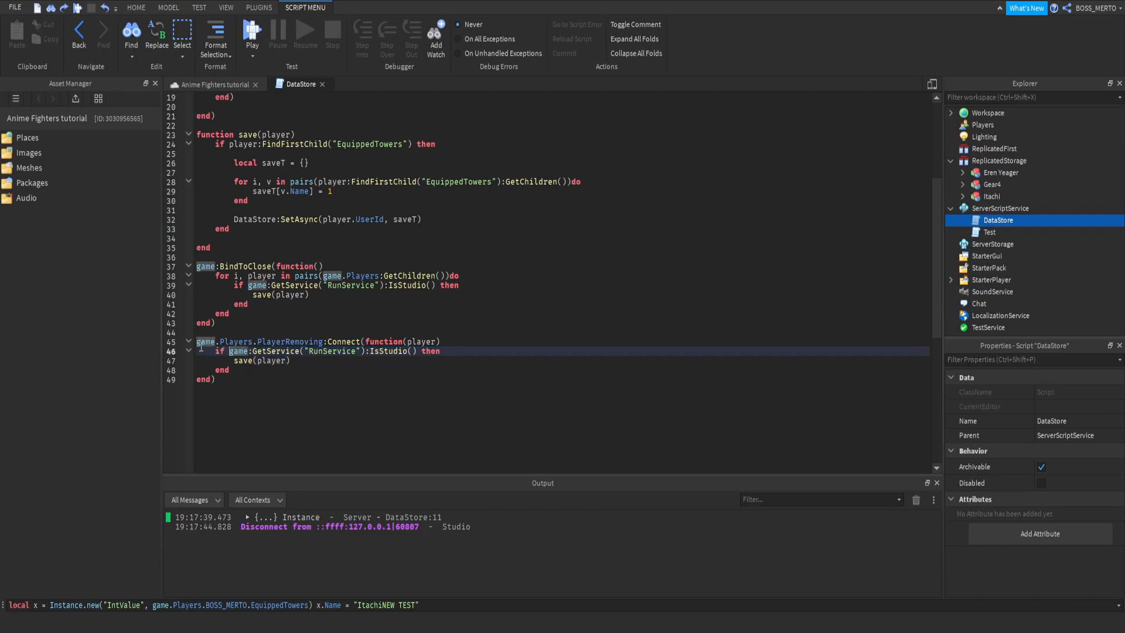
drag(199, 266, 263, 305)
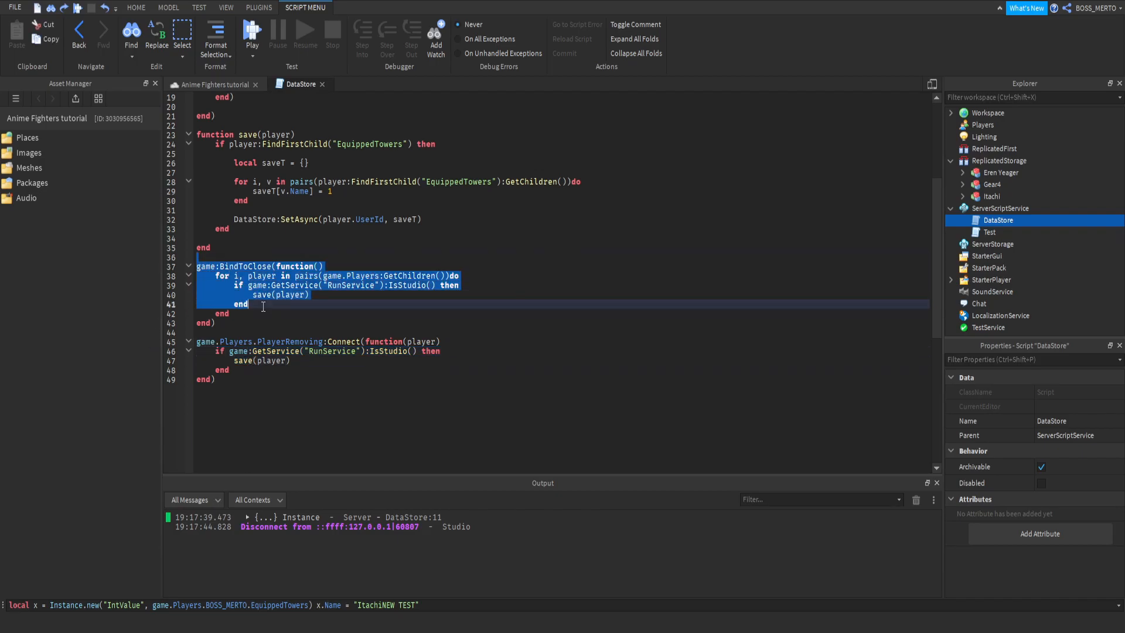
click(232, 314)
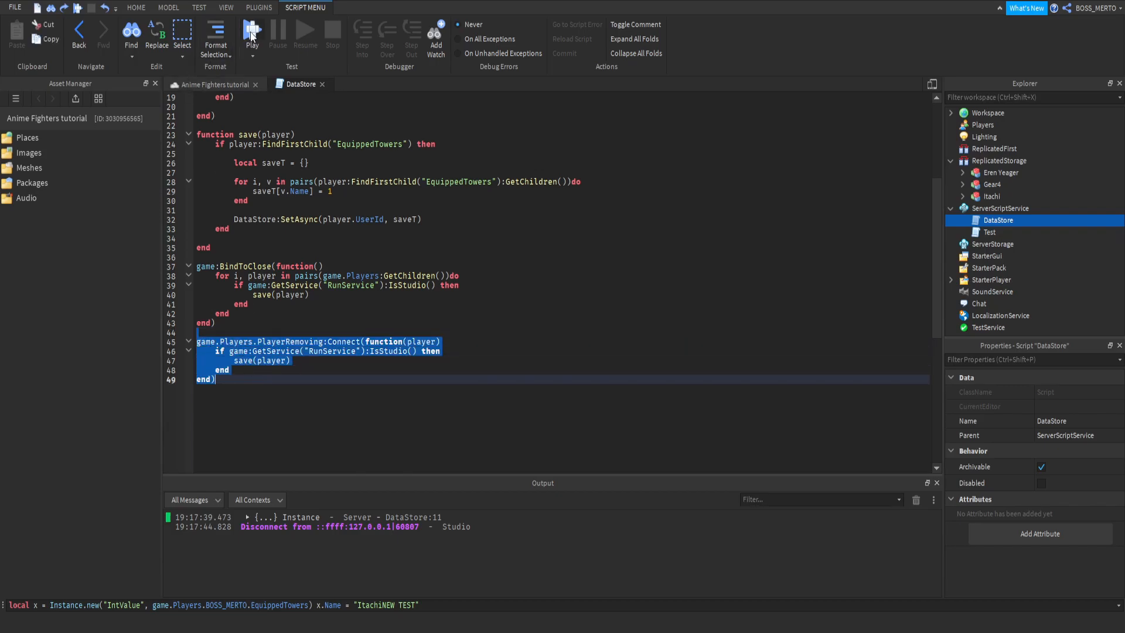
mouse_move(351, 202)
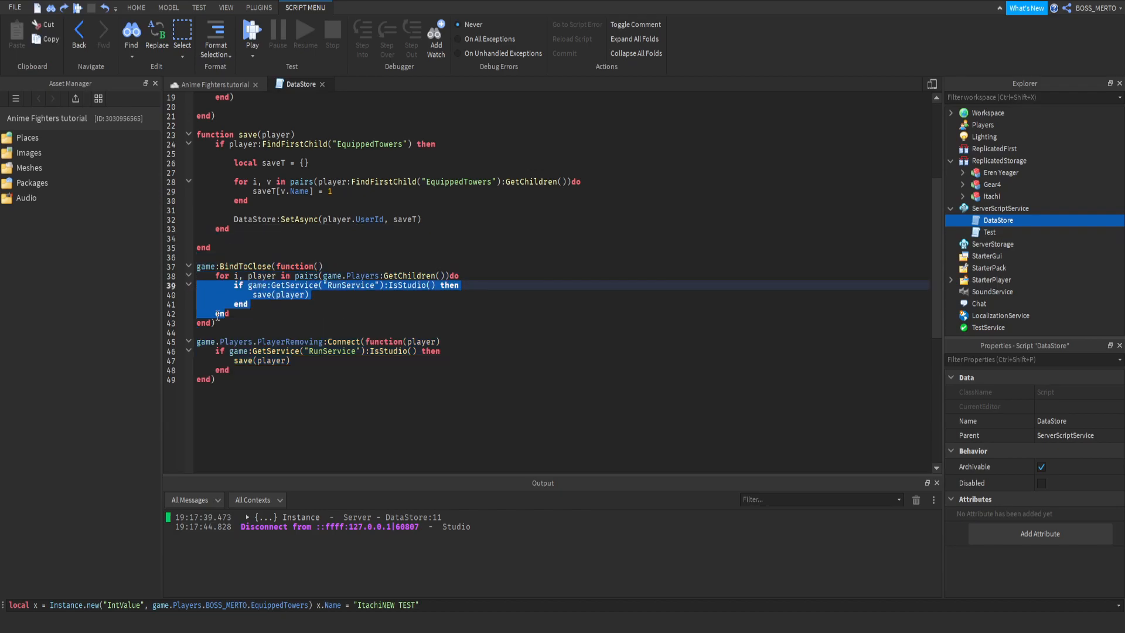
Step: Play test, inspect Players > BOSS_MERTO > EquippedTowers, move ItachiNEW TEST onto Itachi, then stop
click(252, 33)
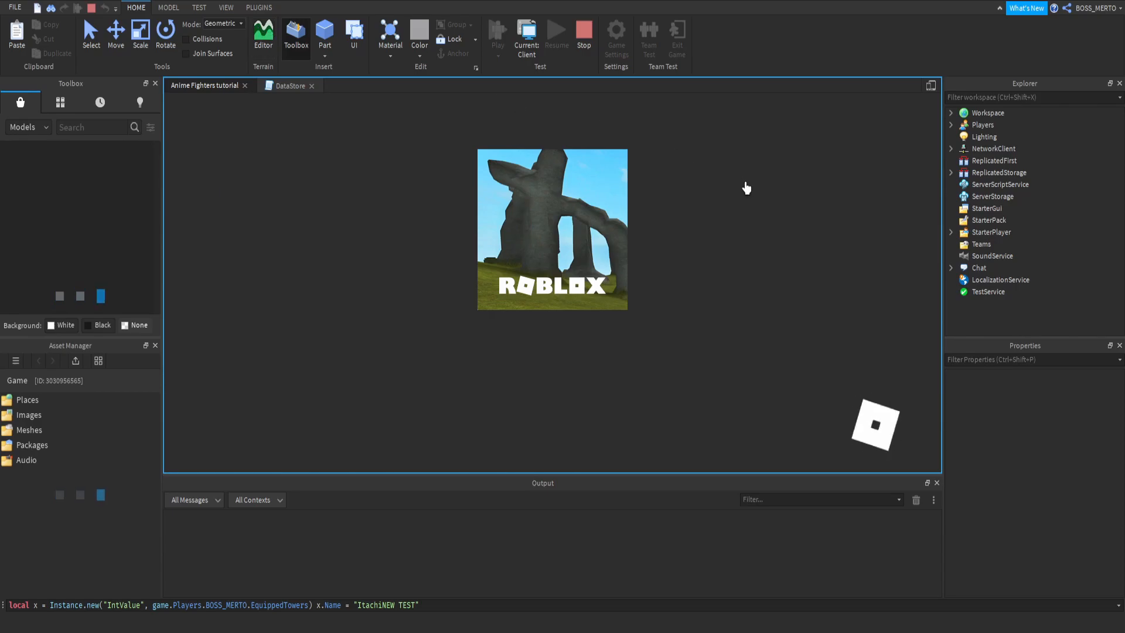
click(497, 33)
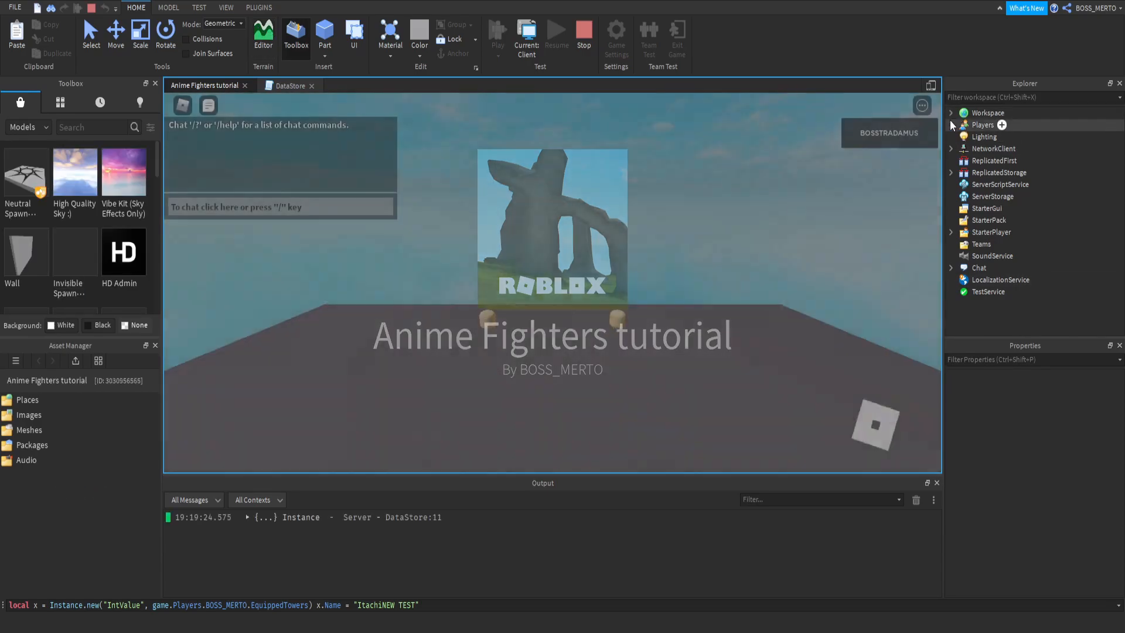
click(1030, 172)
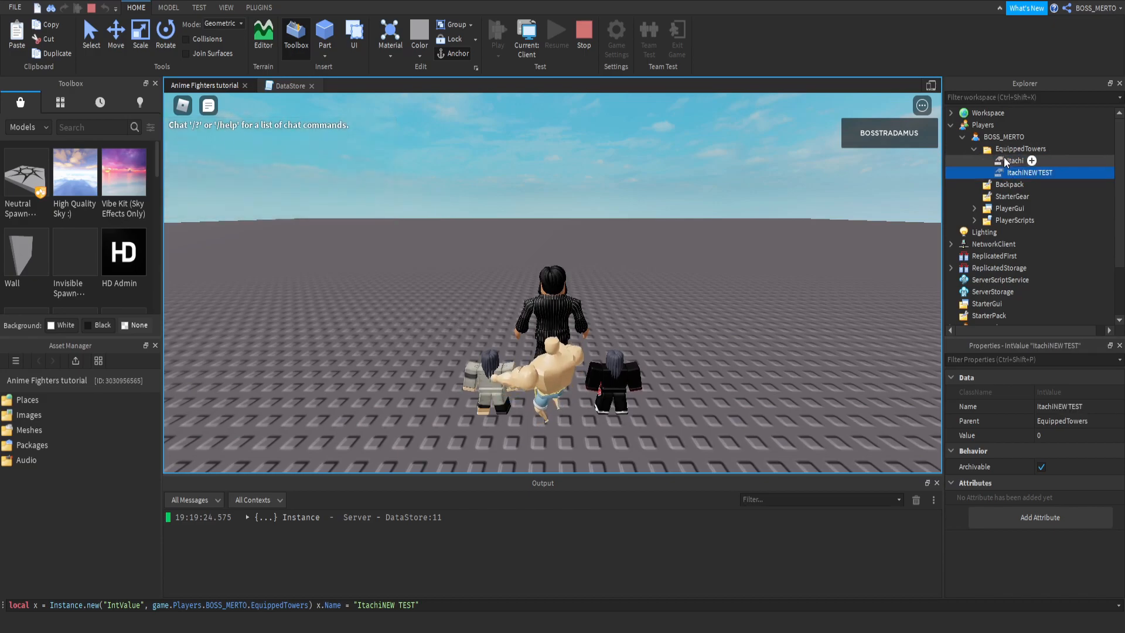
drag(1030, 172, 1011, 160)
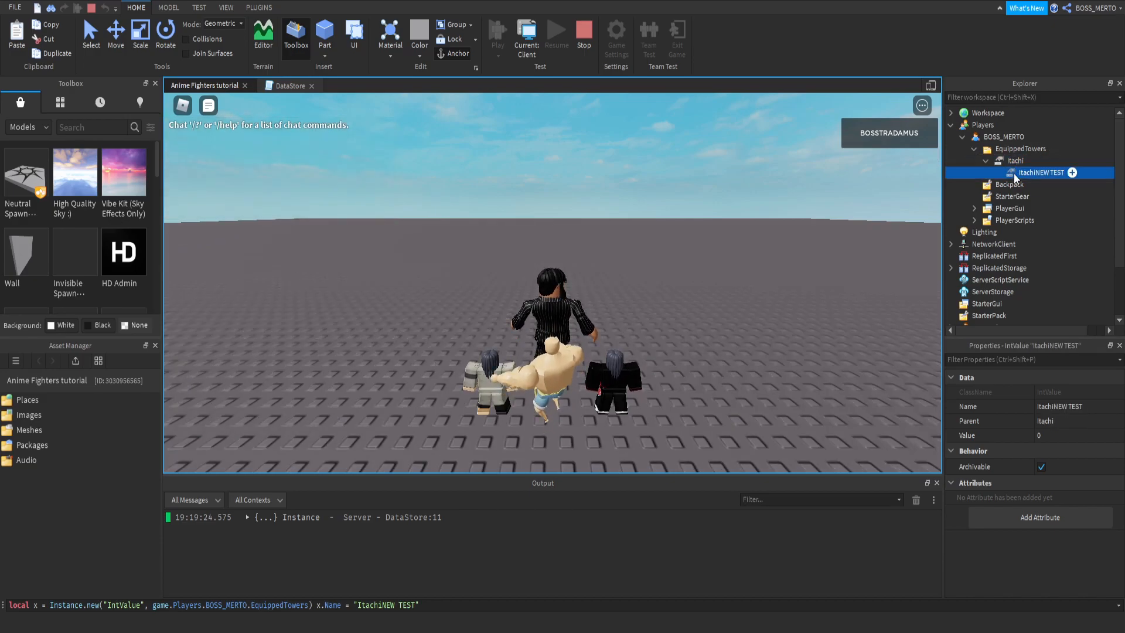
click(1021, 149)
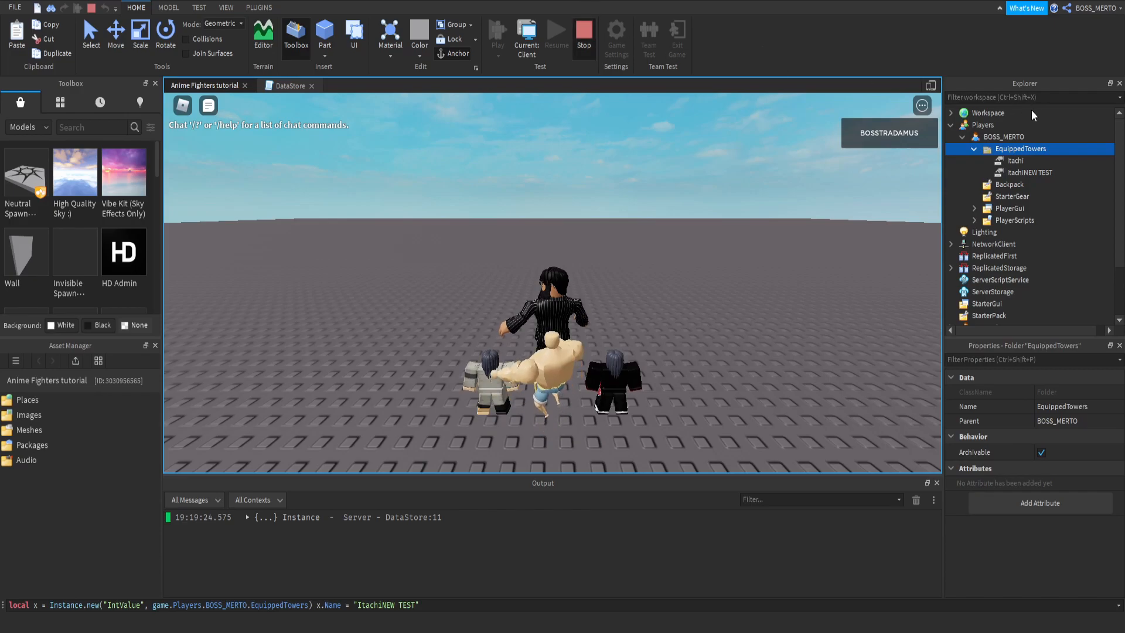
mouse_move(996, 114)
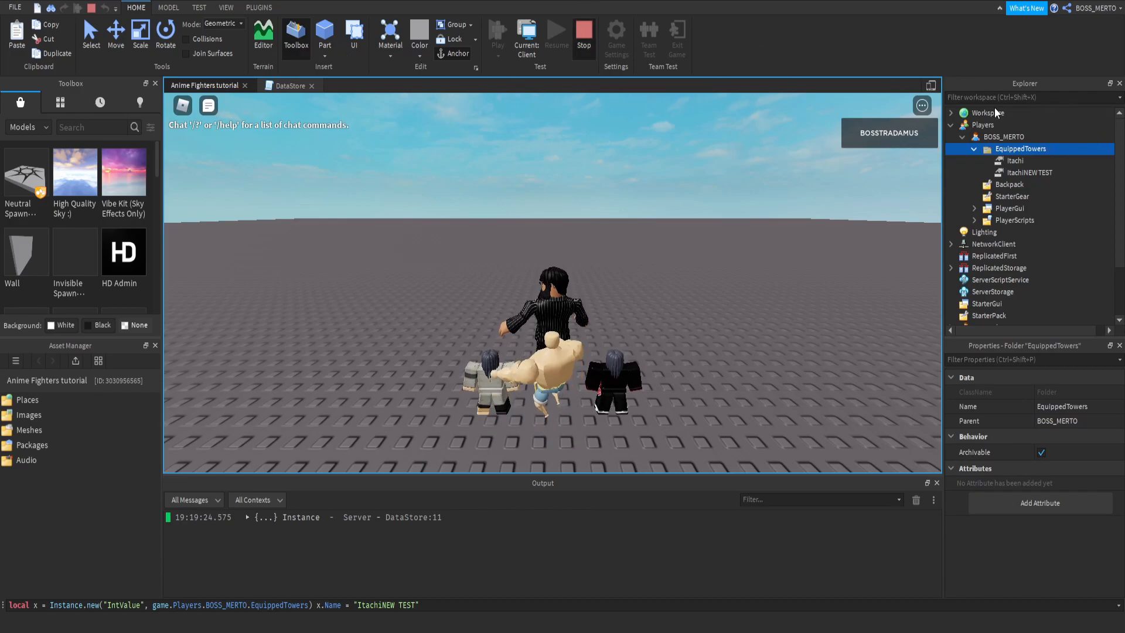
click(583, 34)
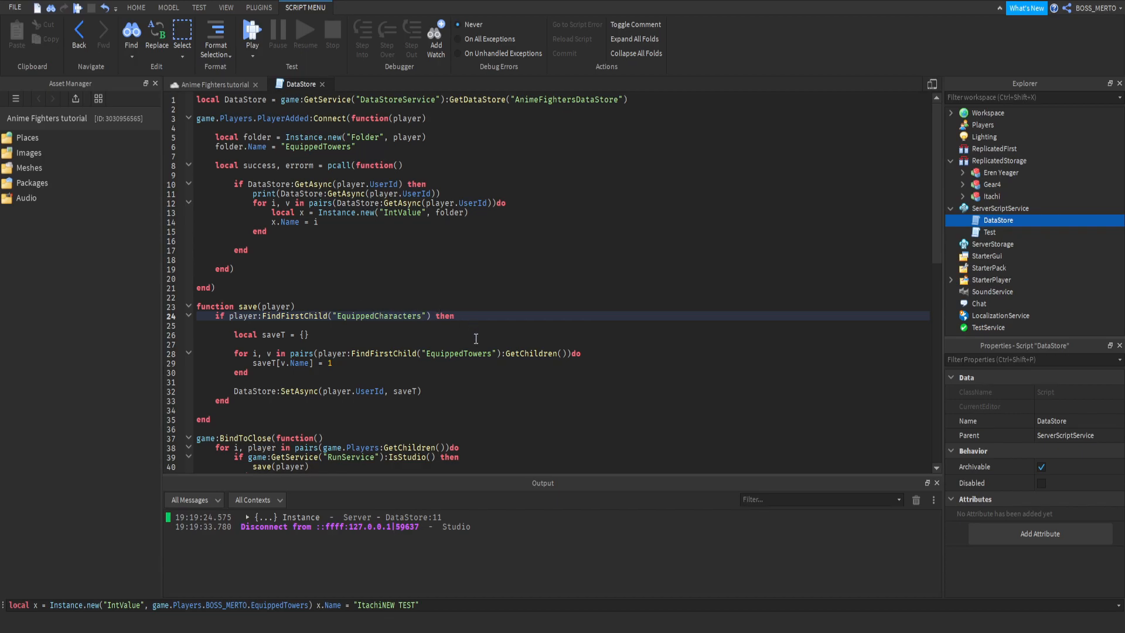
Step: Replace the EquippedTowers folder name with EquippedCharacters in the save code and folder creation
double_click(397, 315)
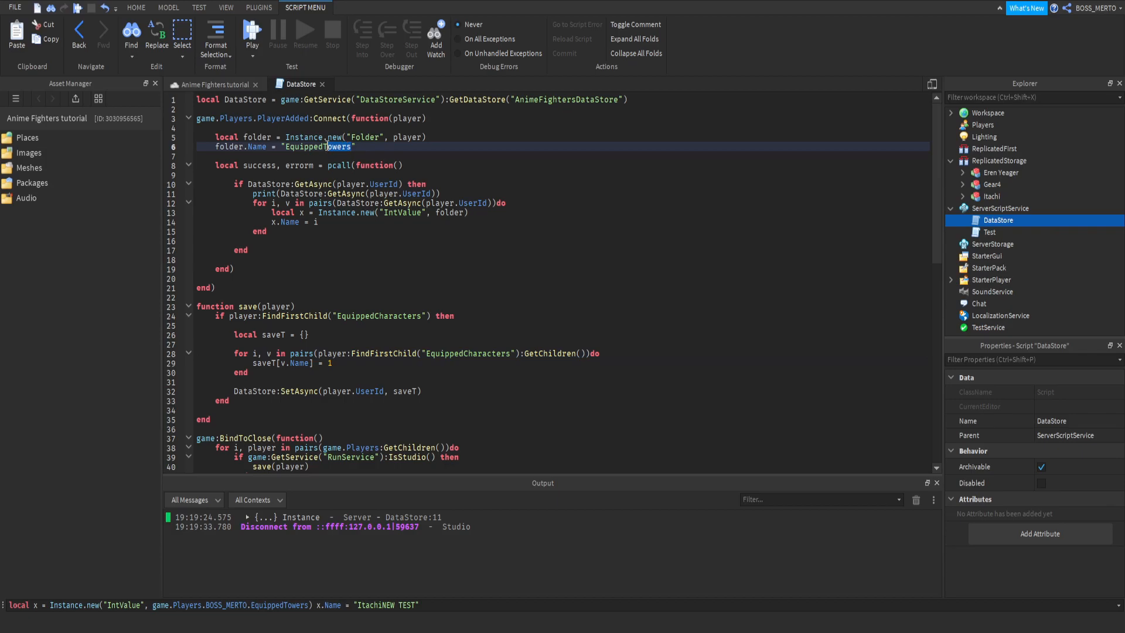
click(324, 146)
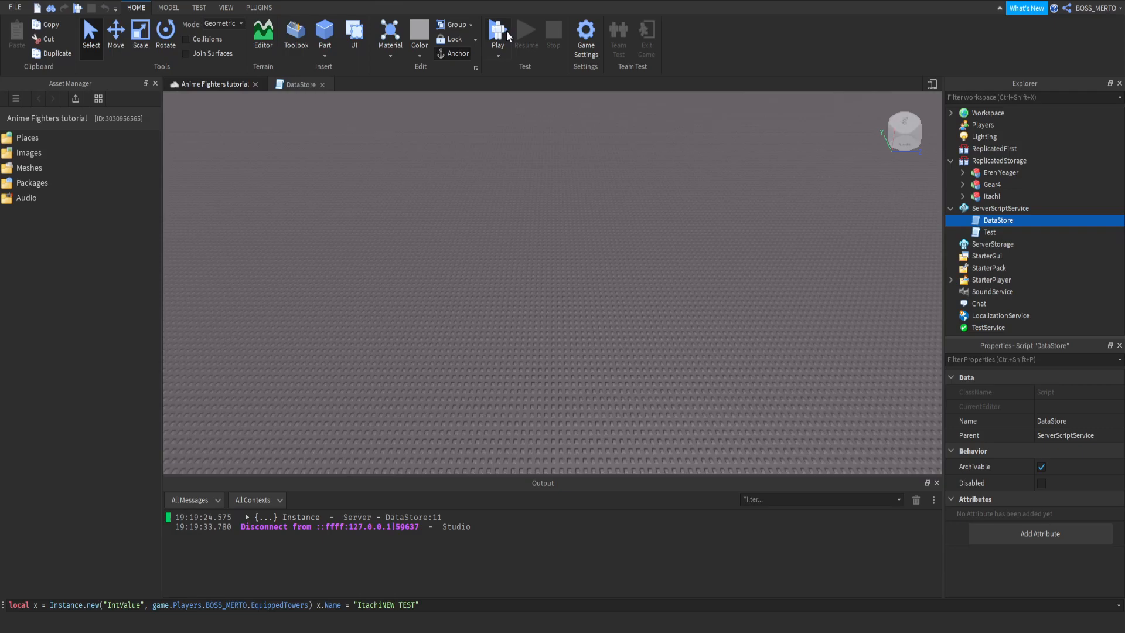
Step: Play test on the server side and rename the ItachiNEW TEST value to Gear4
click(497, 33)
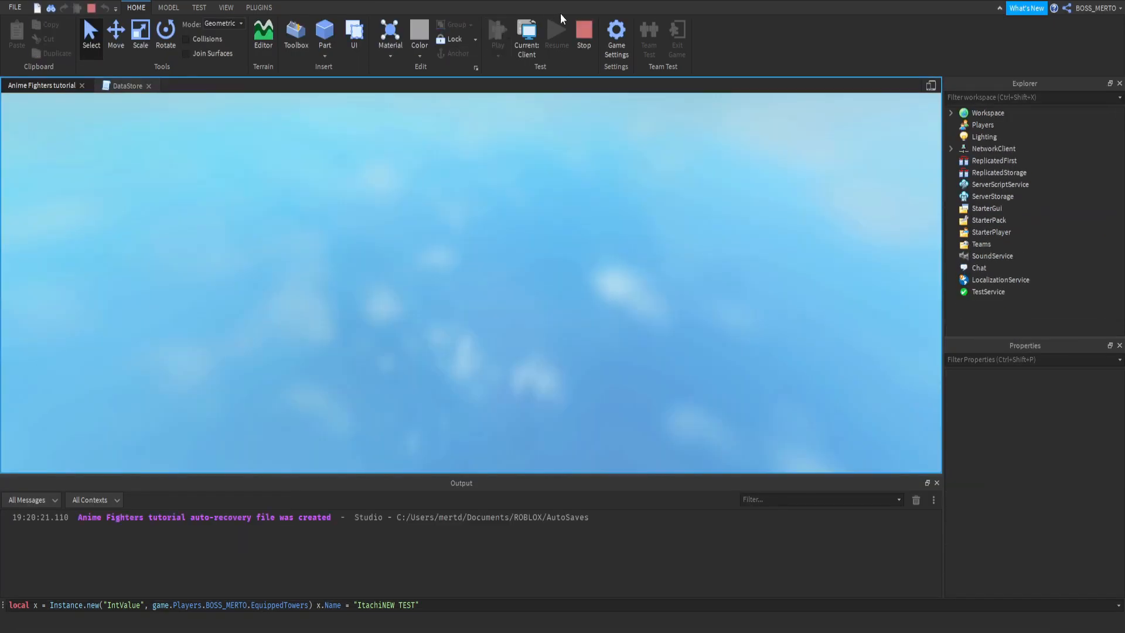
click(497, 31)
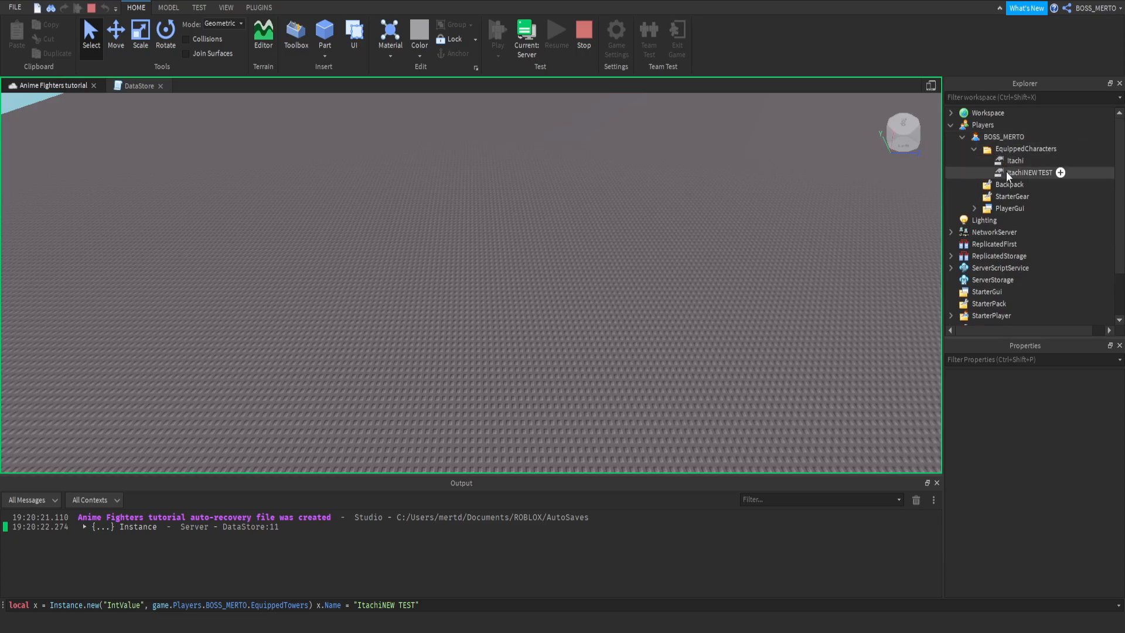
click(1029, 172)
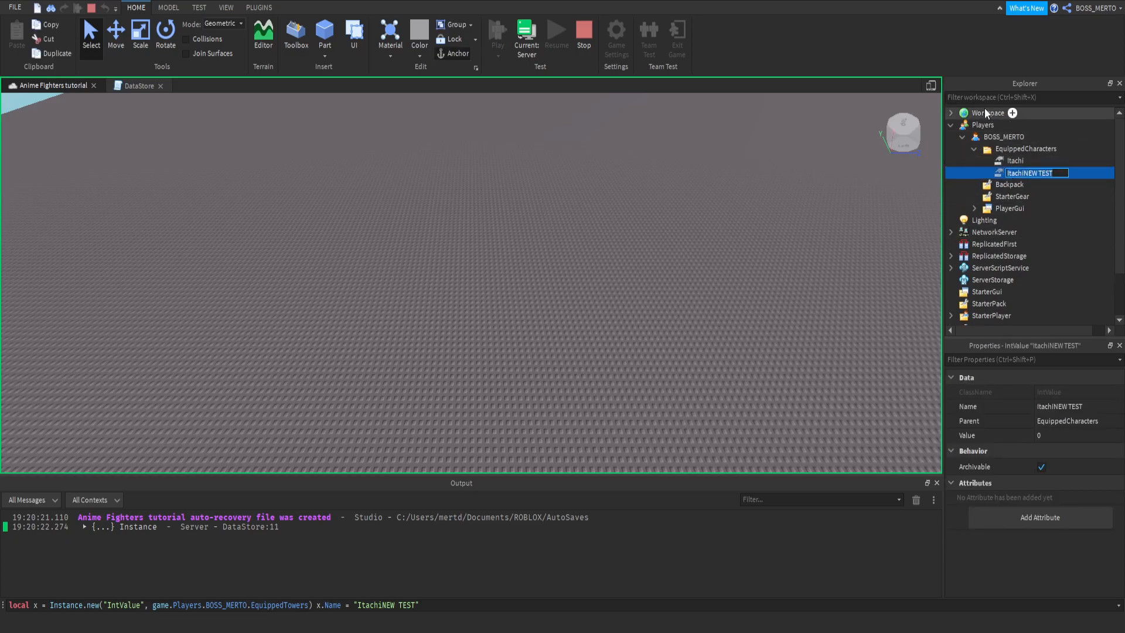
text(Gear4)
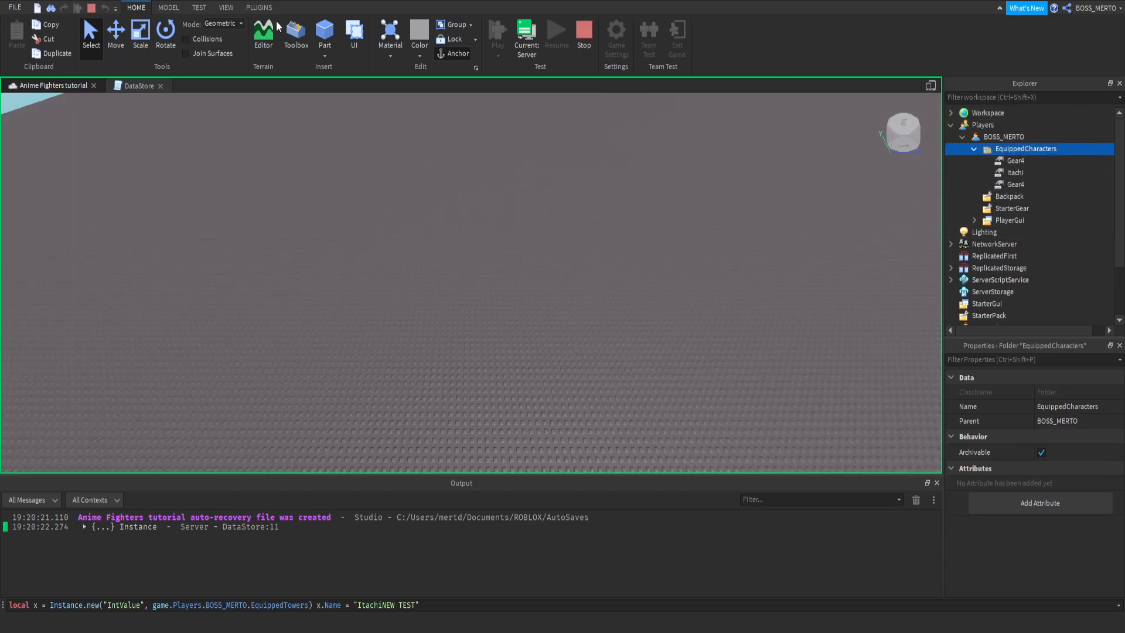
click(1016, 161)
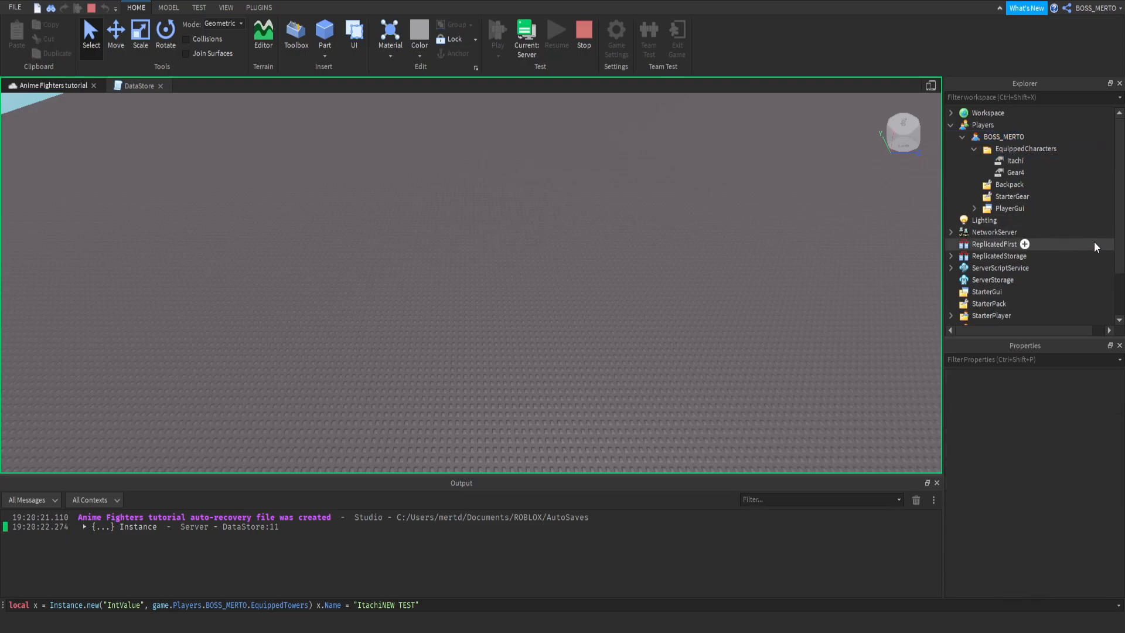
Step: Rename the third equipped value to Eren Yeager and return to the player's client view
click(1015, 161)
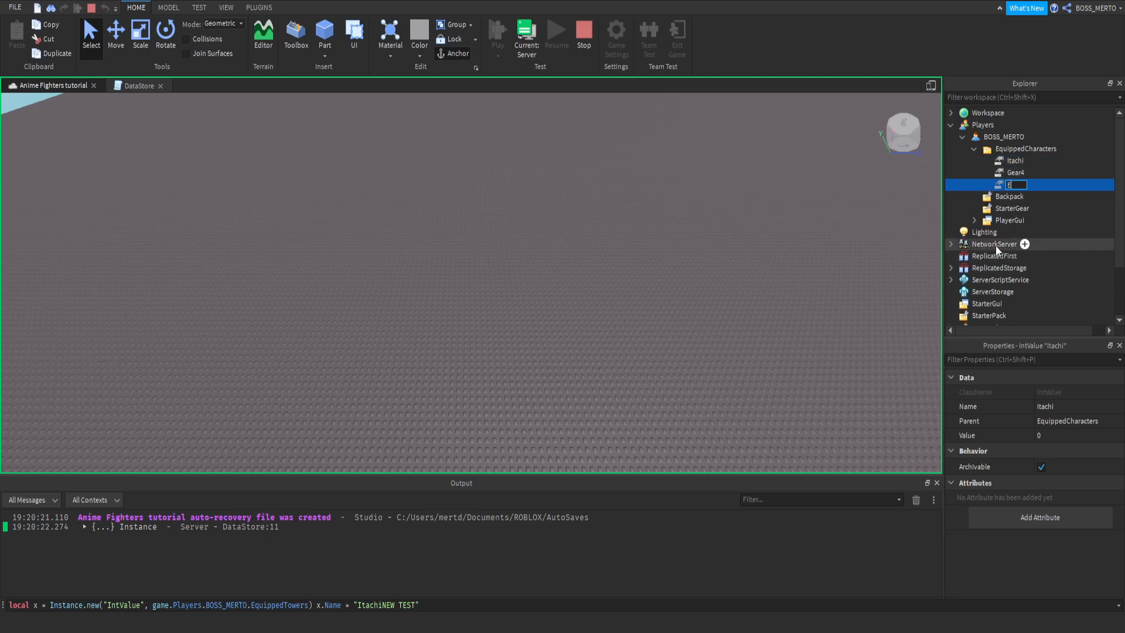
text(Eren Yeager)
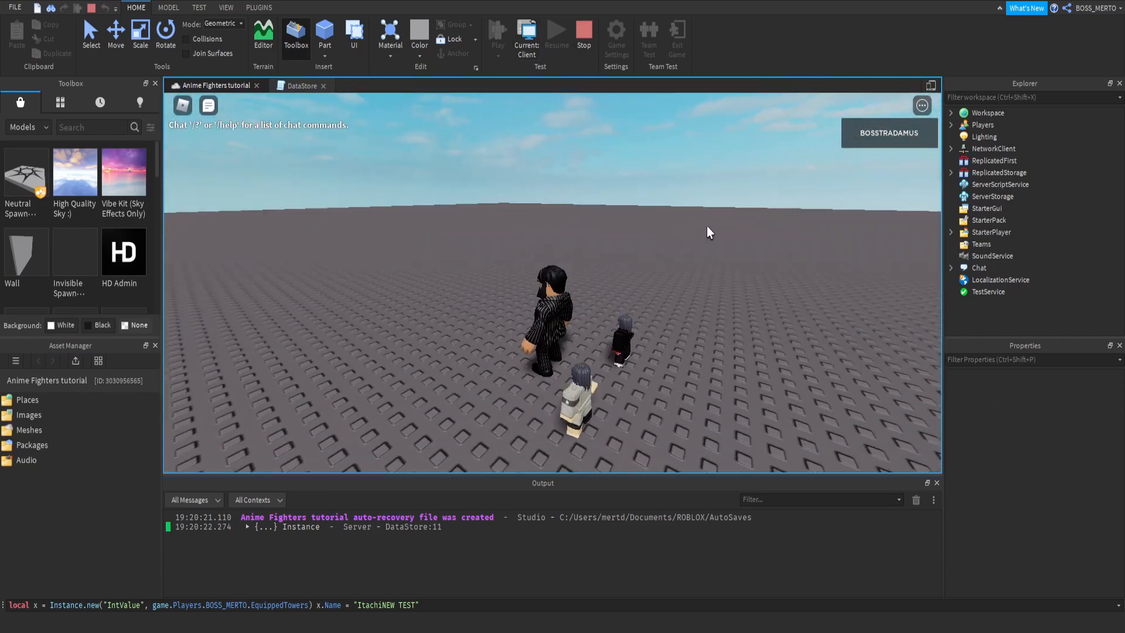
click(951, 172)
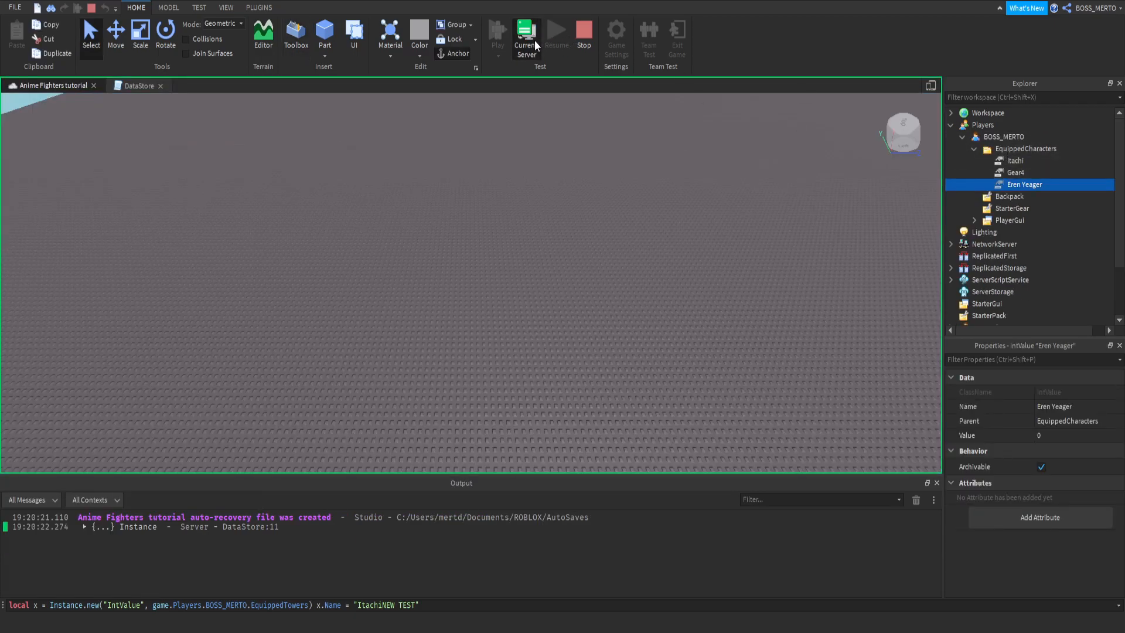
click(497, 33)
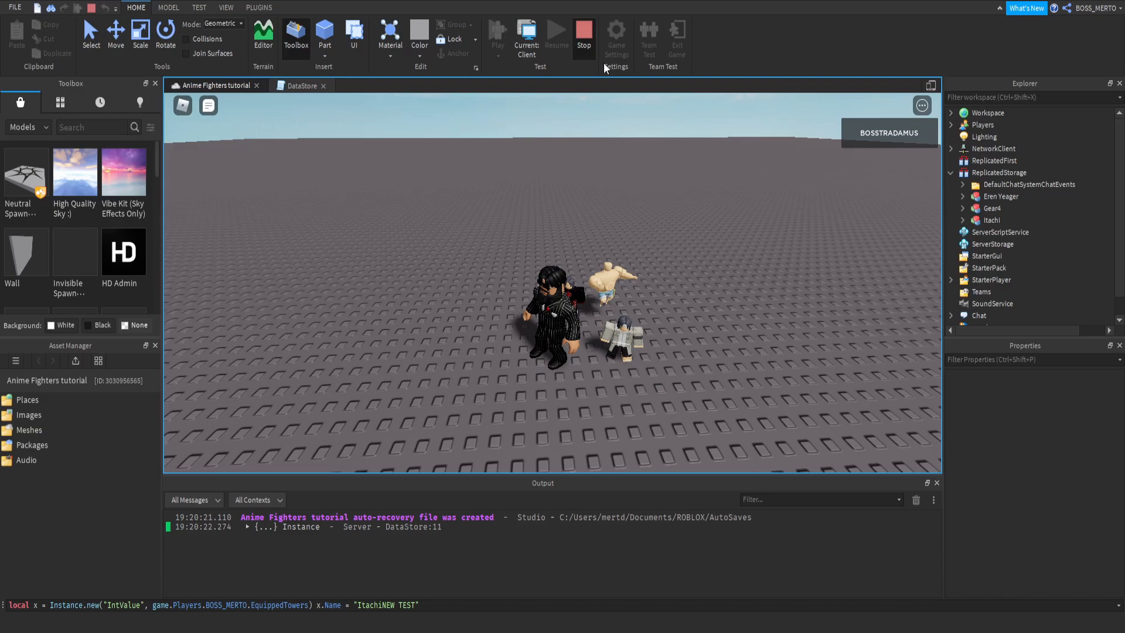
mouse_move(341, 306)
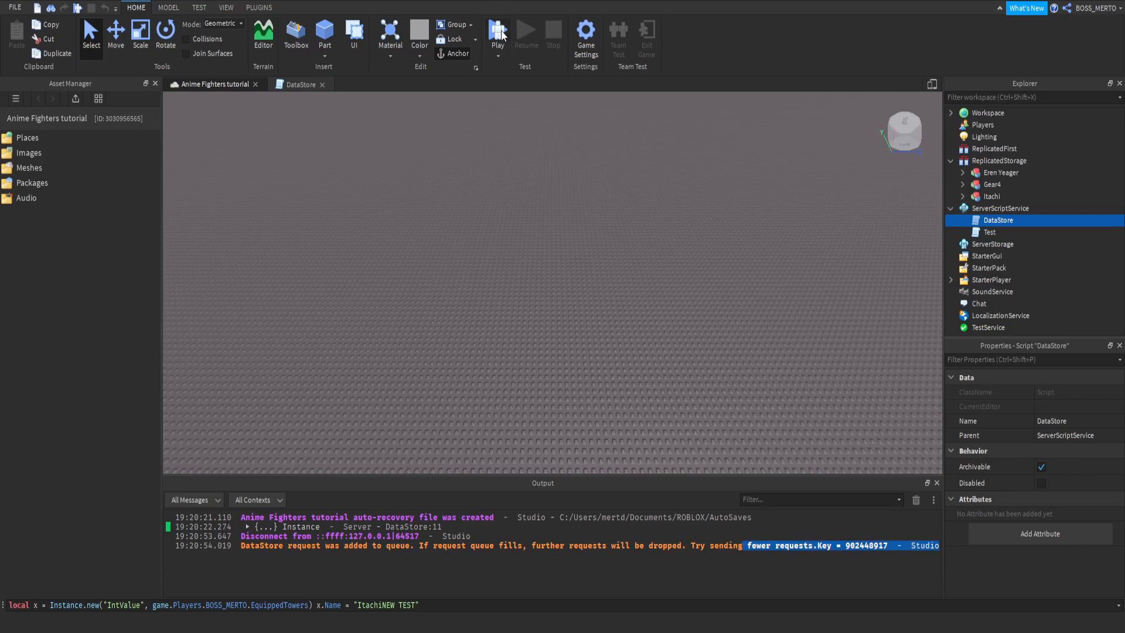
Step: Run a fresh play test reloading Itachi, Gear4 and Eren Yeager, then stop it
click(497, 34)
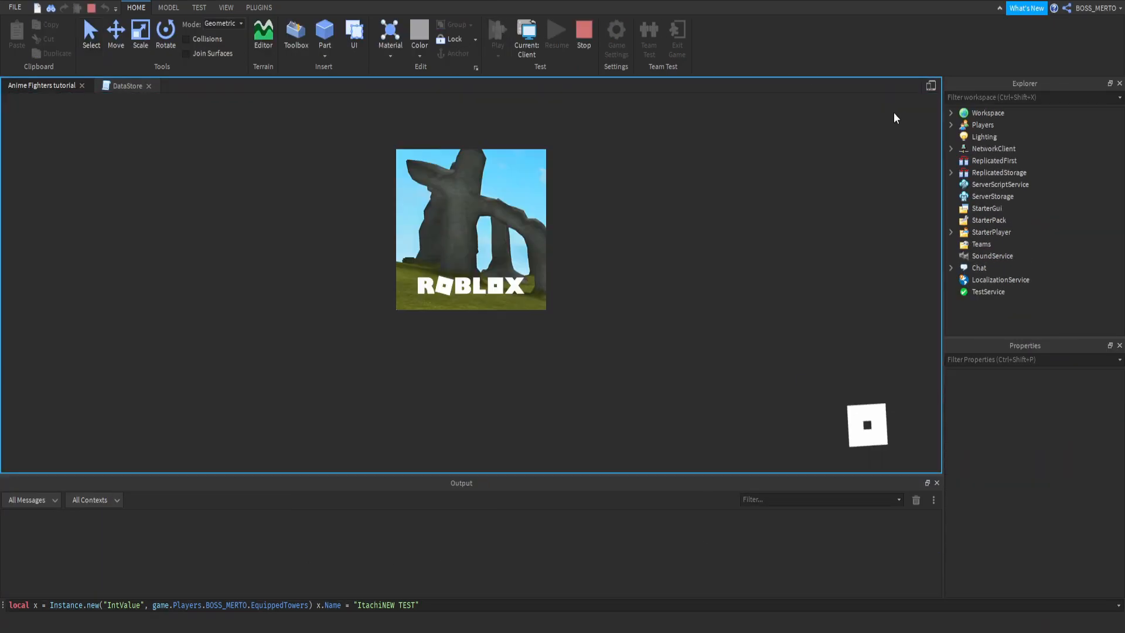
click(497, 34)
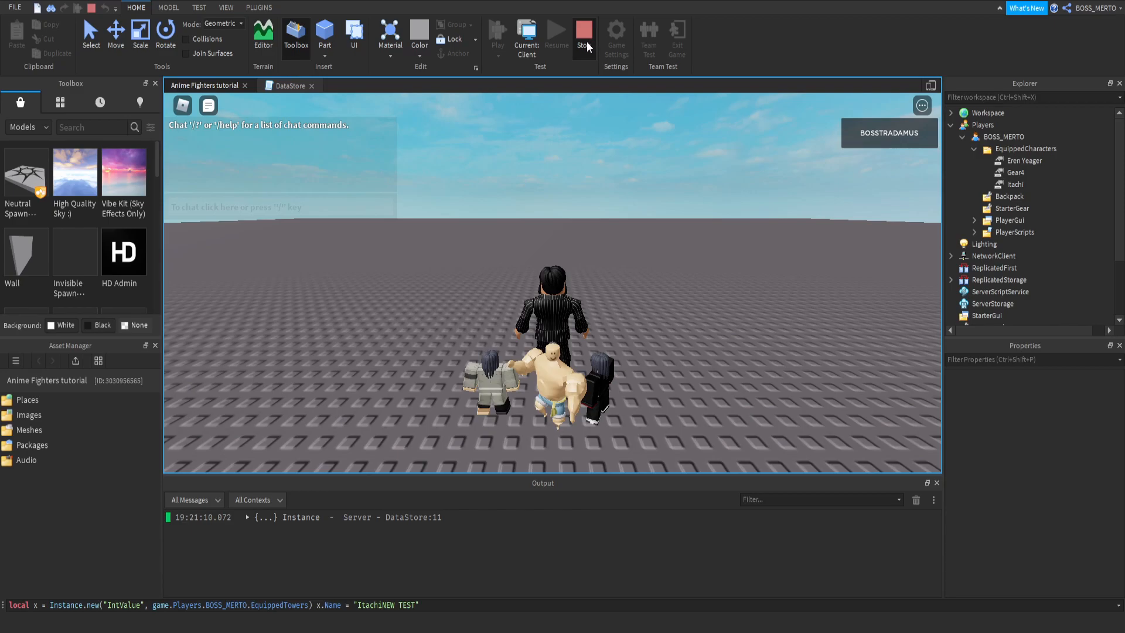
mouse_move(1059, 121)
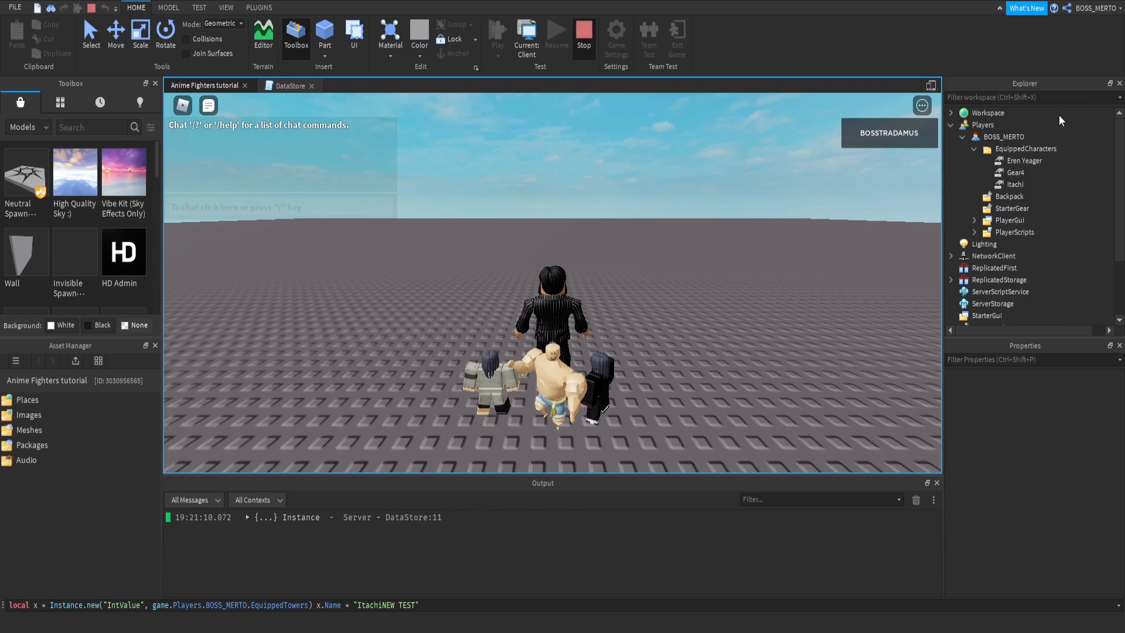
mouse_move(534, 230)
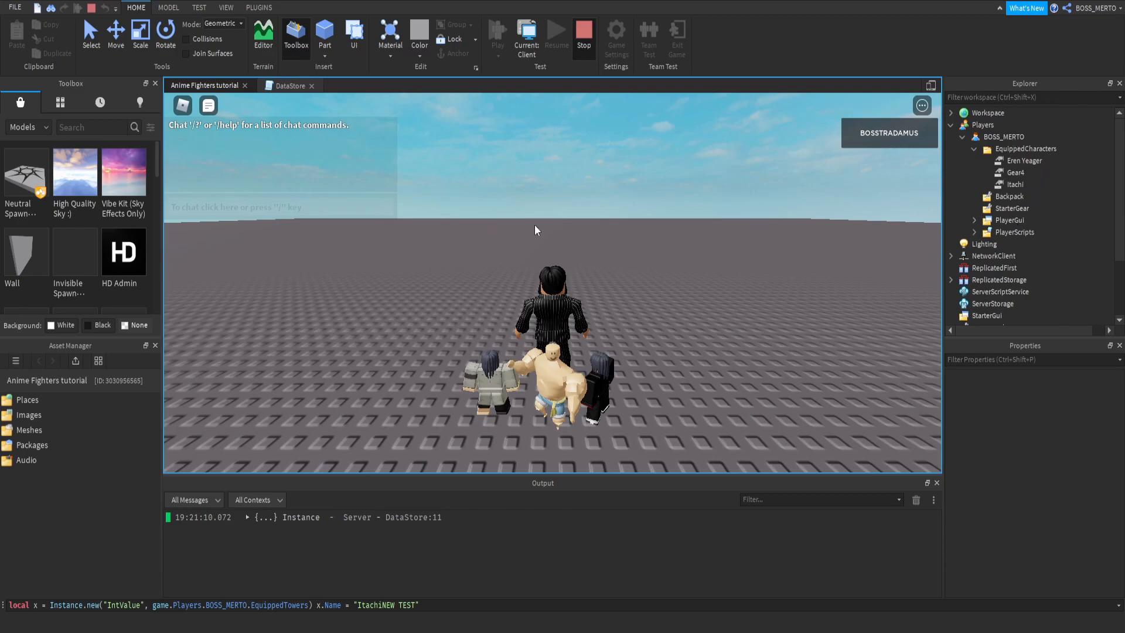
click(583, 34)
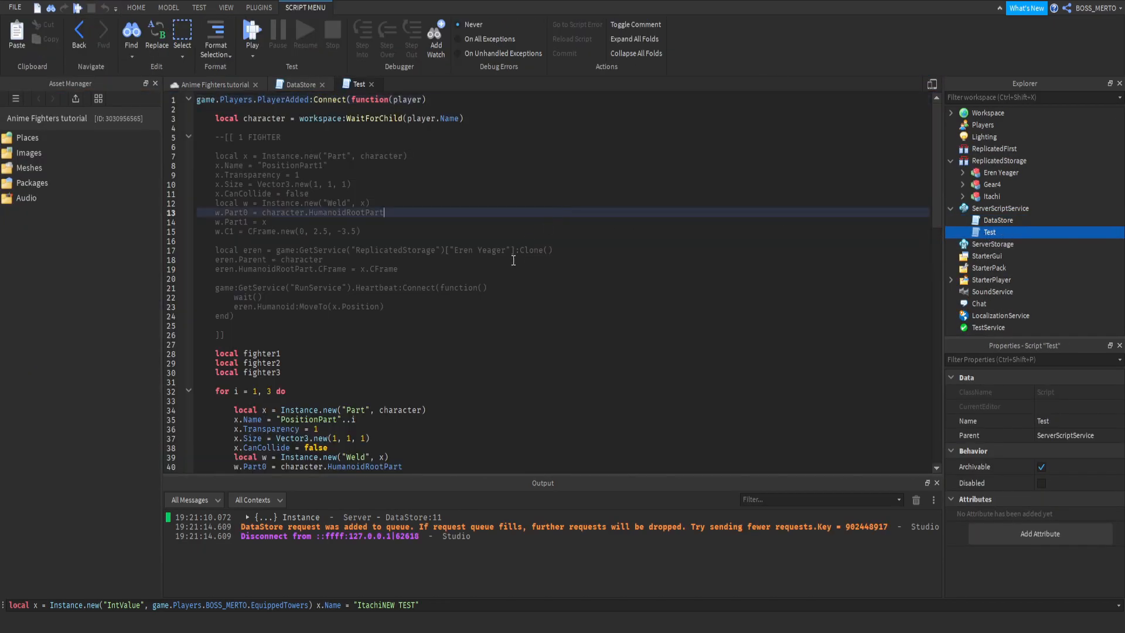
Step: Replace the loop count 3 with #player:WaitForChild("EquippedCharacters"):GetChildren()
scroll(down, 3)
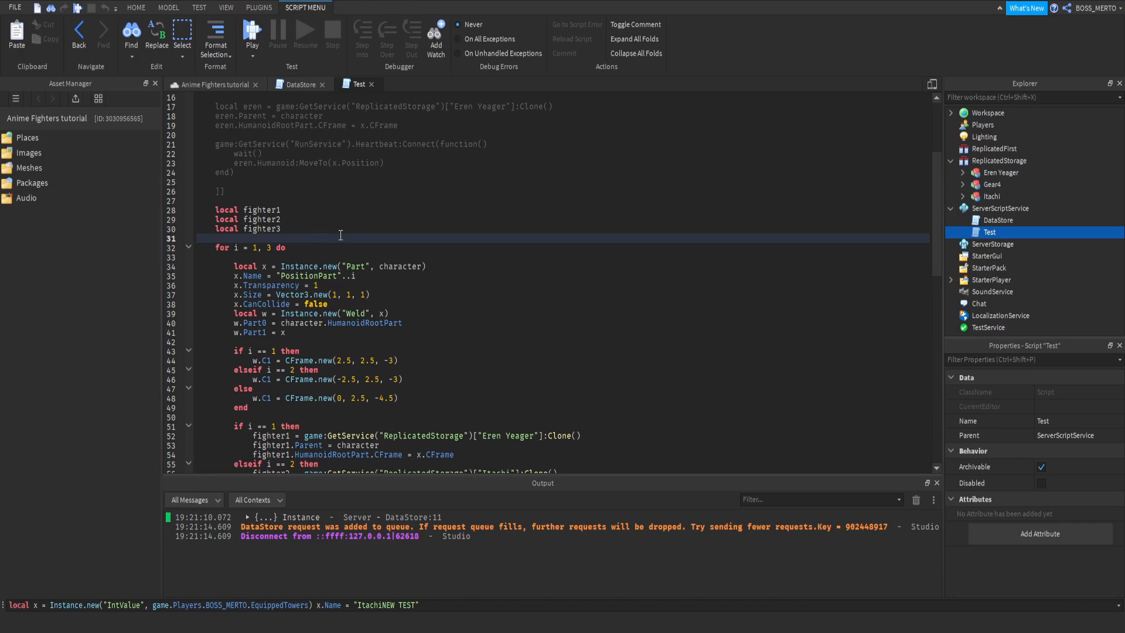
drag(223, 208, 287, 228)
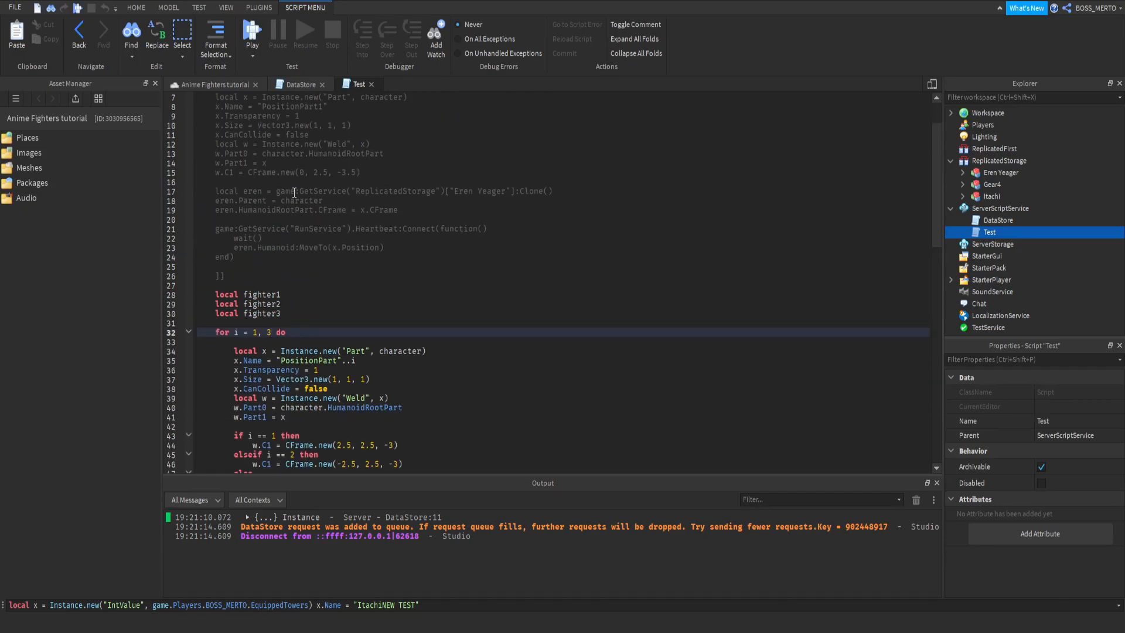
key(Backspace)
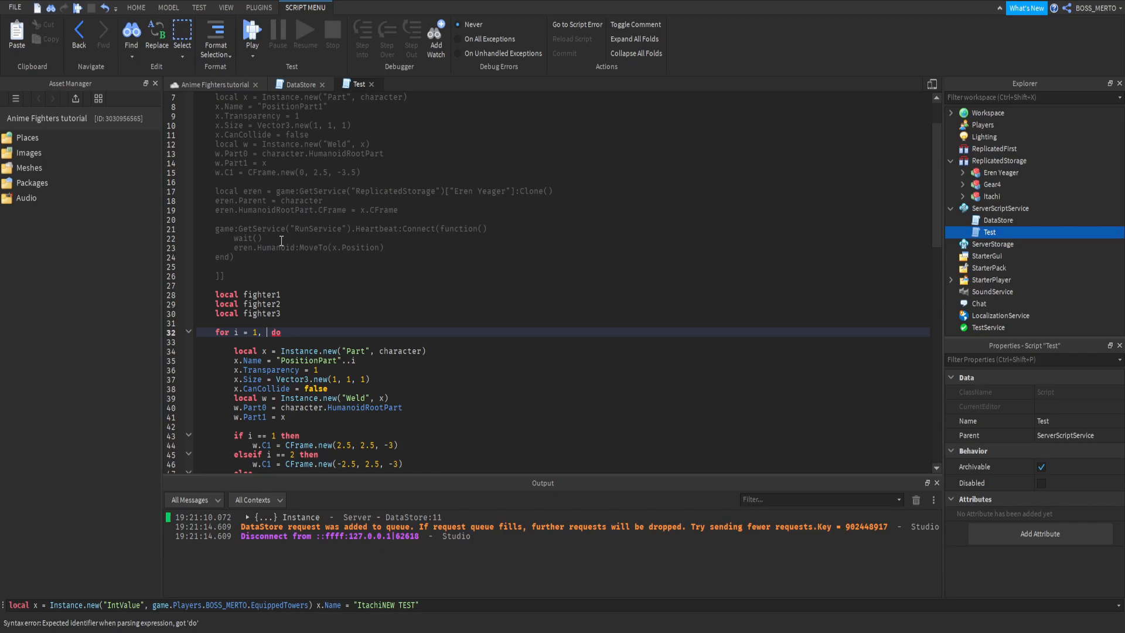
text(#)
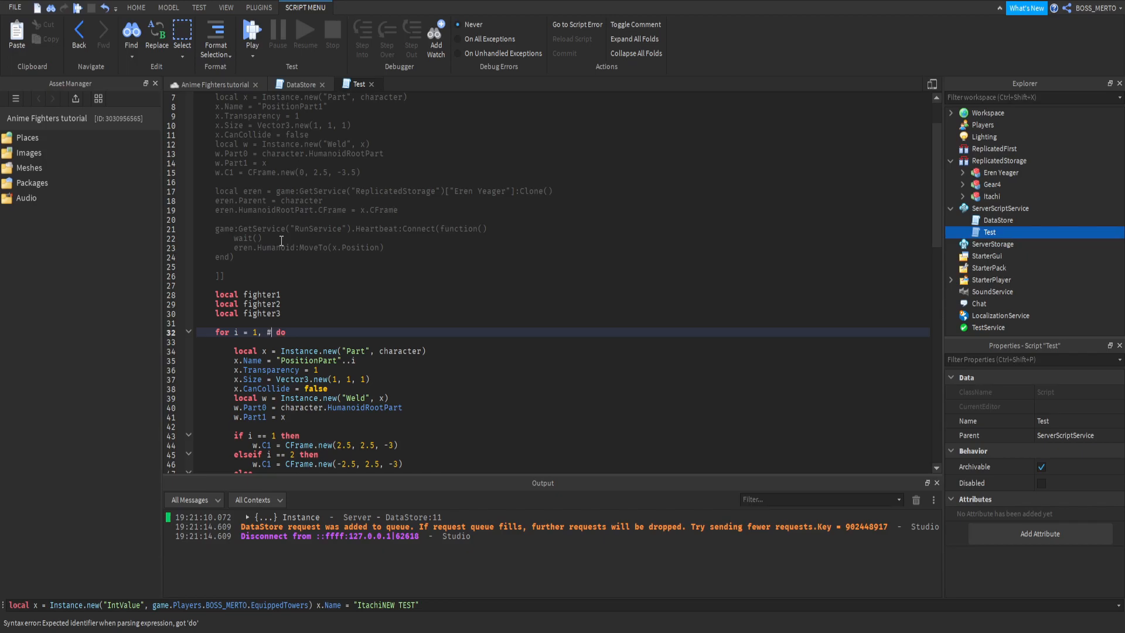
text(player.)
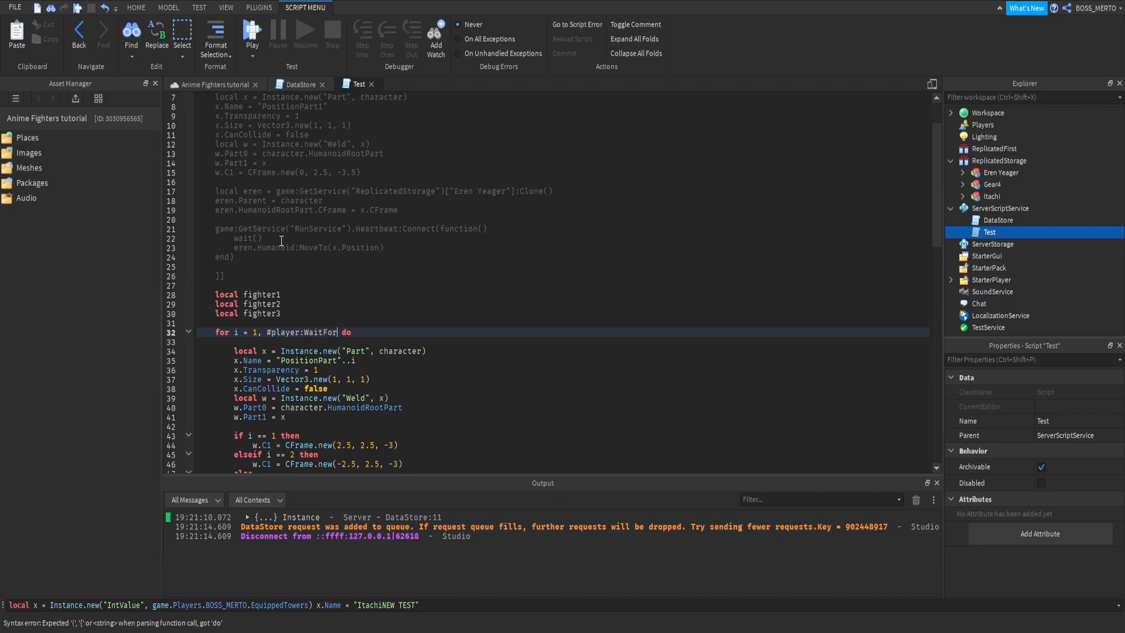
text(Child("EQ)
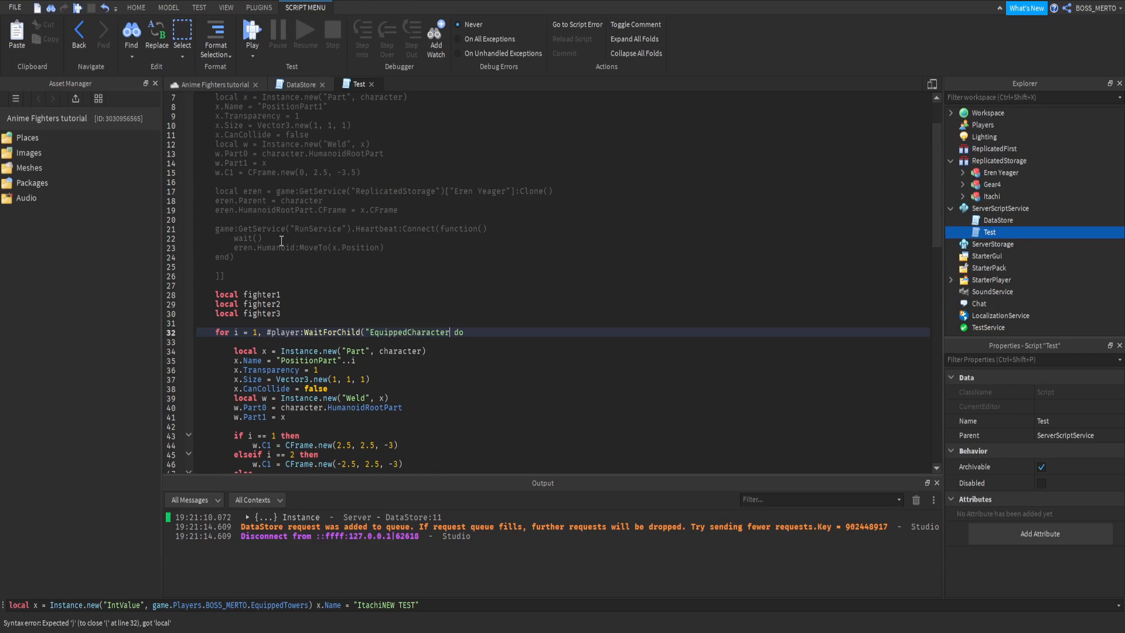
text(s"):Get)
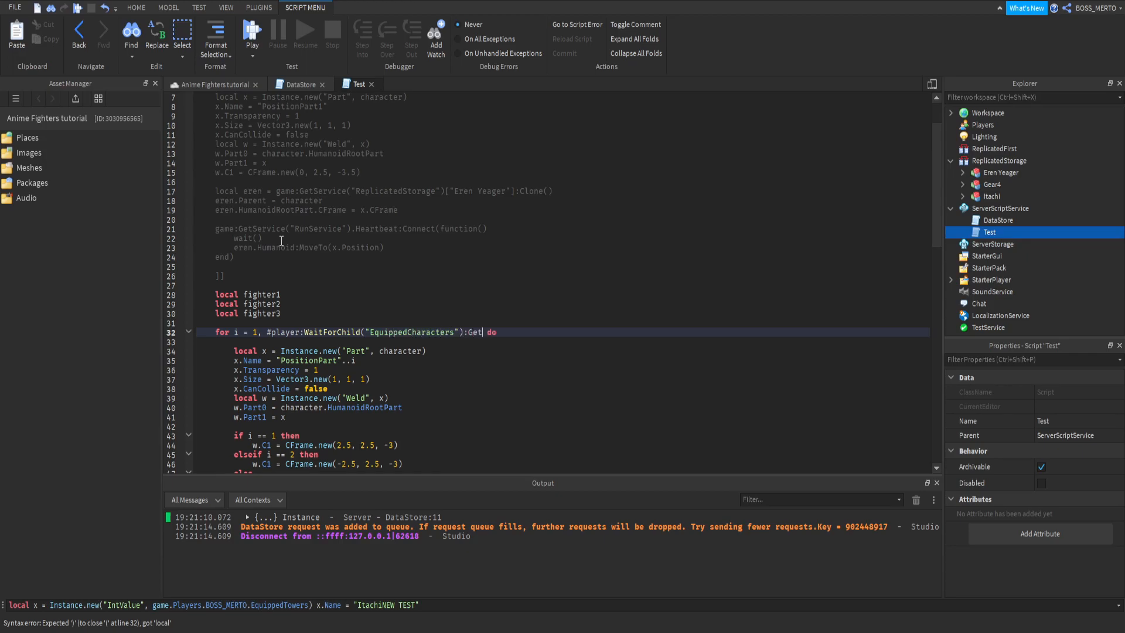
text(Children()
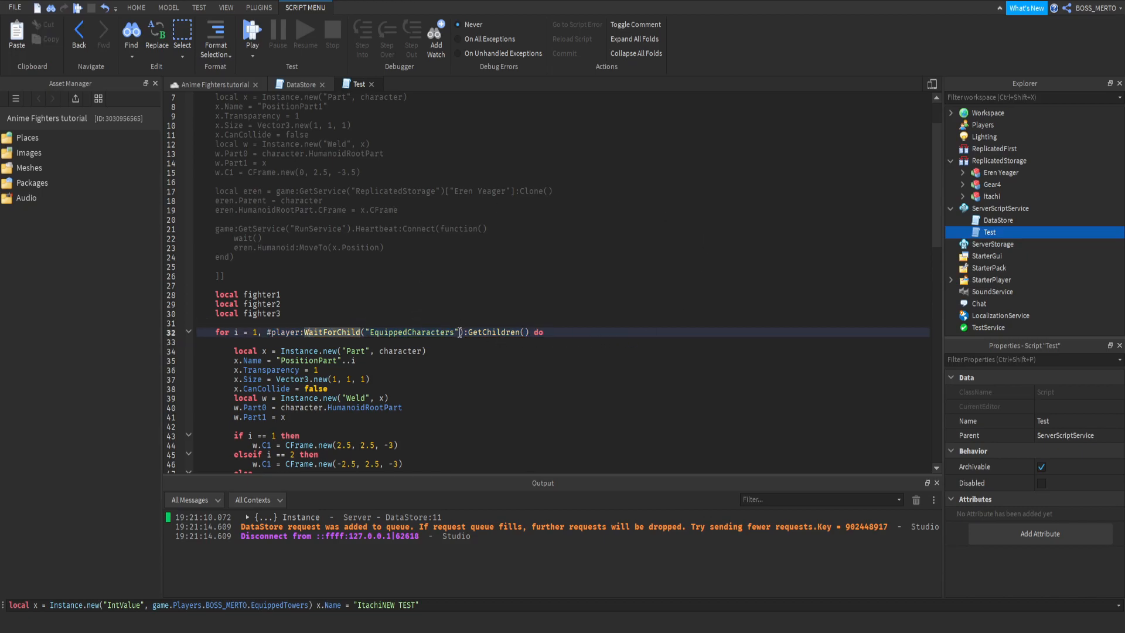
double_click(412, 332)
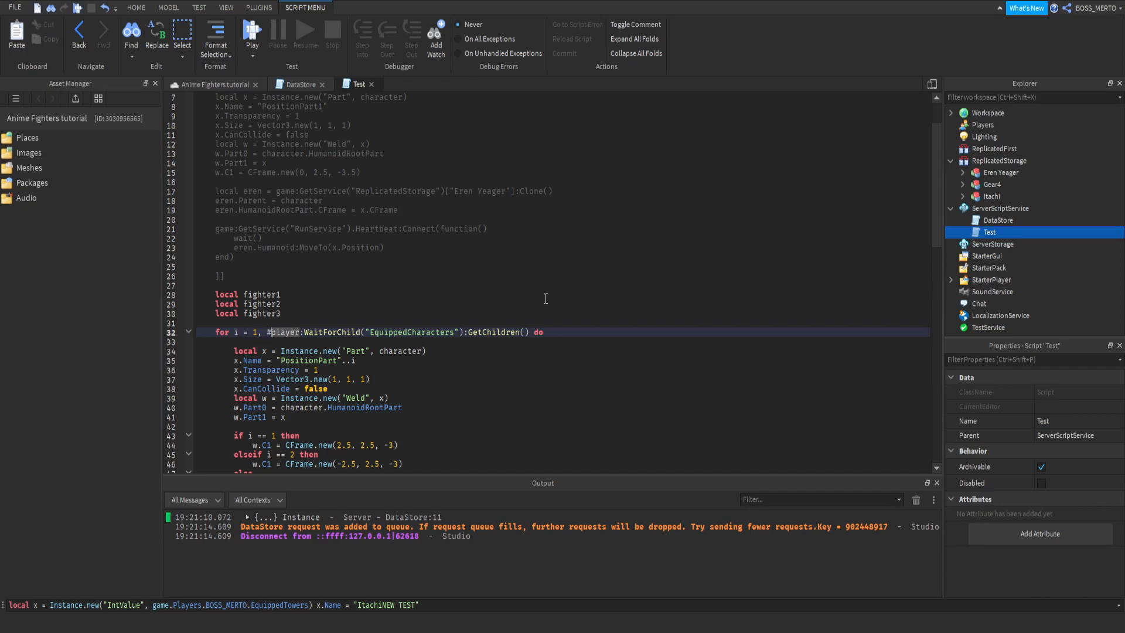
Step: Delete the if/elseif fighter1/2/3 cloning branches from the loop
scroll(down, 3)
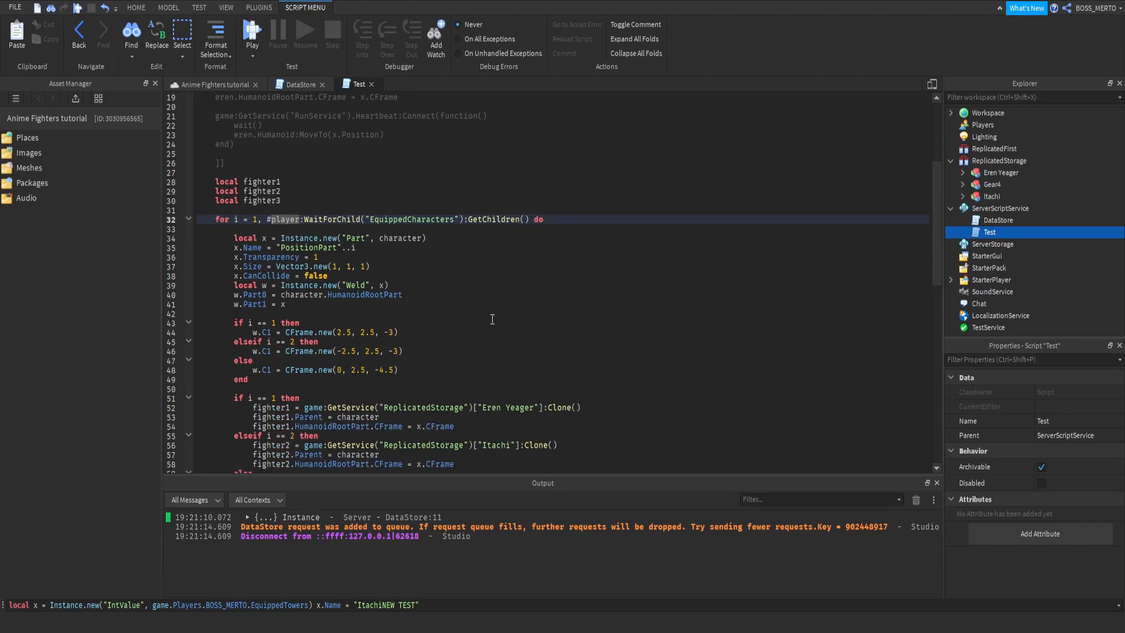
scroll(down, 3)
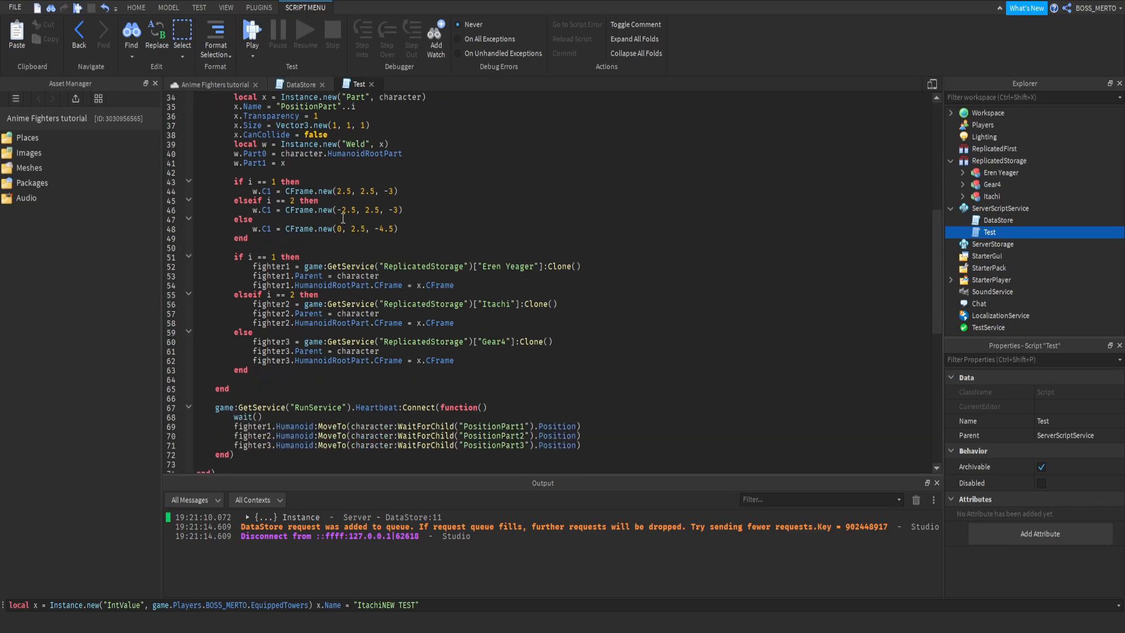
mouse_move(359, 256)
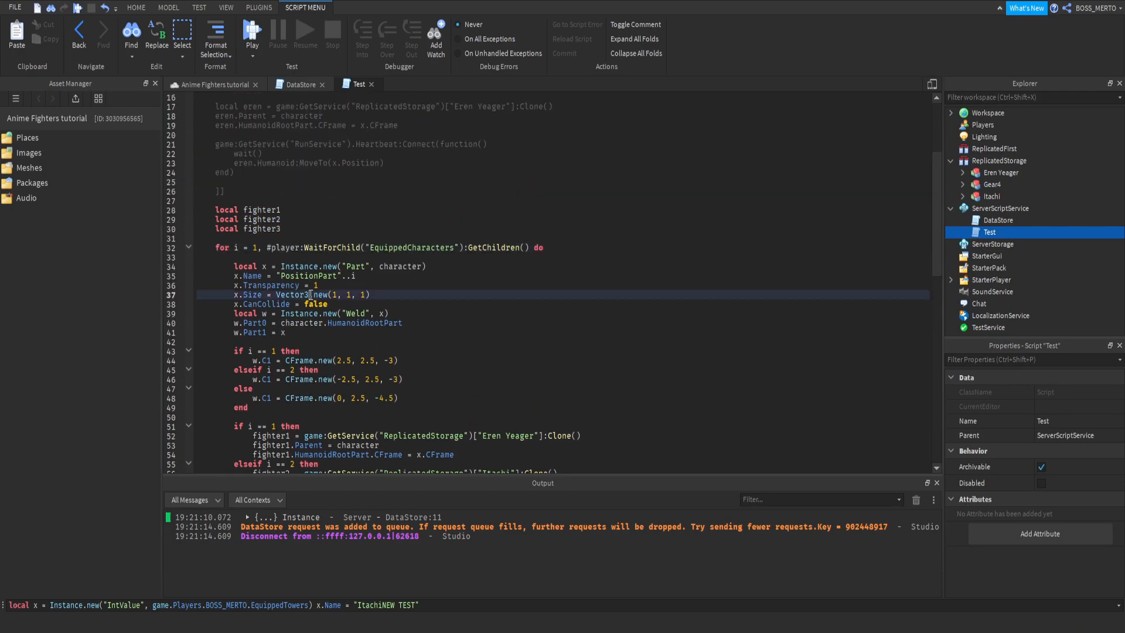
click(433, 294)
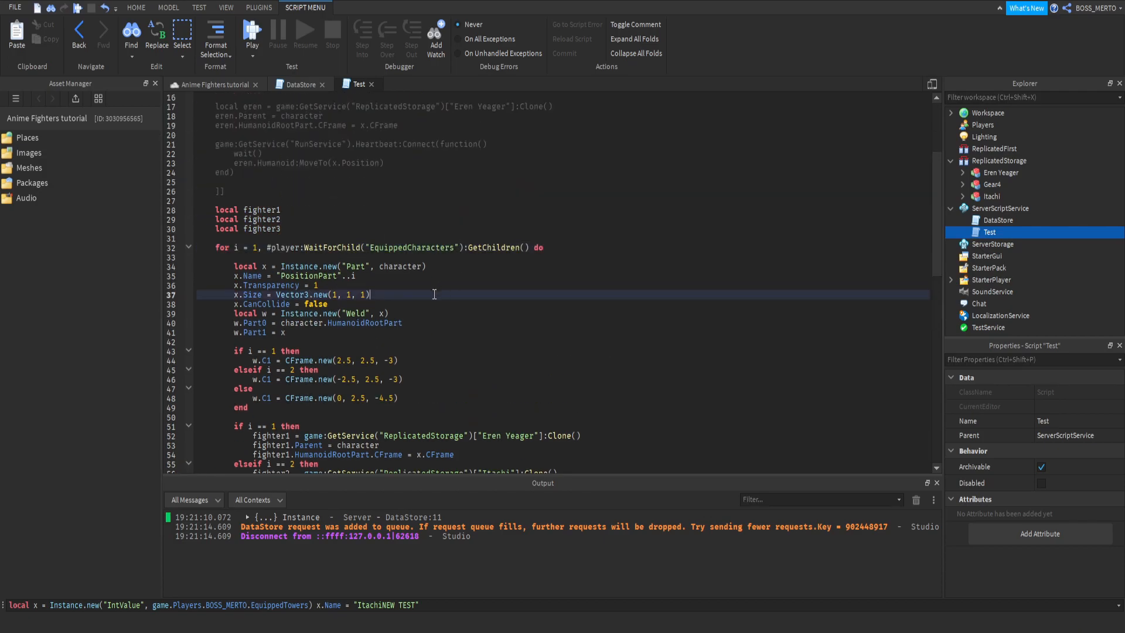
scroll(down, 3)
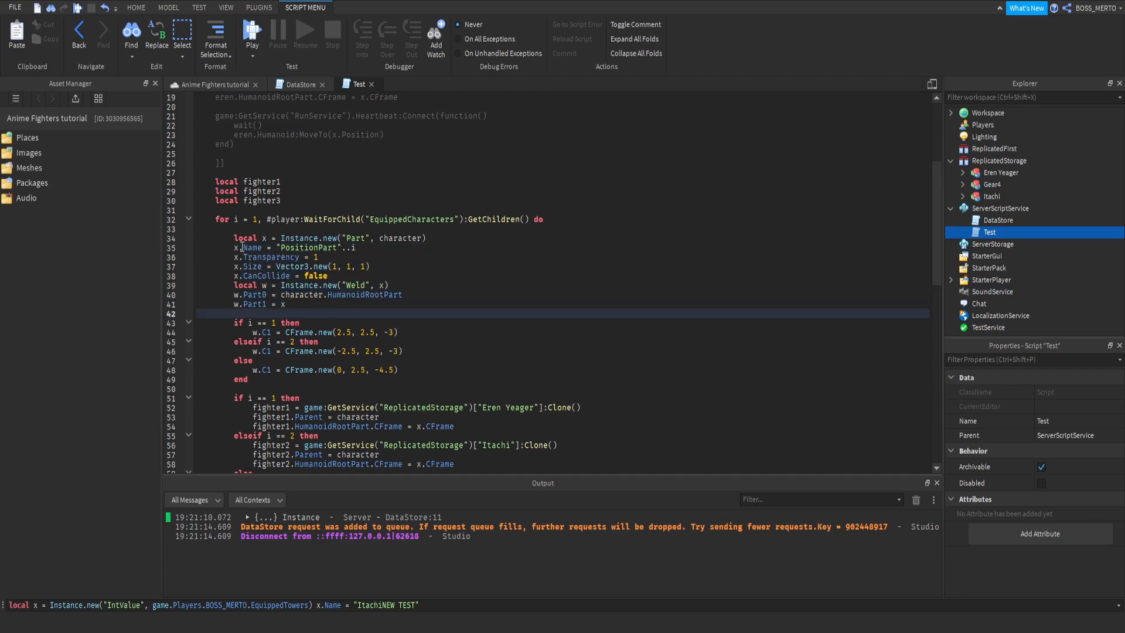
drag(237, 237, 287, 304)
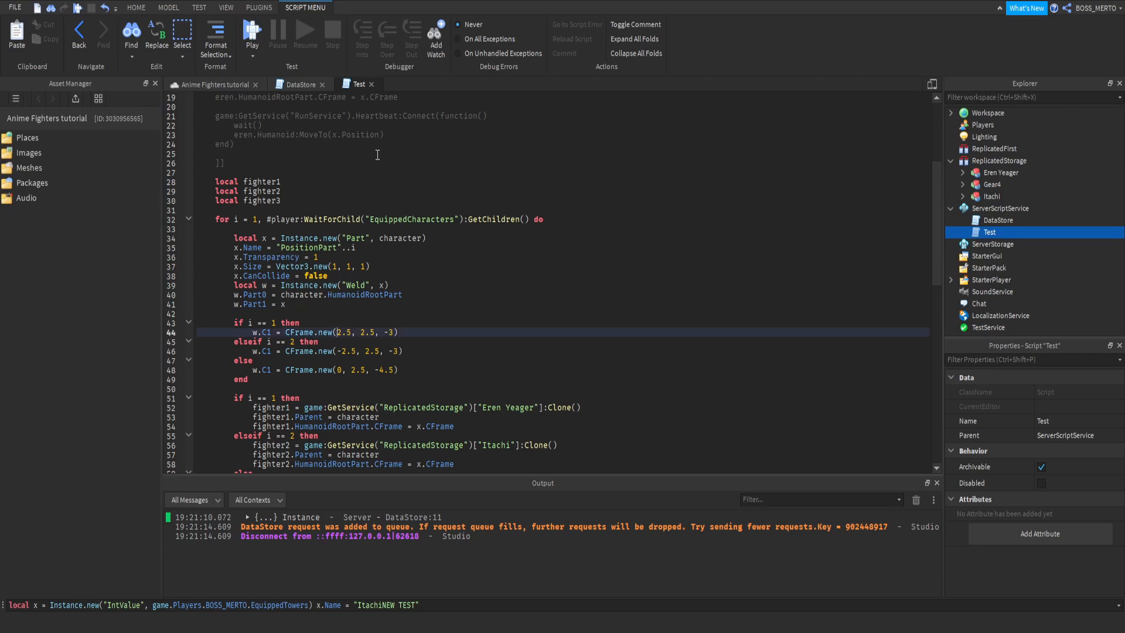
Step: Keep a single 'local fighter' block cloning Eren Yeager with Parent and CFrame lines
scroll(down, 3)
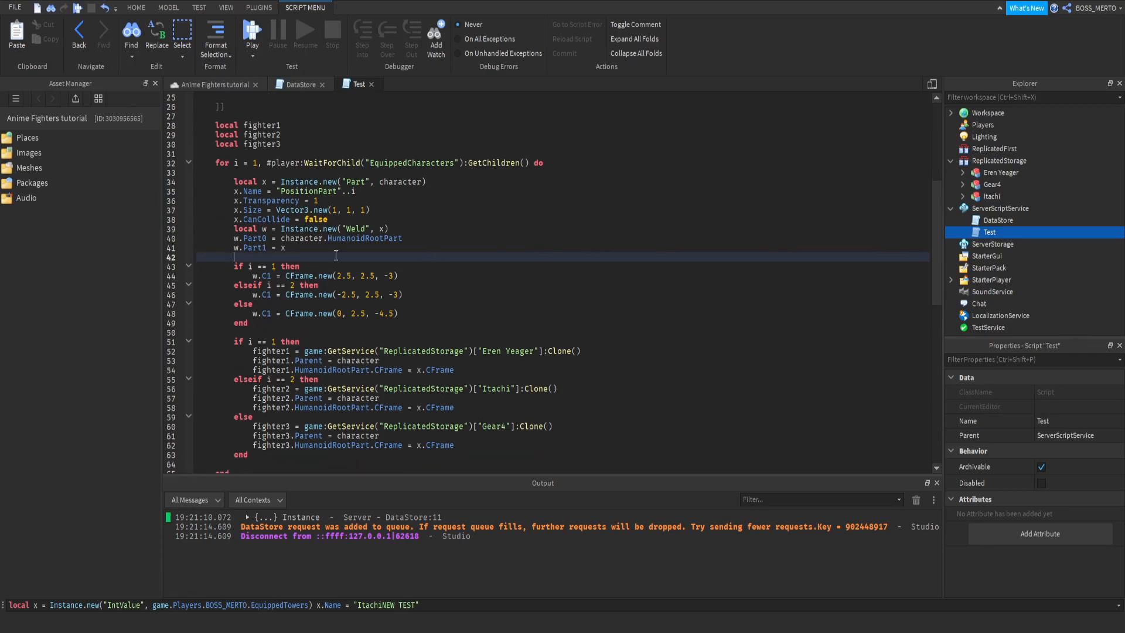
click(379, 436)
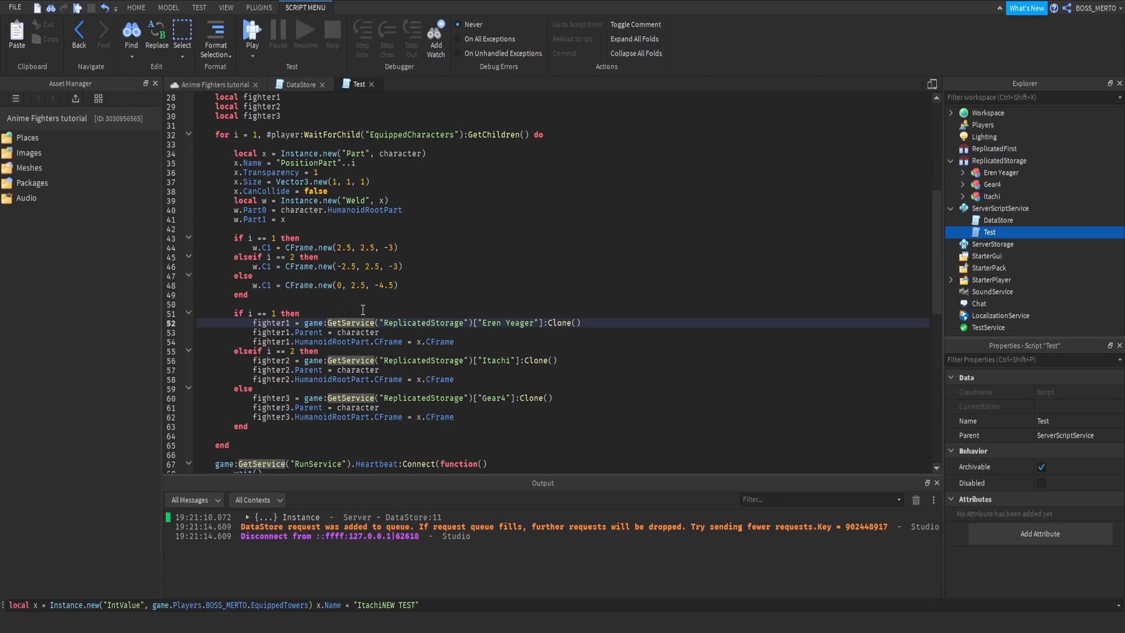
double_click(510, 322)
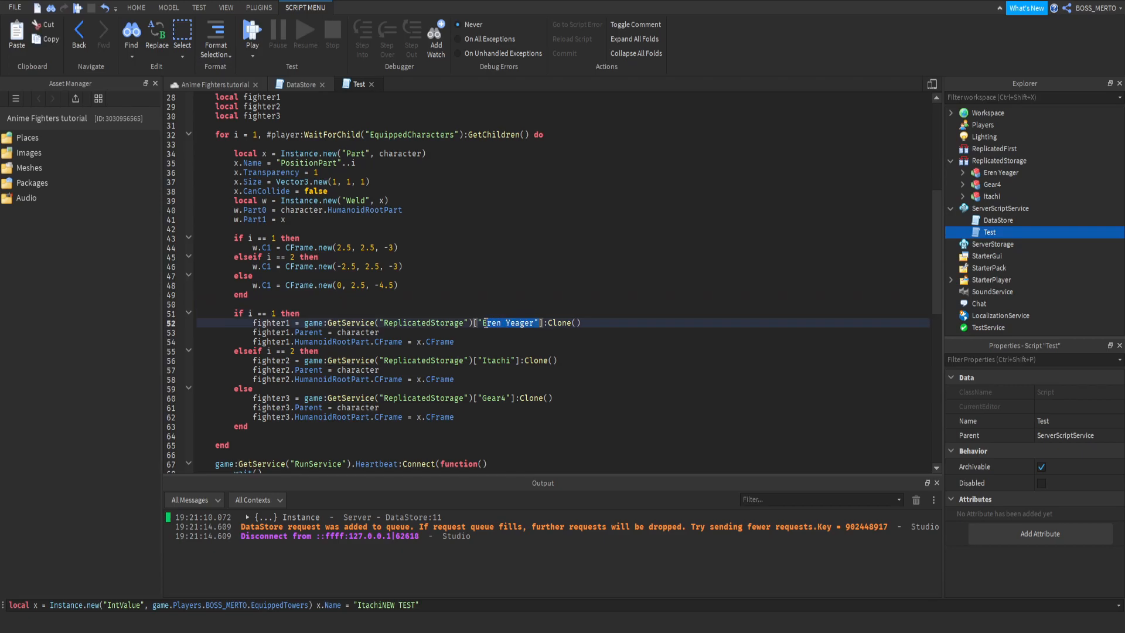
click(512, 341)
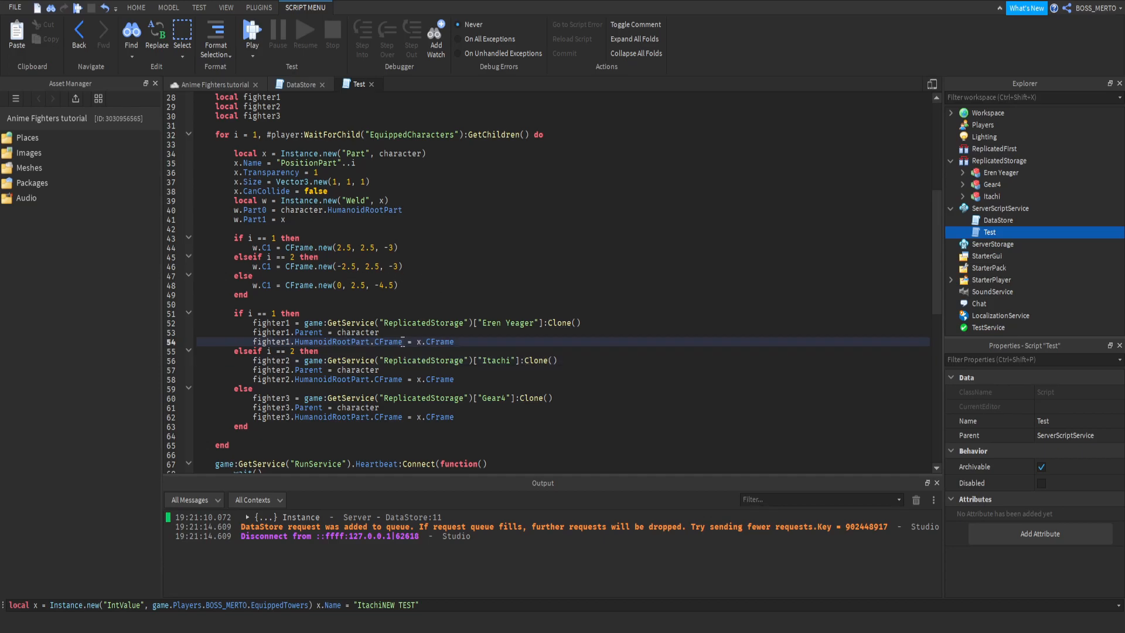
click(312, 324)
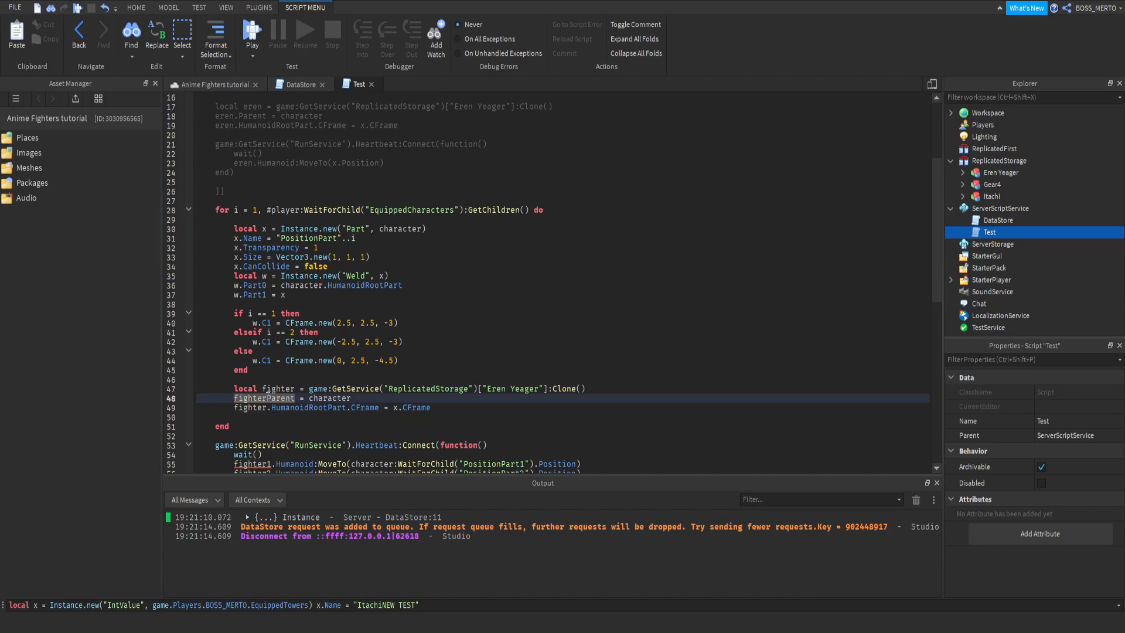
Step: Fix fighter.Parent and clone the i-th EquippedCharacters child instead of Eren Yeager
click(546, 389)
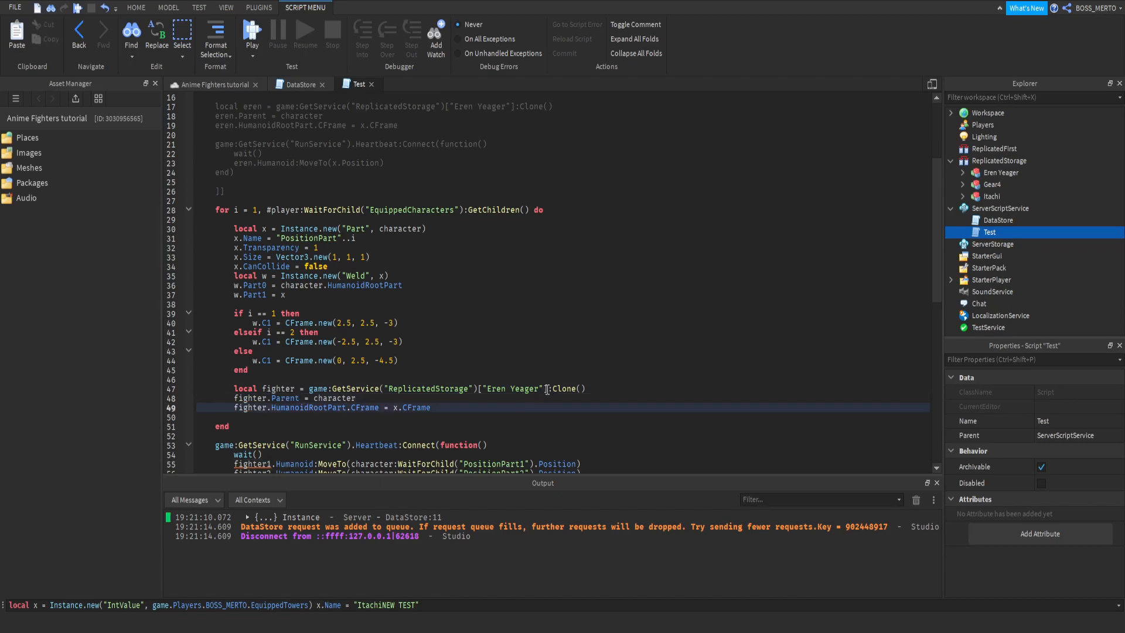
double_click(525, 388)
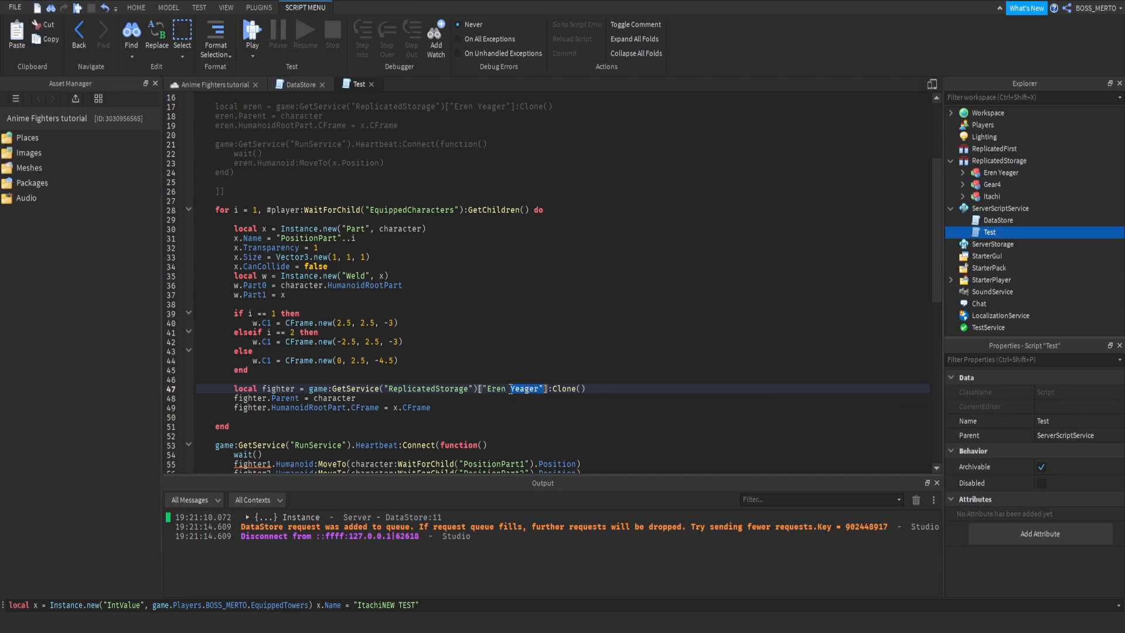
key(Delete)
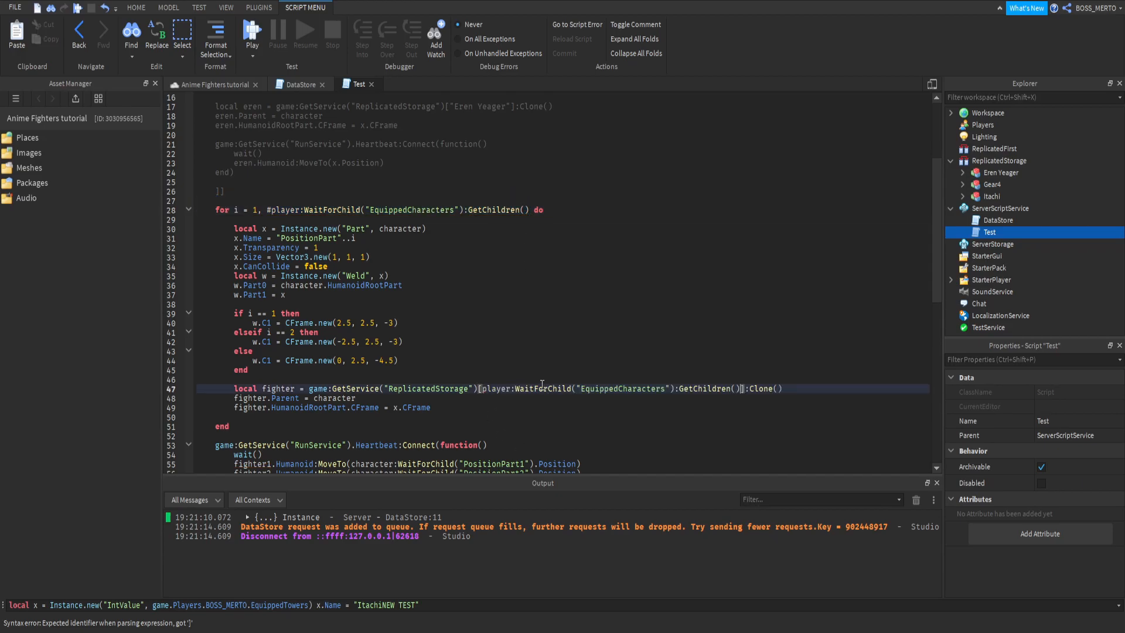
text([i)
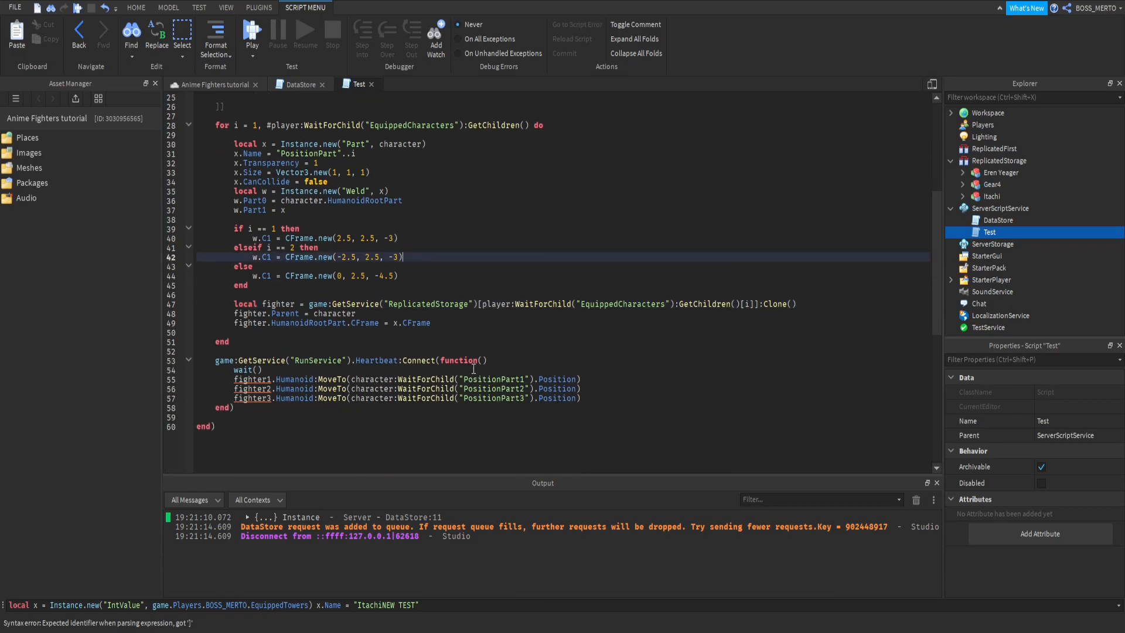
Step: Remove the fighter2/fighter3 MoveTo lines so the follow loop moves just fighter
click(273, 379)
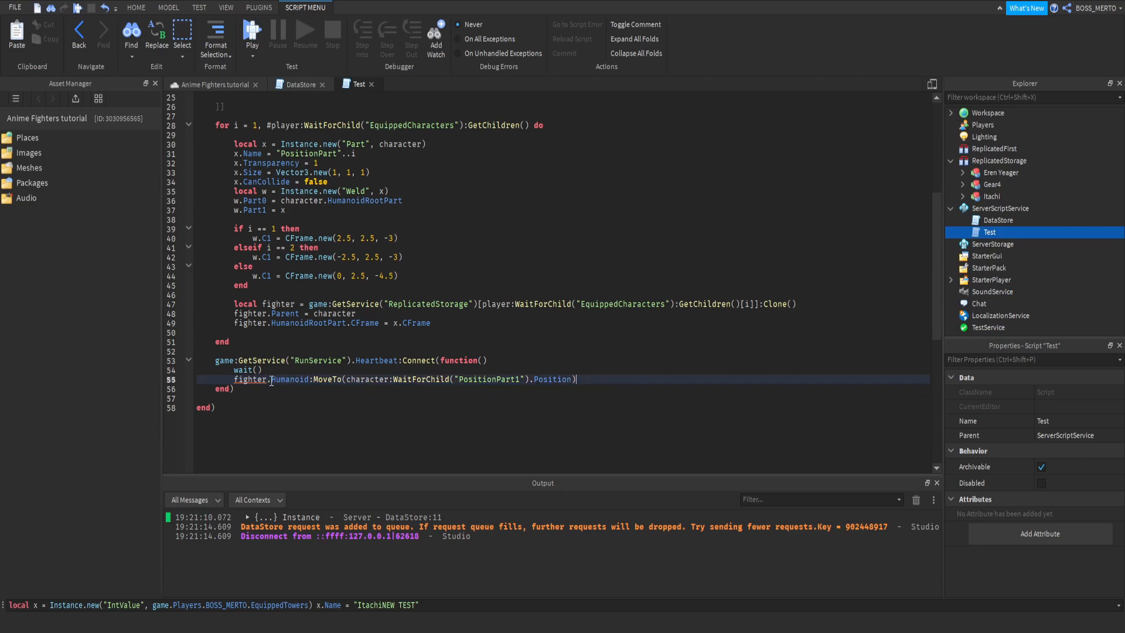
double_click(251, 379)
text(local)
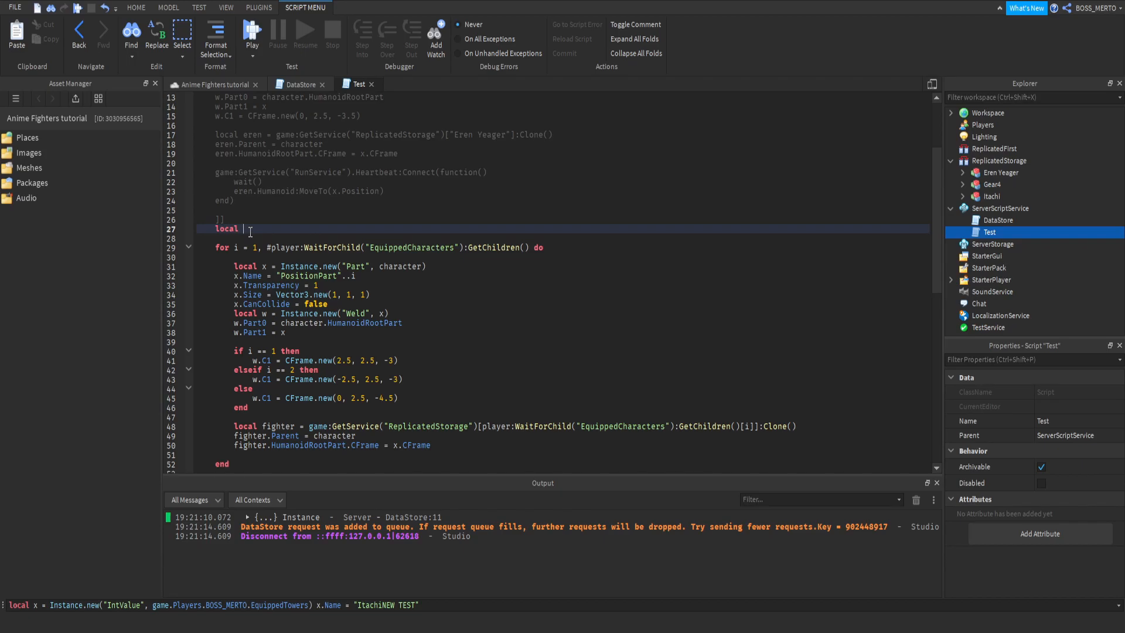
Step: Store each clone with 'fighterTemp = fighter' and initialise fighterTemp as an empty table
text(fighrt)
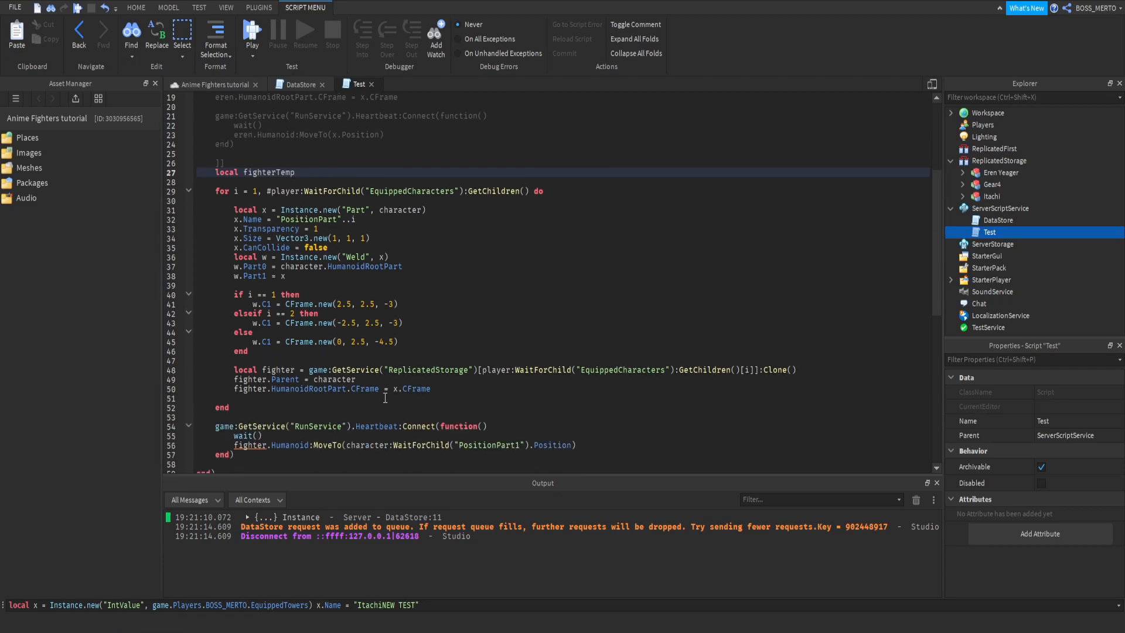
text(f)
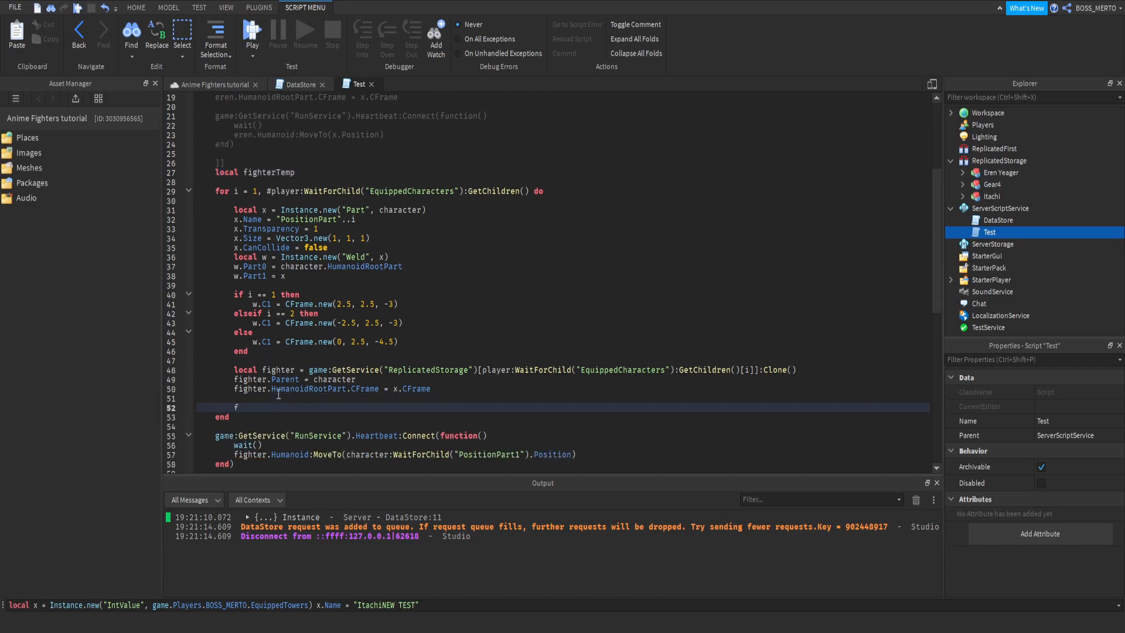
text(ighter)
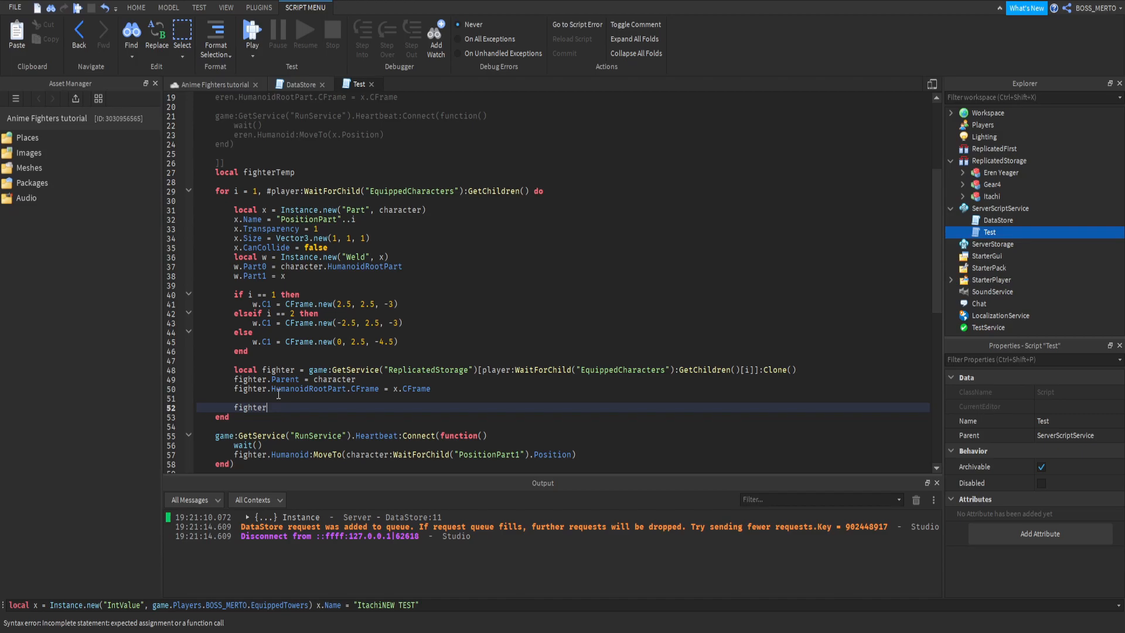
text(Temp)
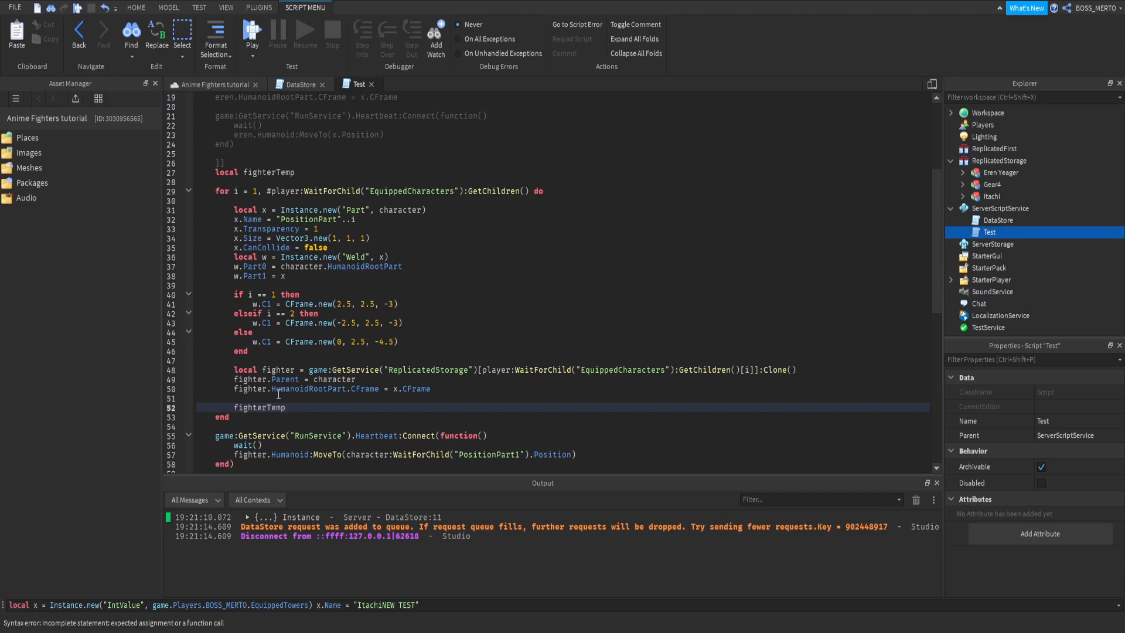
text(= fighter)
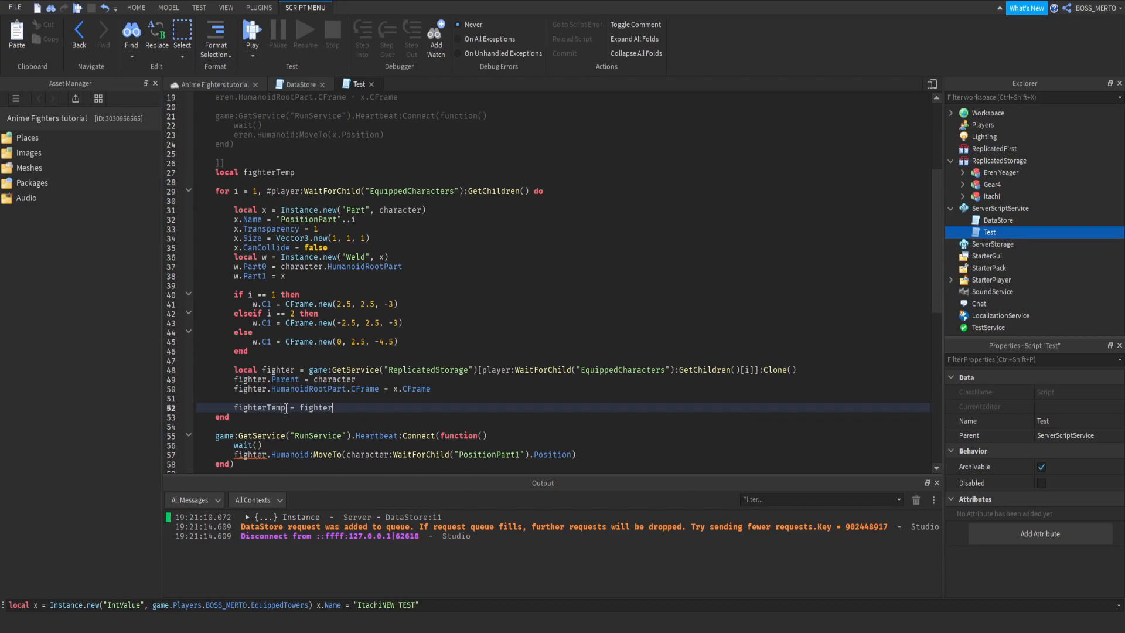
click(294, 172)
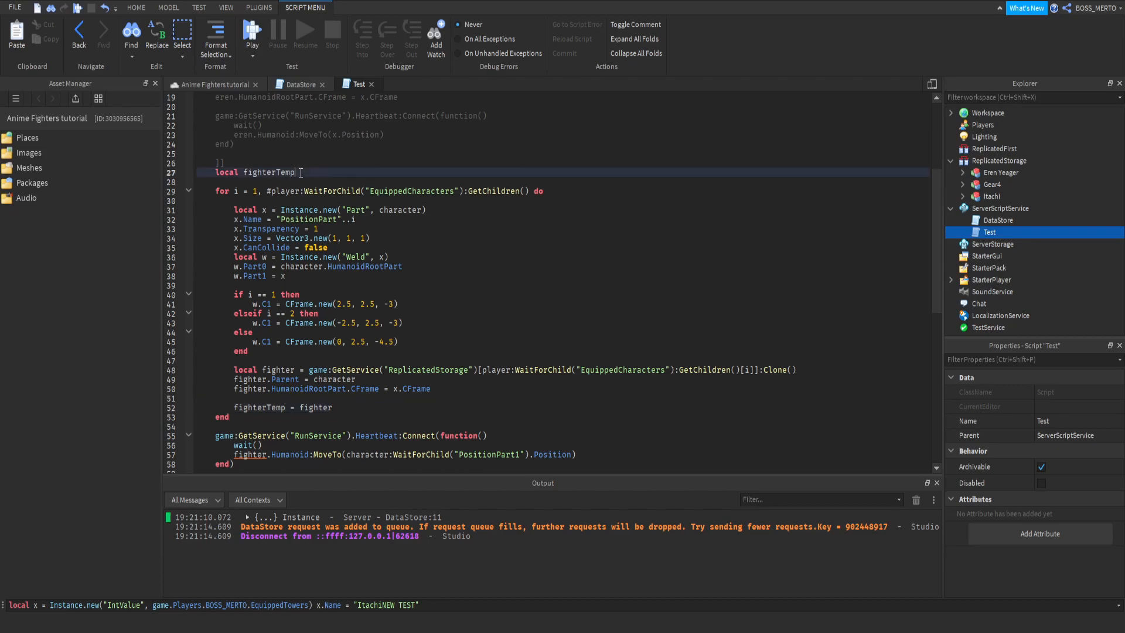
text(= {)
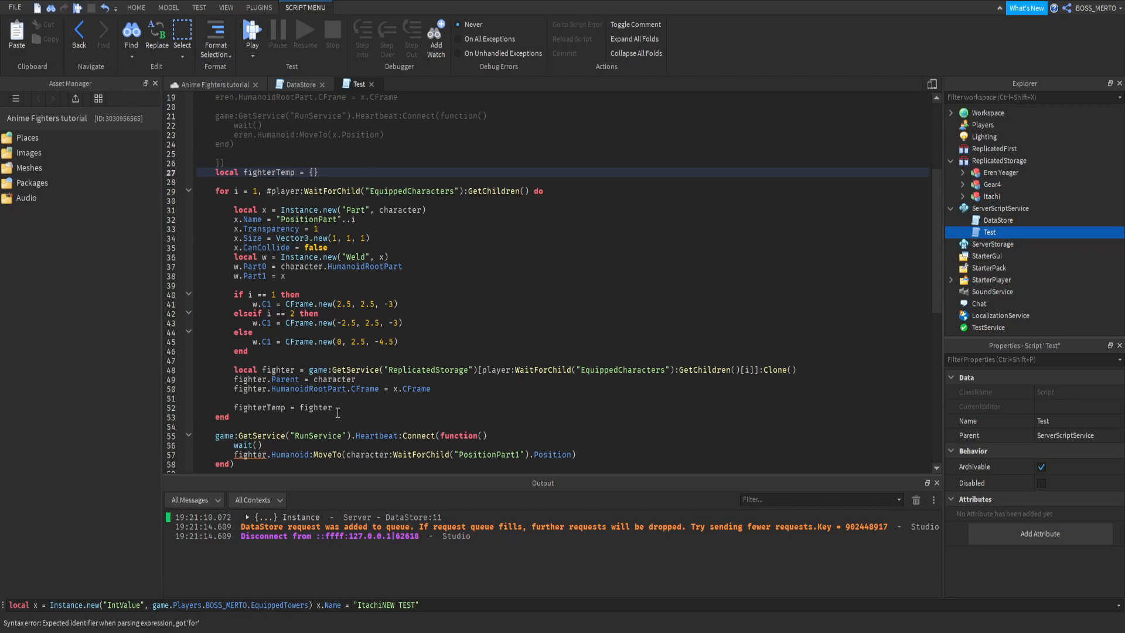
Step: Append with fighterTemp[#fighterTemp + 1] = fighter and start a 'for i, v in pairs' loop
click(304, 407)
text([)
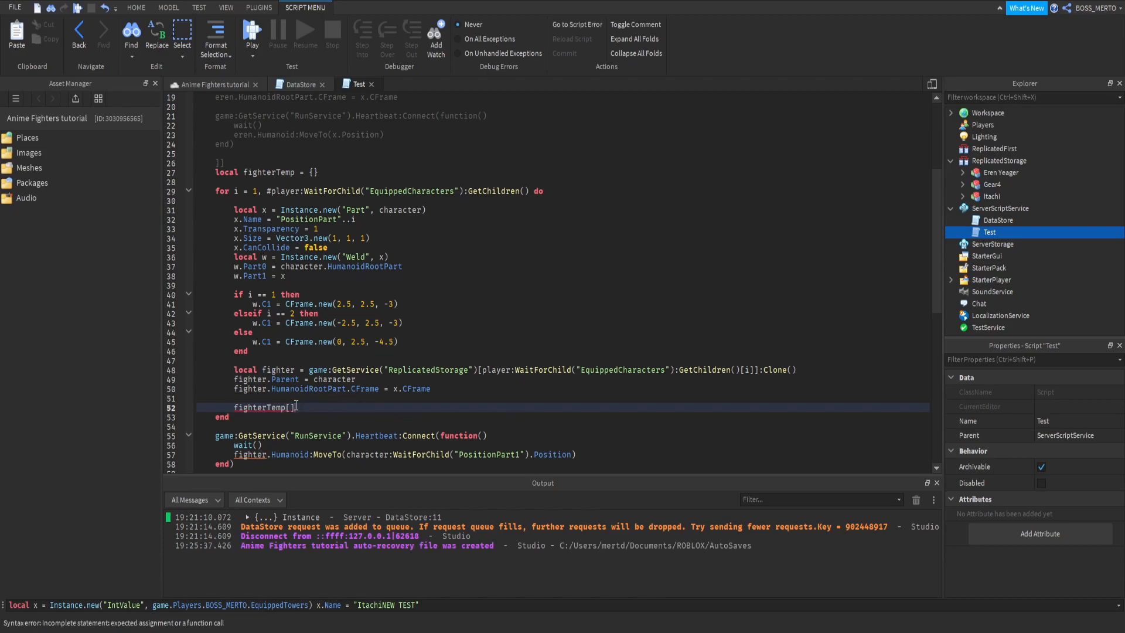
text(#i)
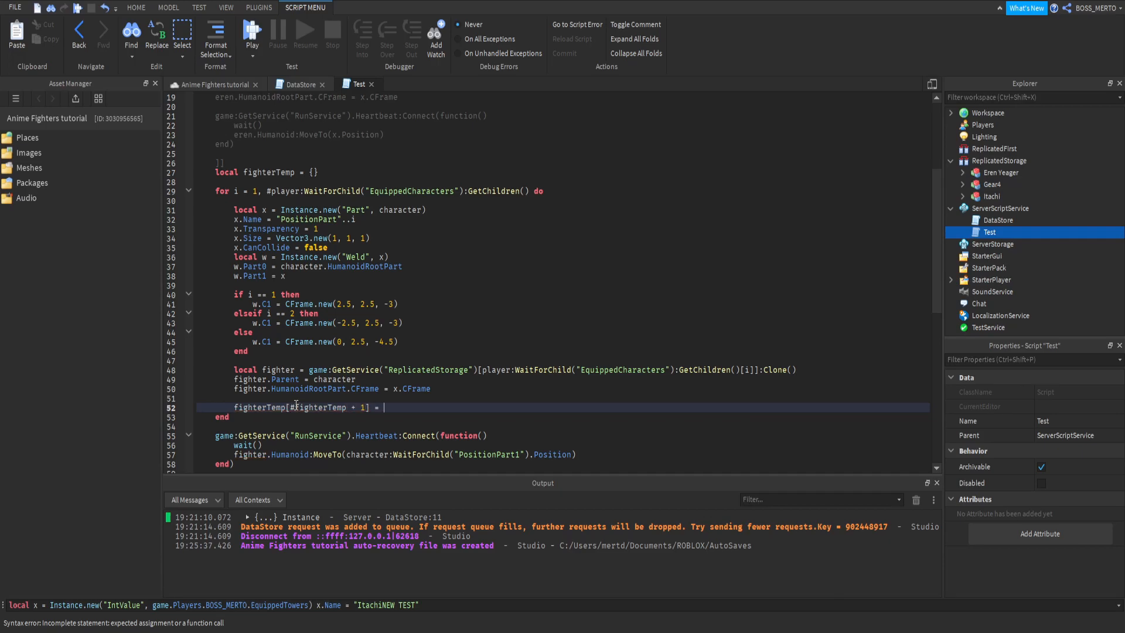
text(fighter)
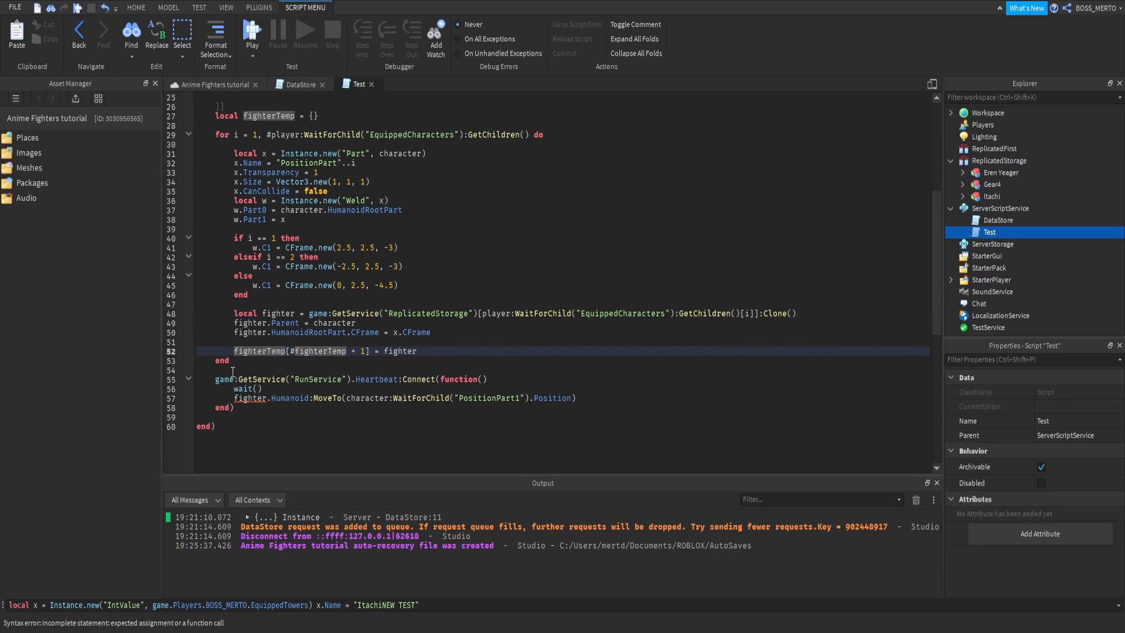
click(250, 397)
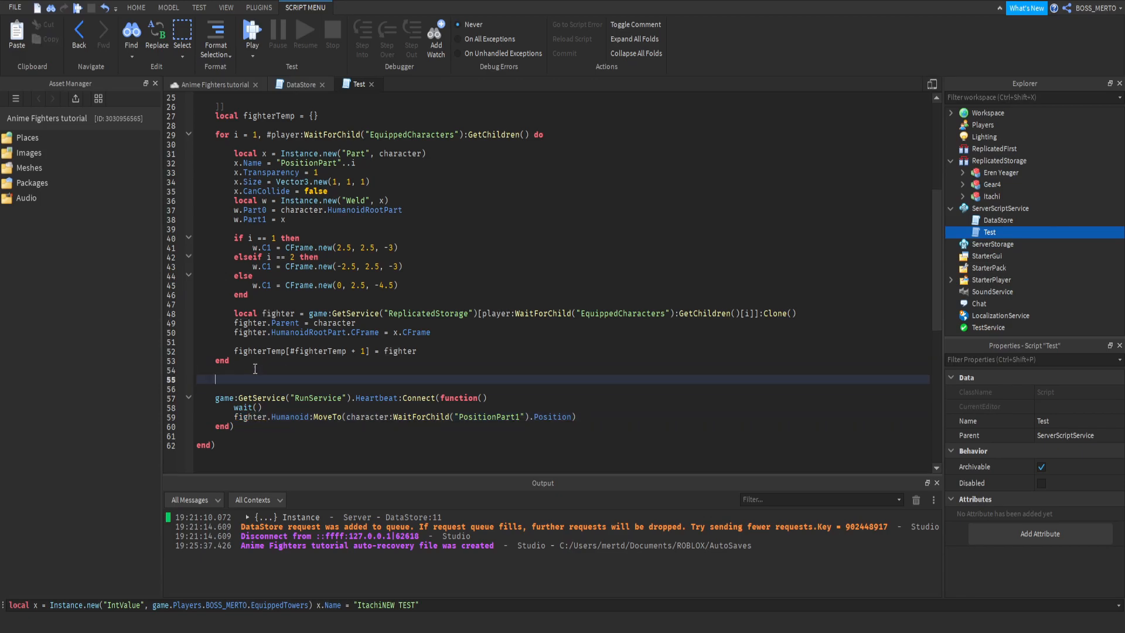
text(for i, v in pa)
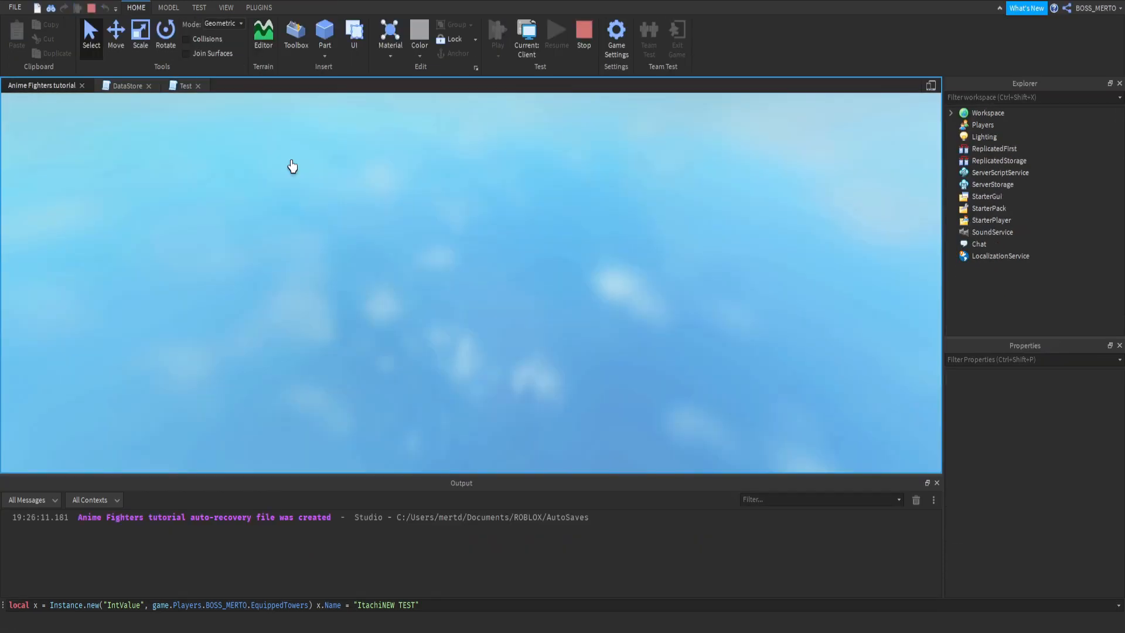
Step: Play test, stop on the line 48 error, and add .Name to the GetChildren index
click(526, 33)
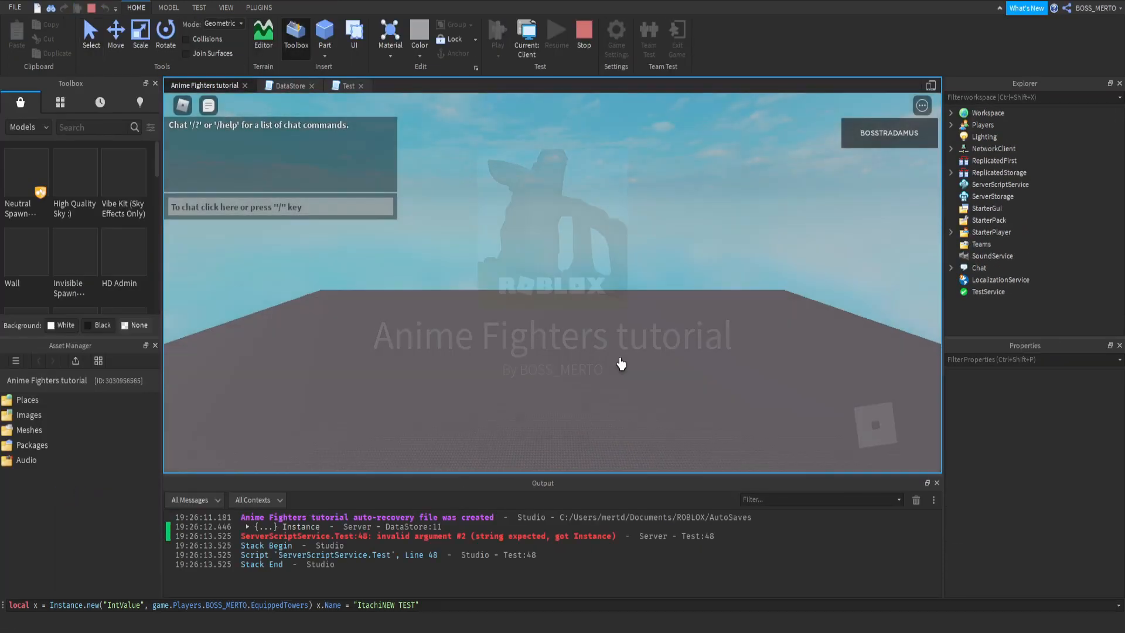
click(347, 86)
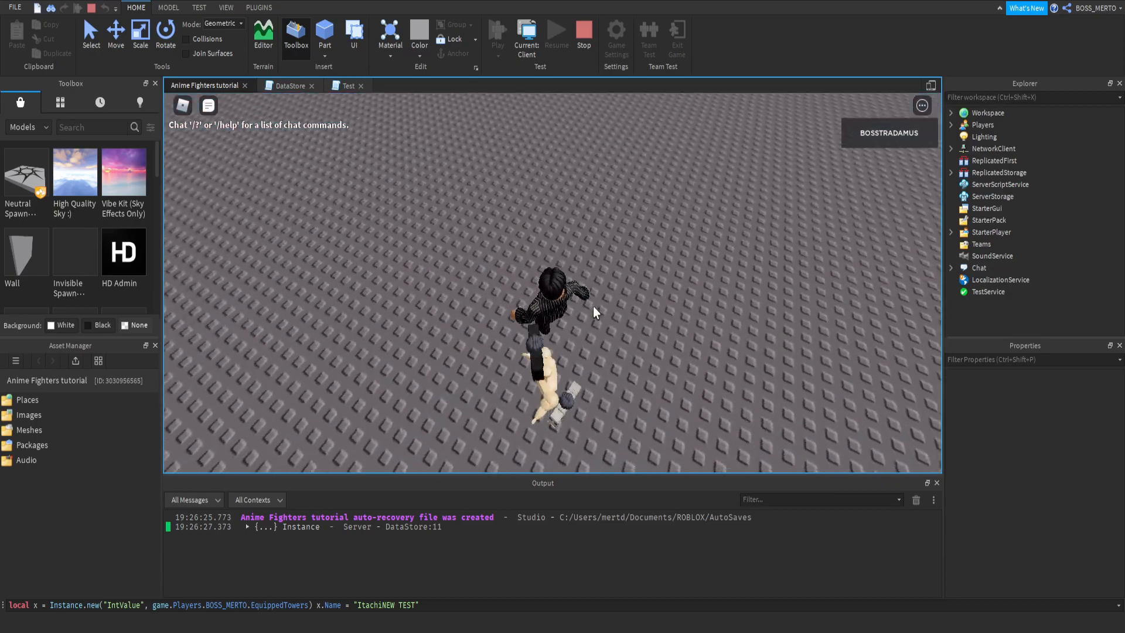
click(950, 112)
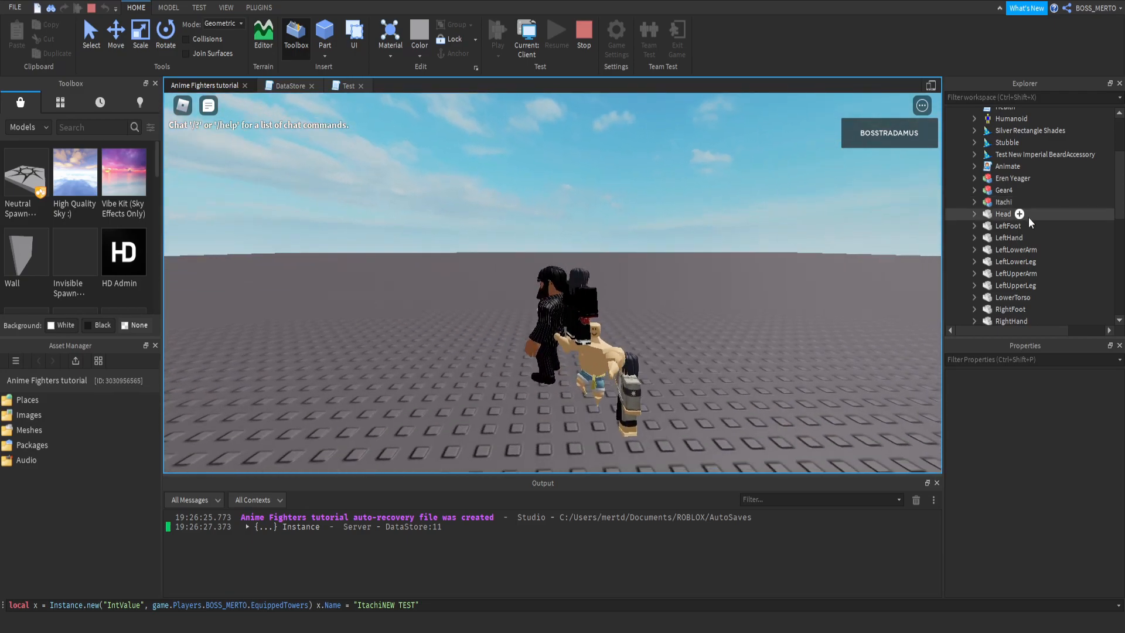
Step: Retest, inspect PositionPart1–3 inside the player character, then stop and return to the script
click(1015, 280)
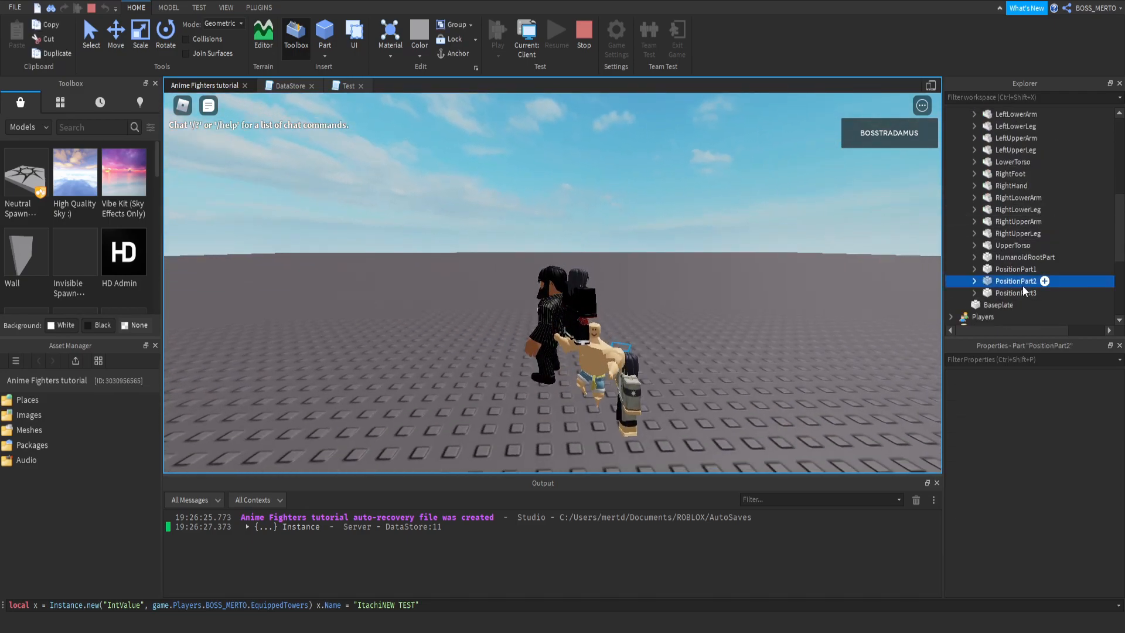
click(1016, 293)
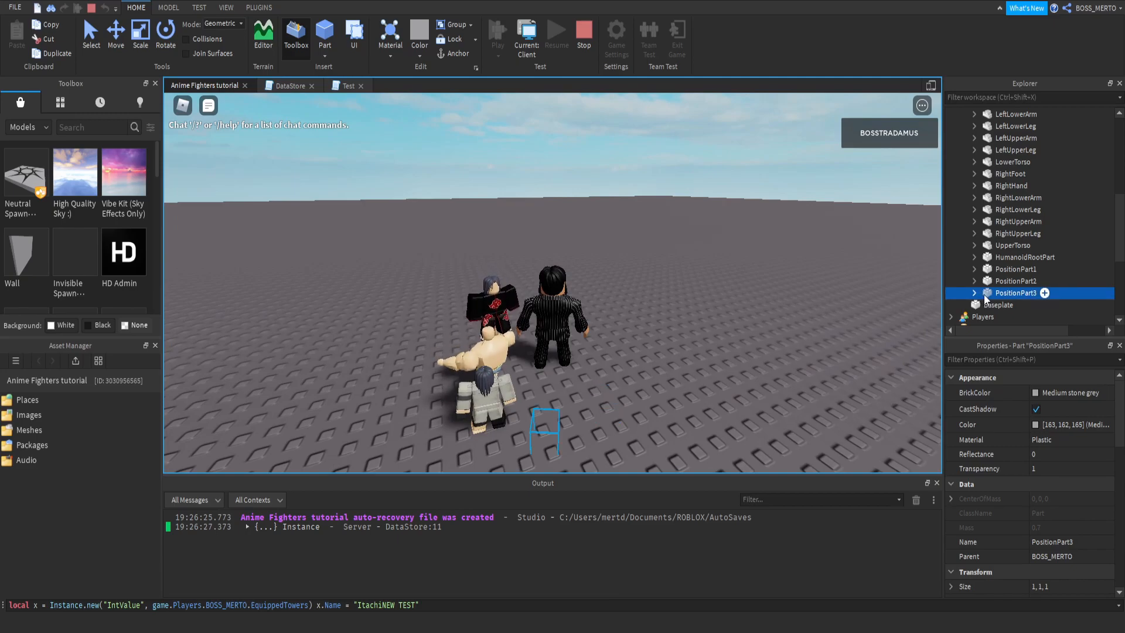
click(1015, 270)
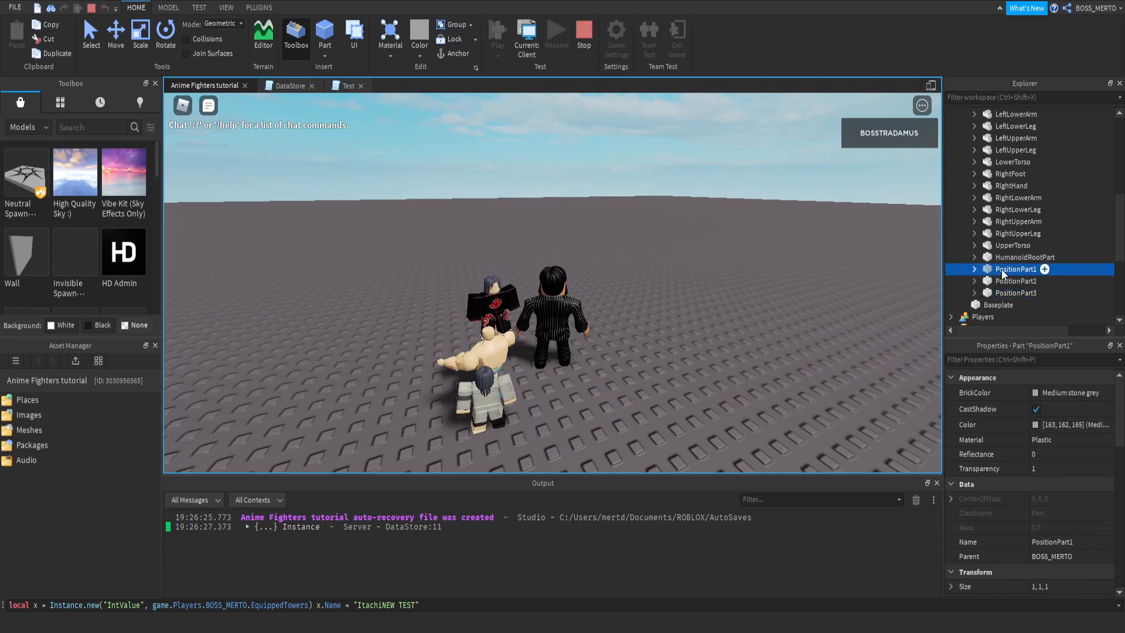
click(582, 33)
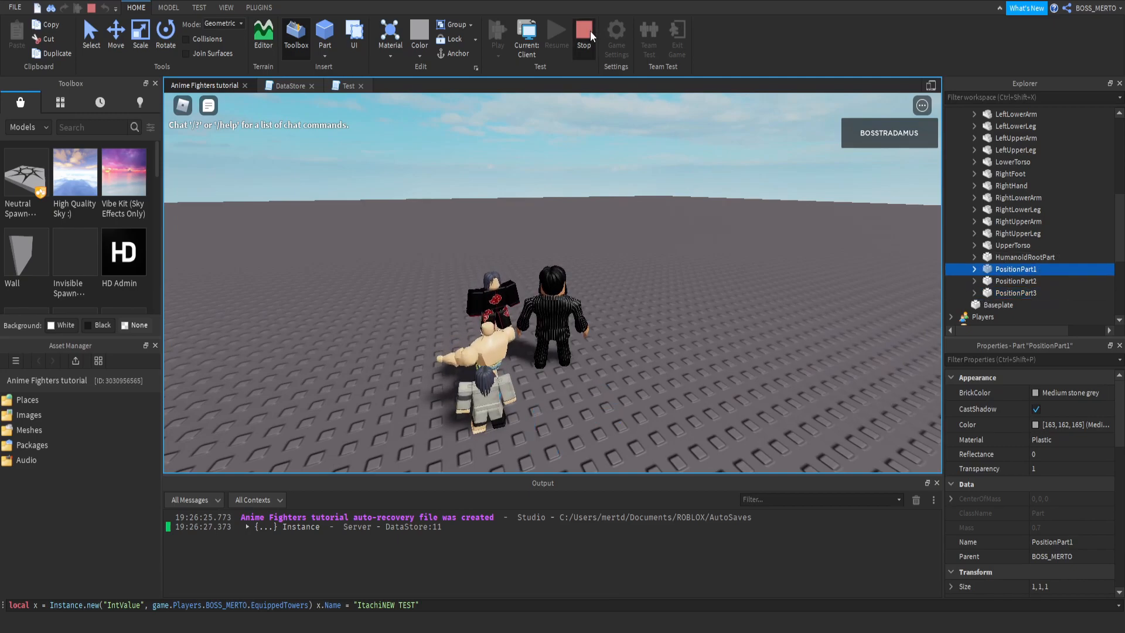
click(584, 33)
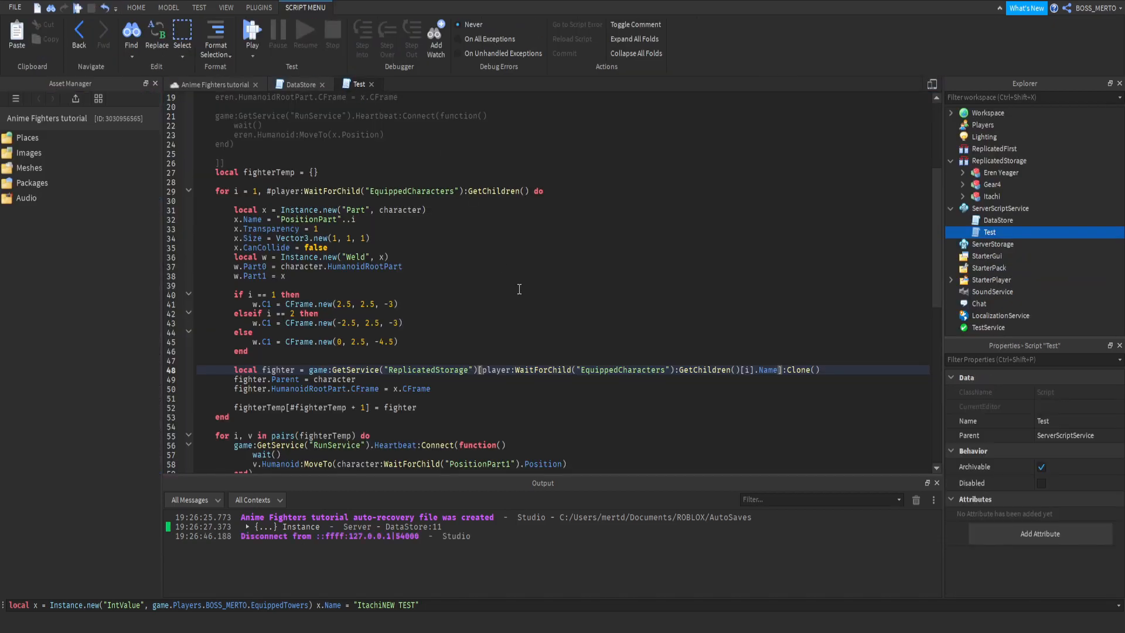
Step: Append the loop index to each fighter's name with fighter.Name..tostring(i)
click(337, 388)
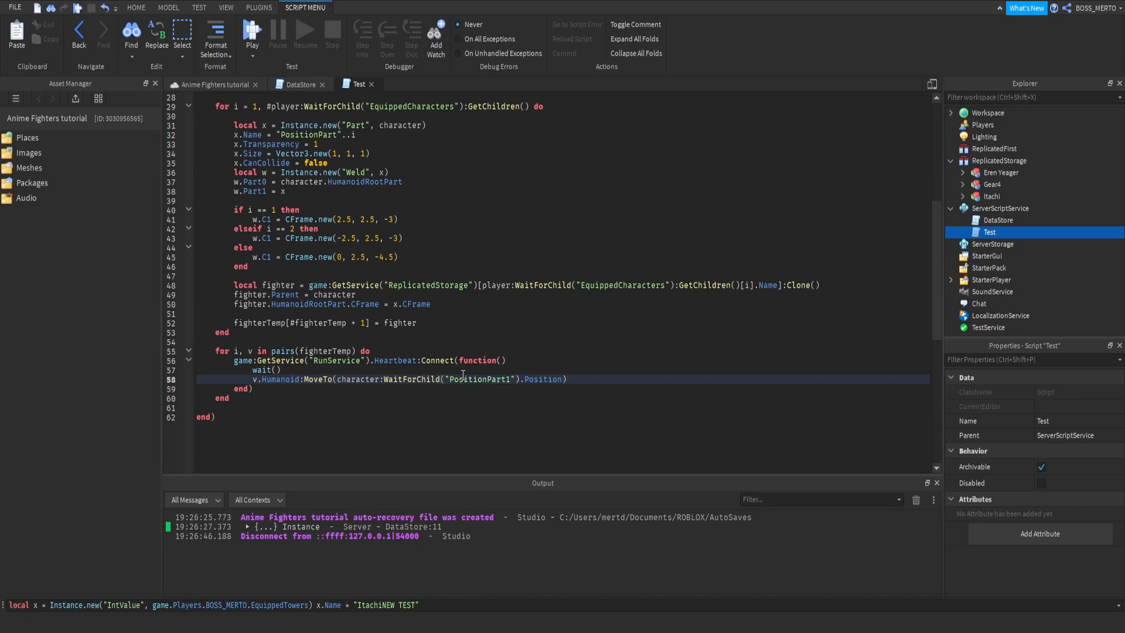
mouse_move(482, 204)
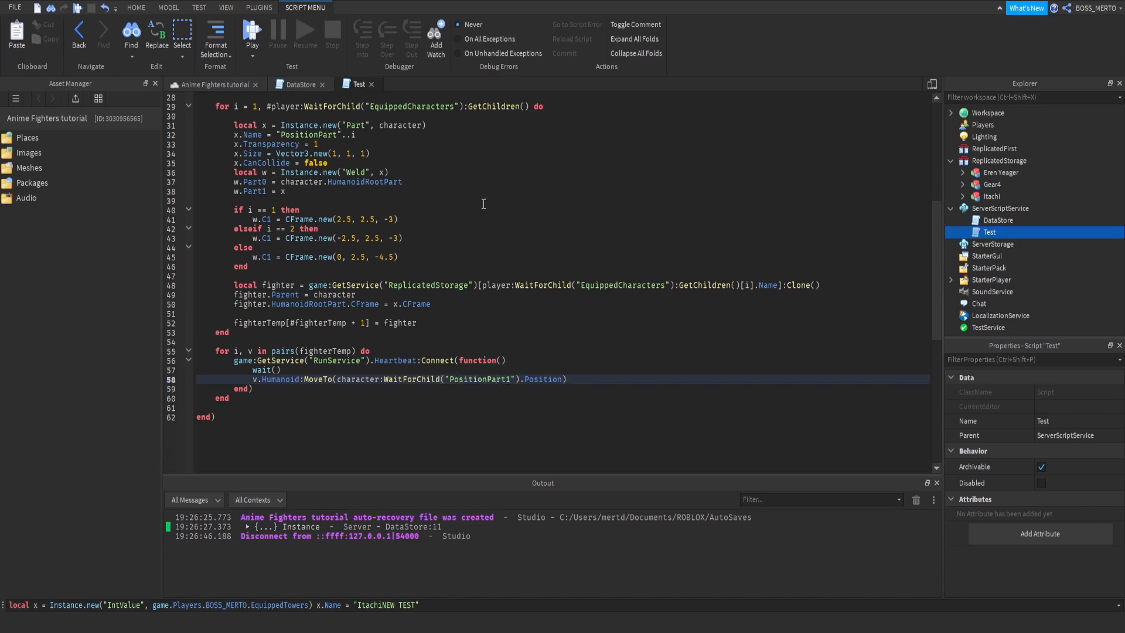
double_click(480, 379)
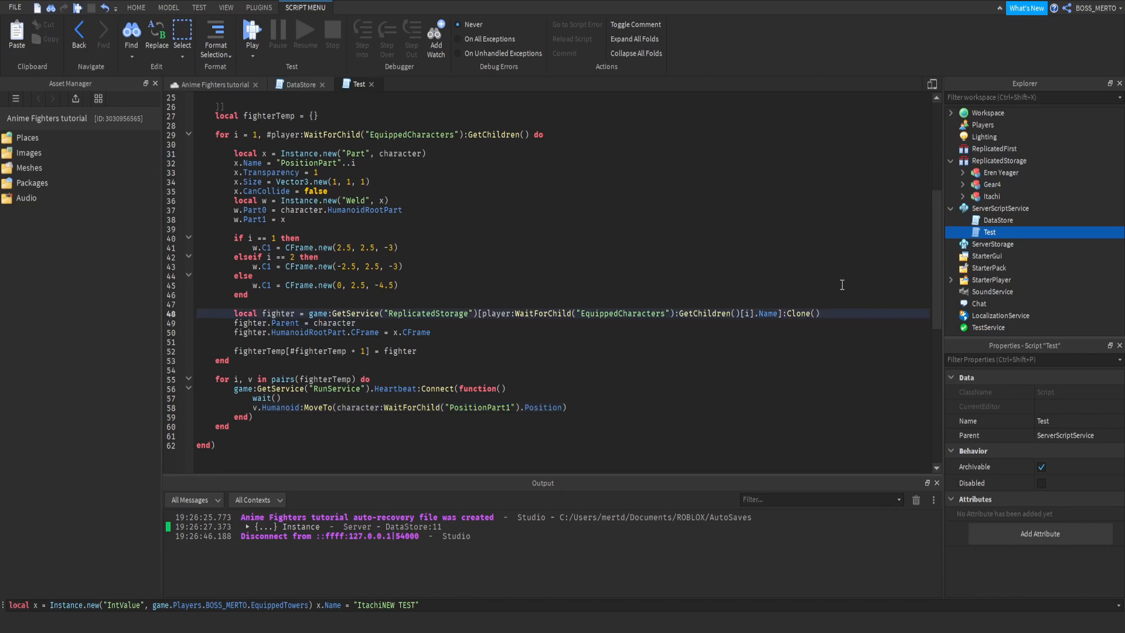
text(fighter.Name =)
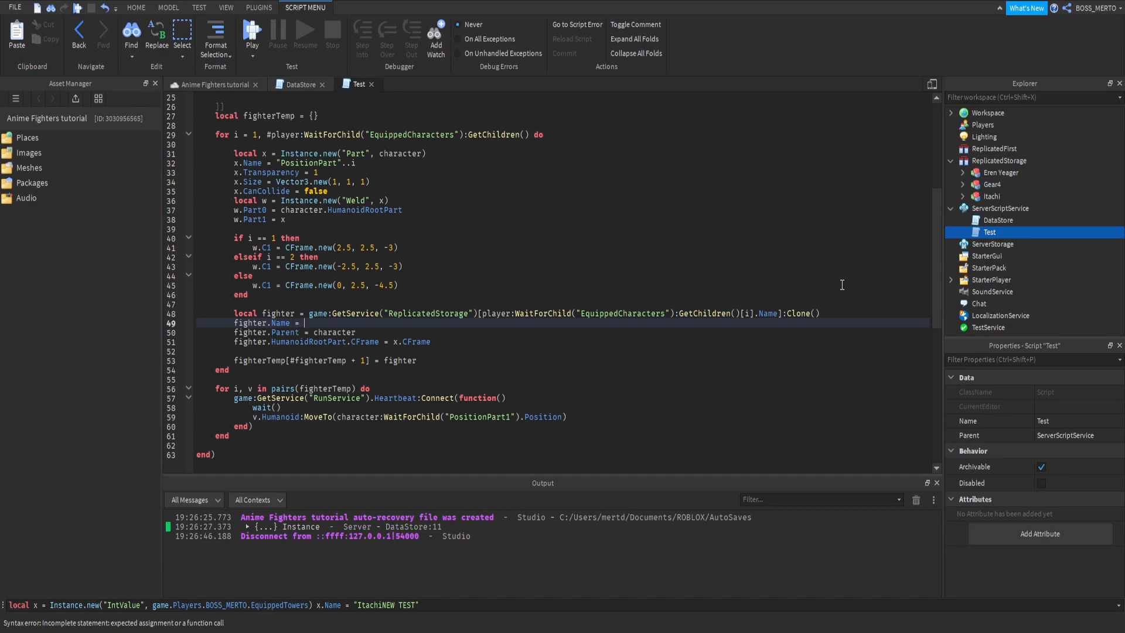
text(fighter.)
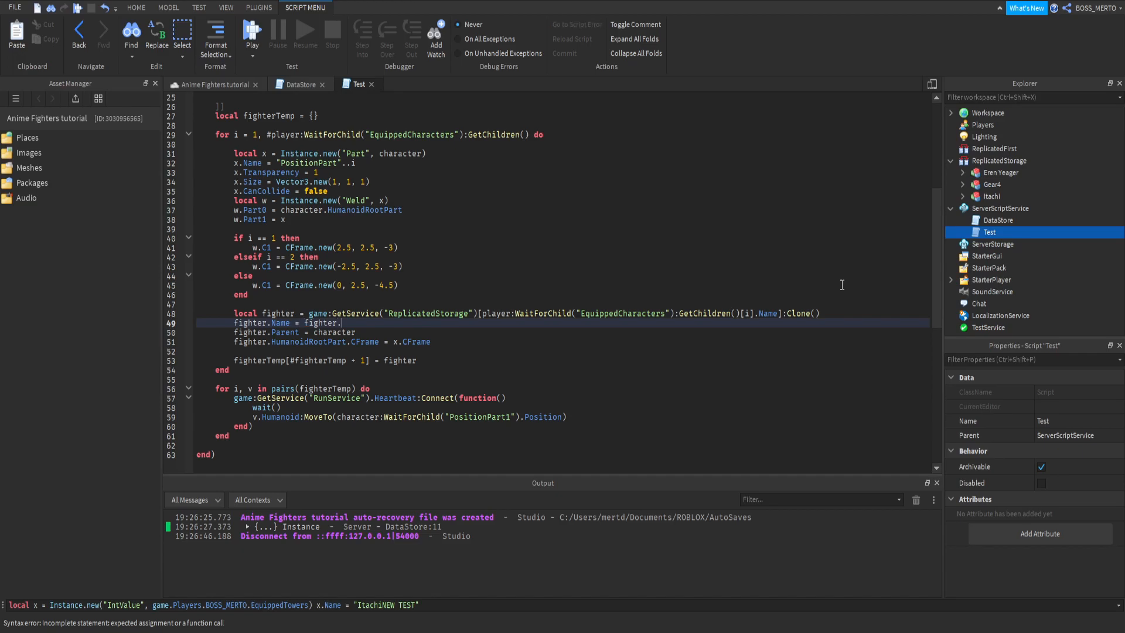
text(Name..)
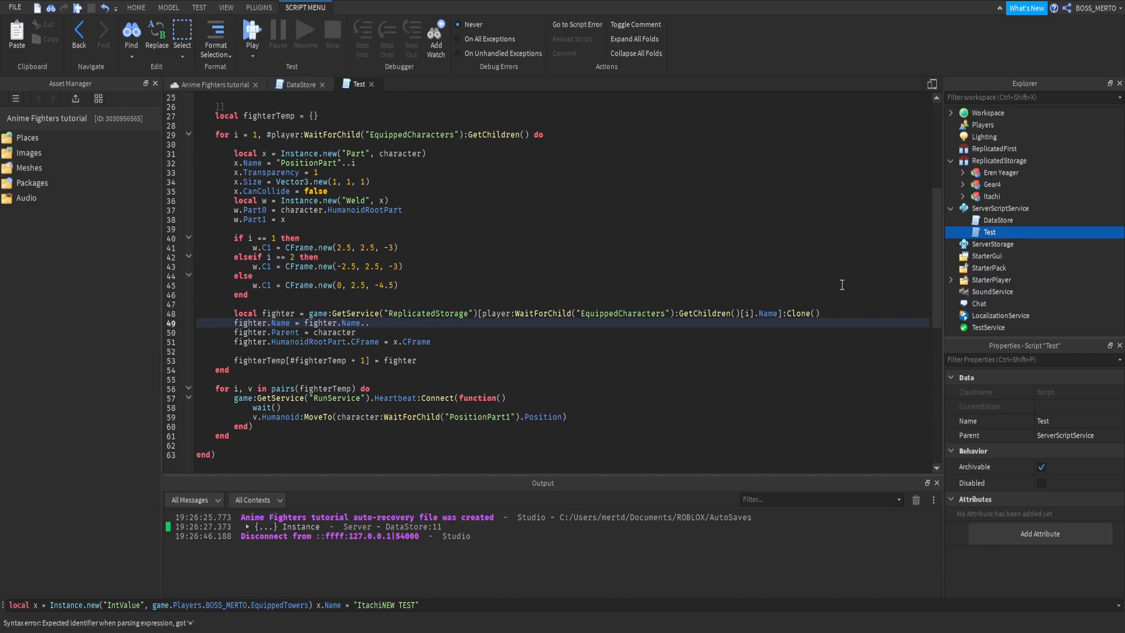
text(string)
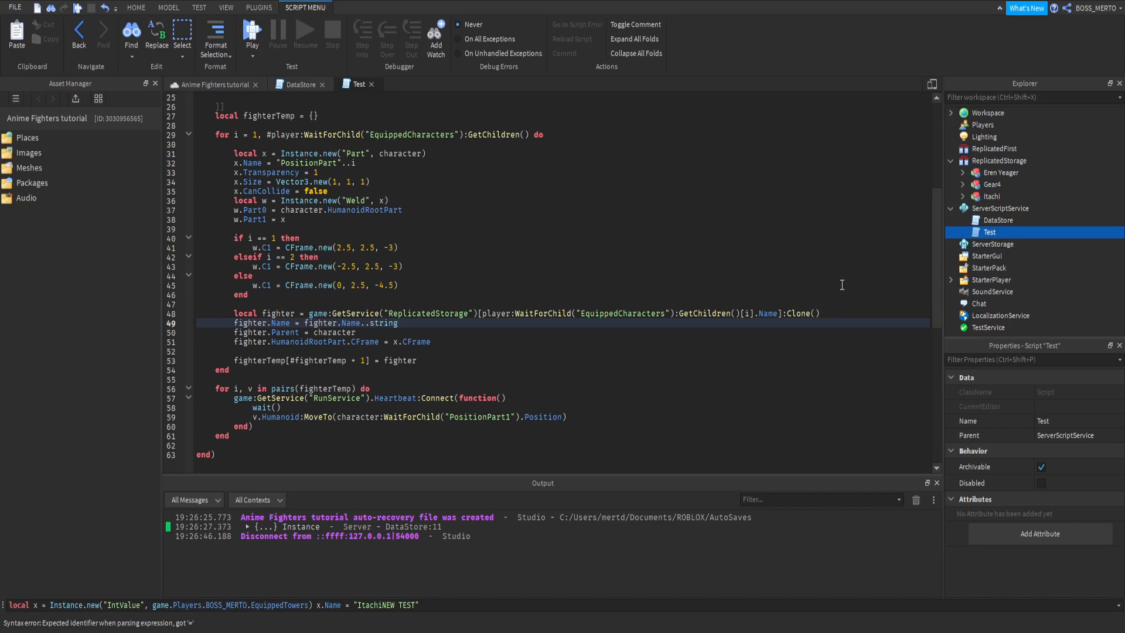
text(tostring(i)
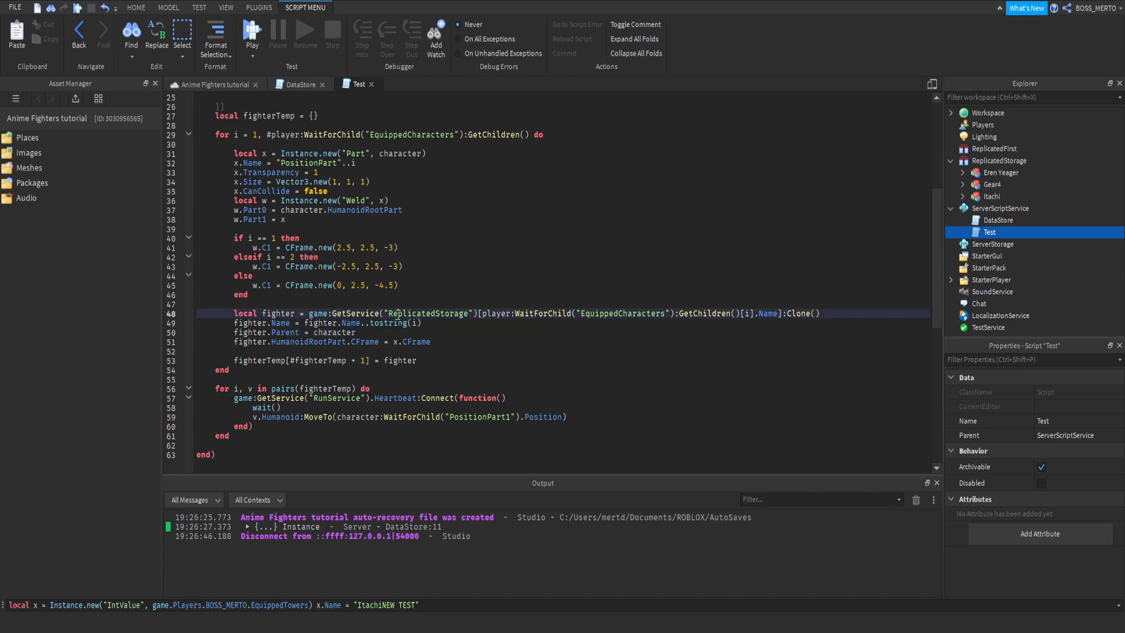
Step: Make the follow loop wait for "PositionPart"..string.sub(v.Name, ...) using the name's trailing digit
click(513, 417)
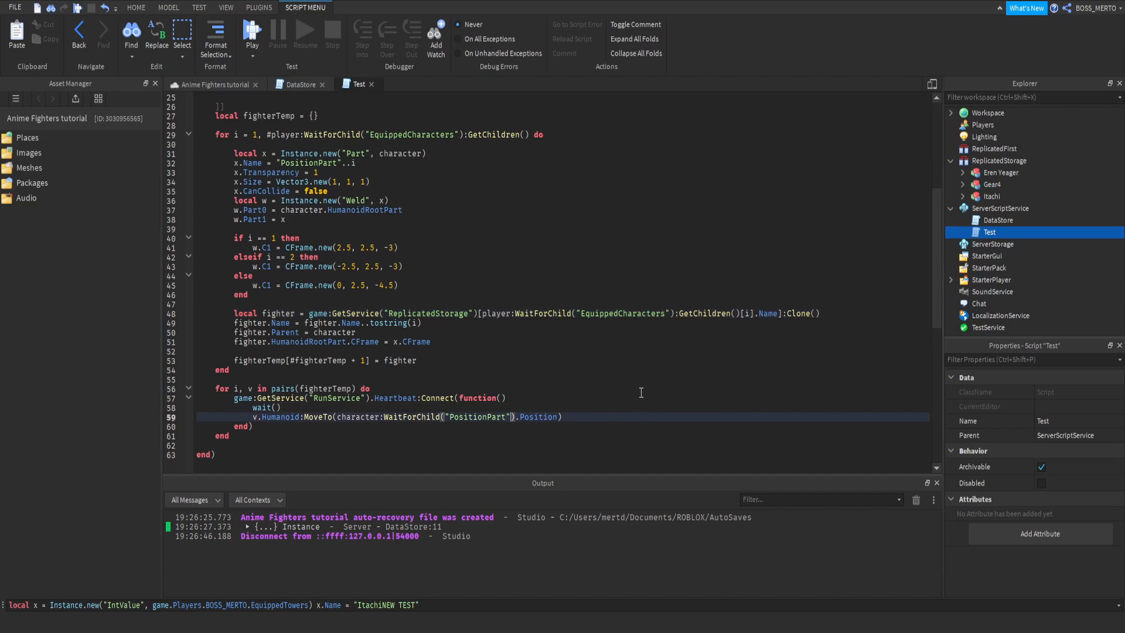
text(..)
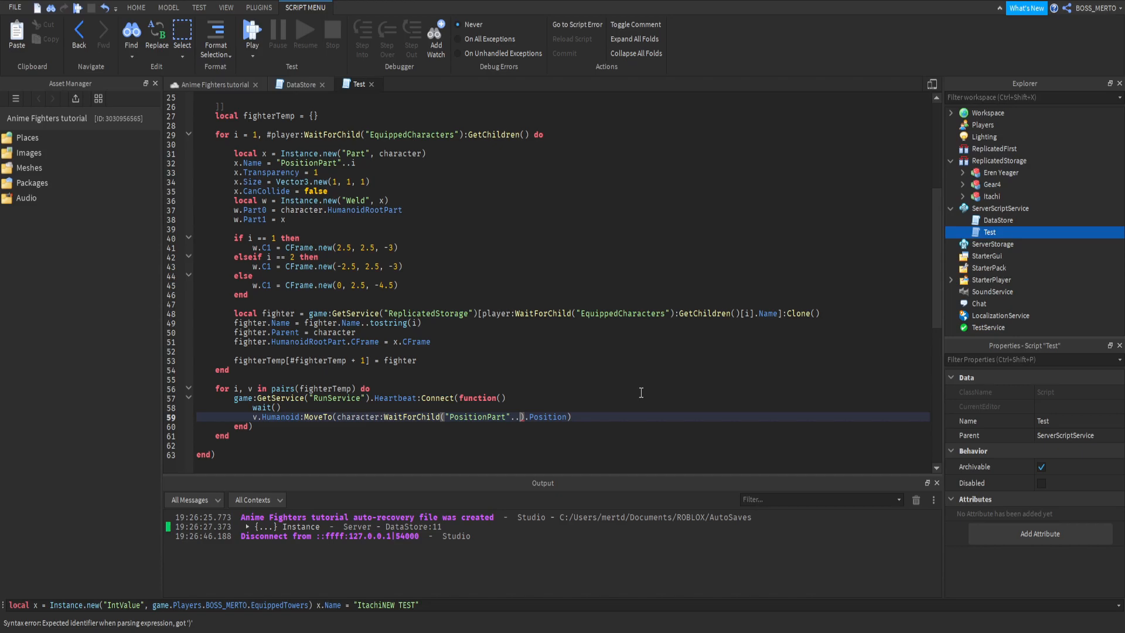
text(string.sub()
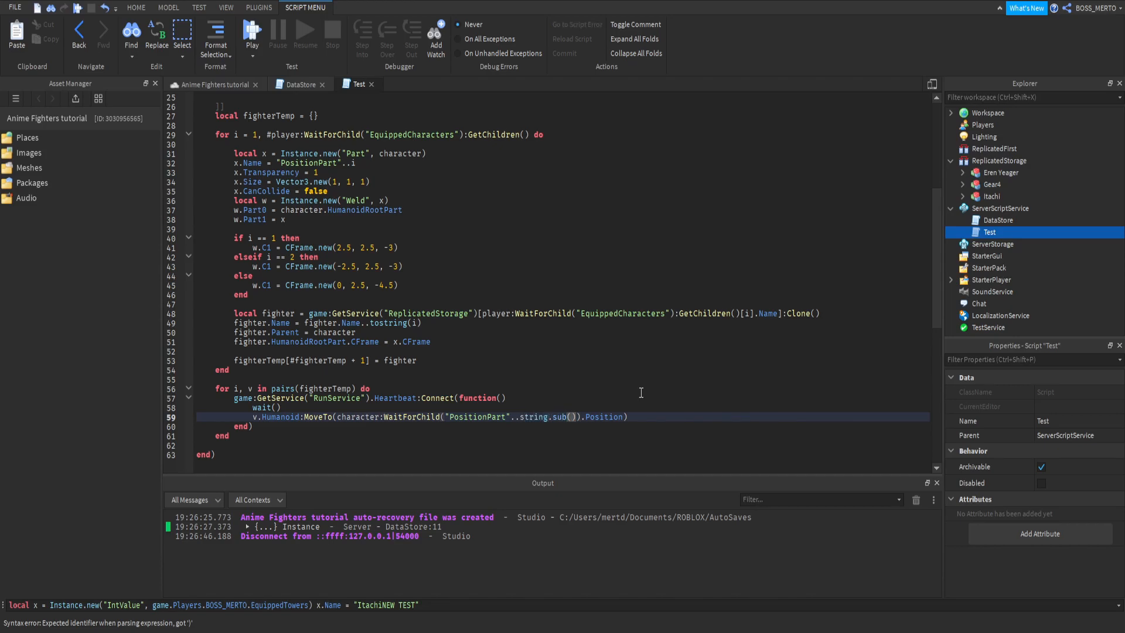
text(v.Name,)
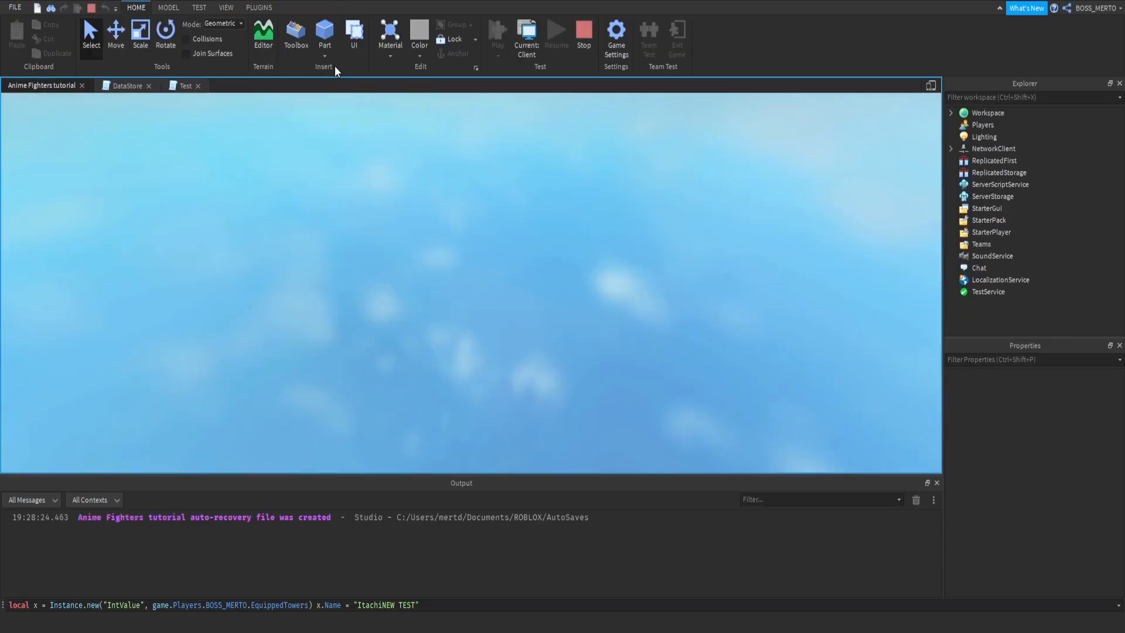
Step: During the play test, inspect PositionPart1 and PositionPart2 inside the BOSS_MERTO character, then stop
click(296, 34)
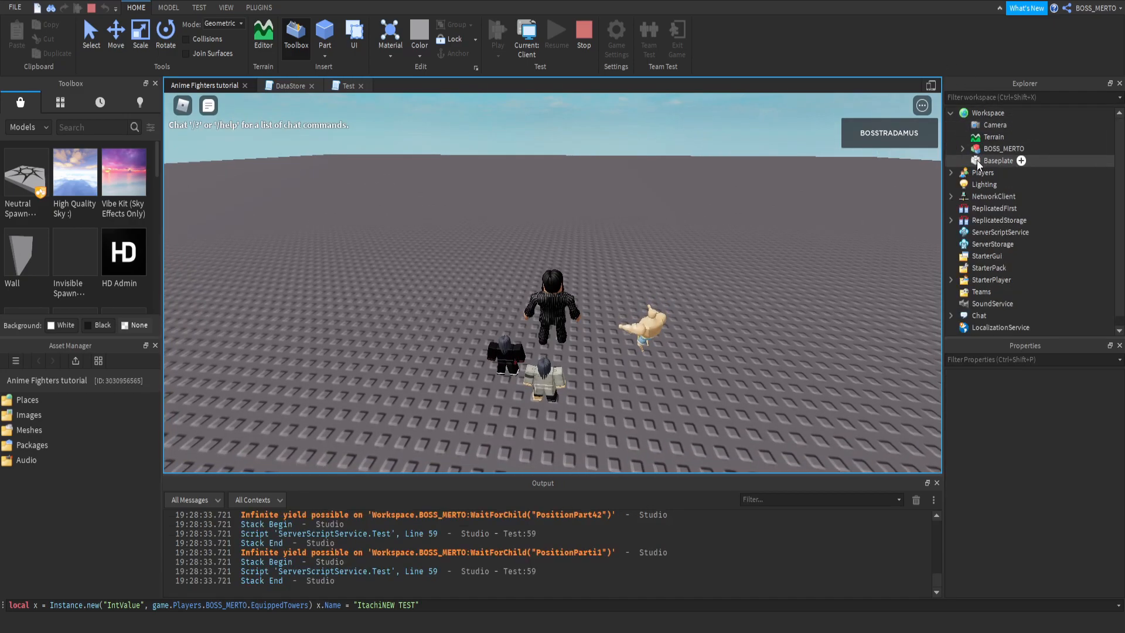
click(951, 149)
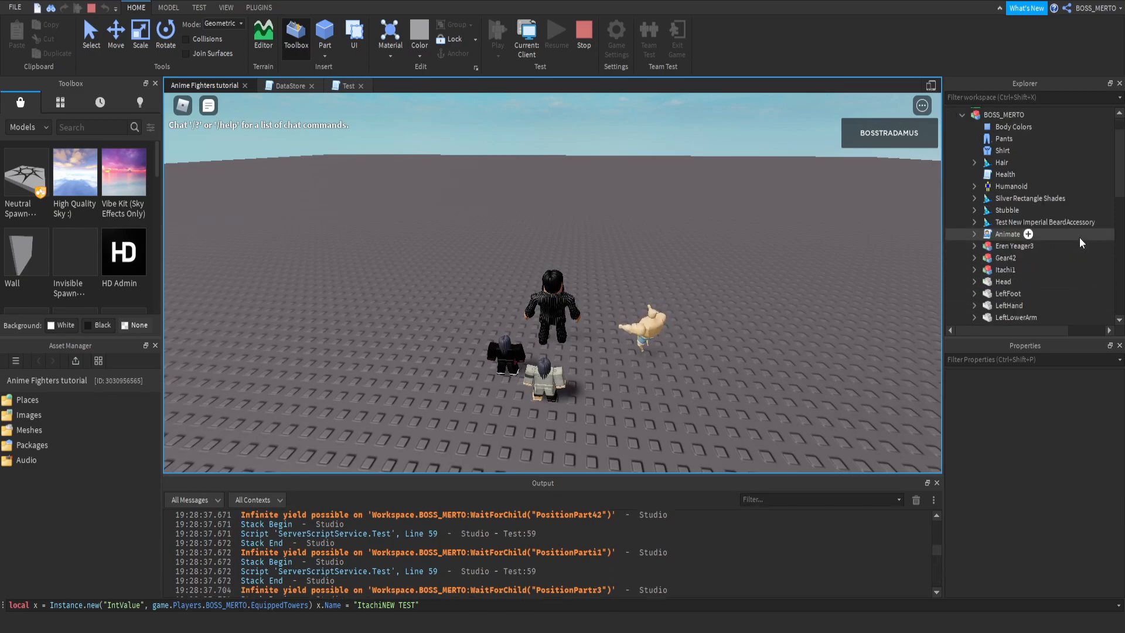
scroll(down, 3)
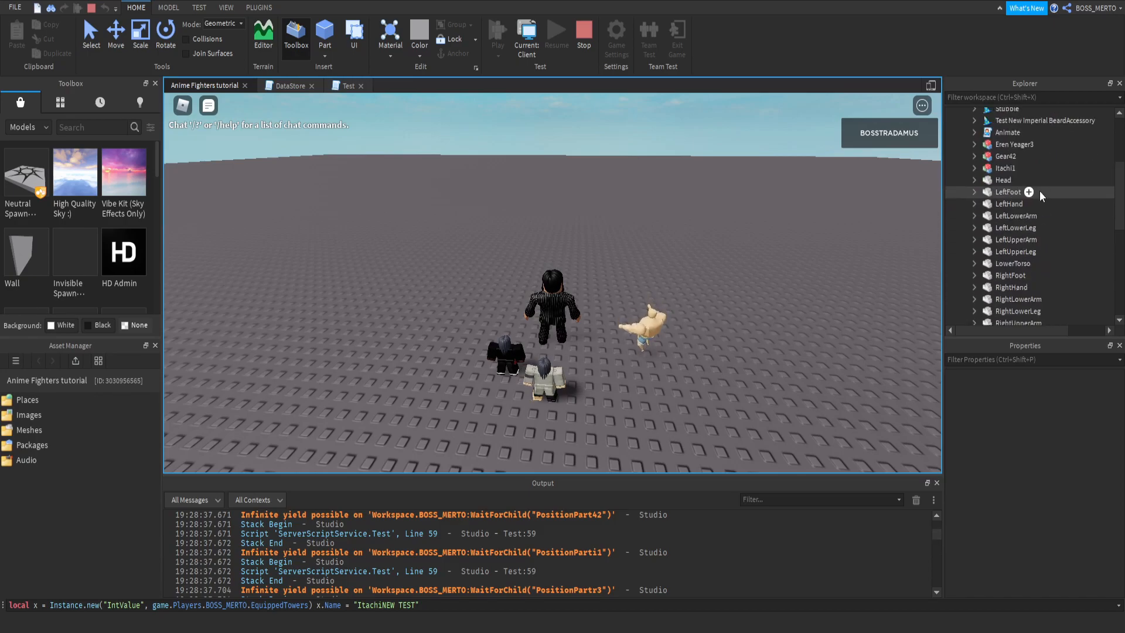
click(1008, 168)
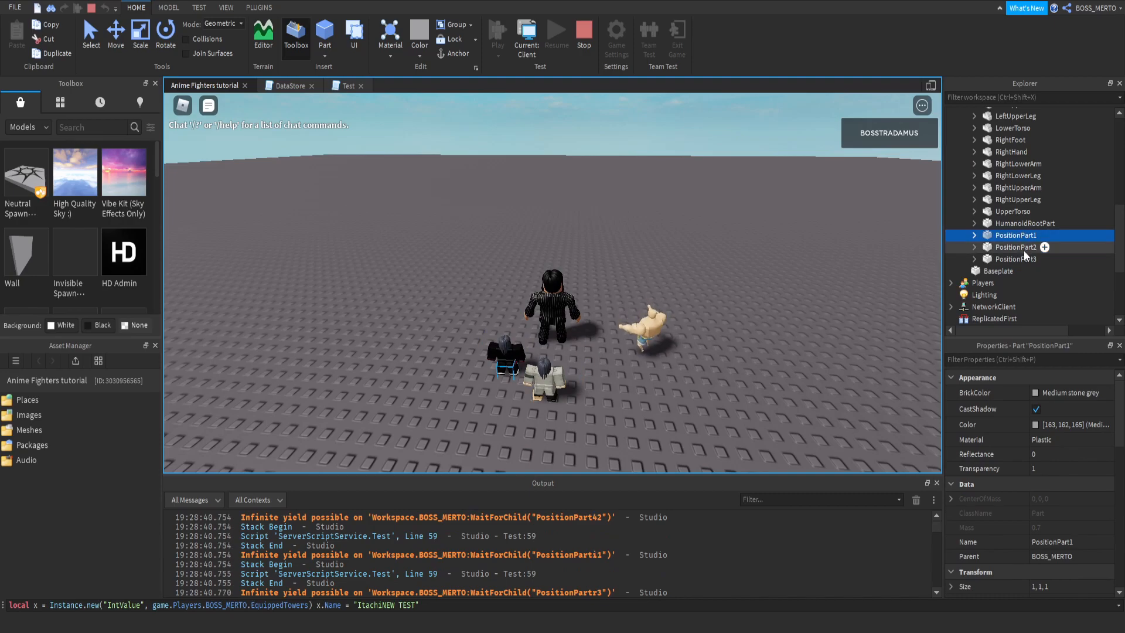
click(1016, 247)
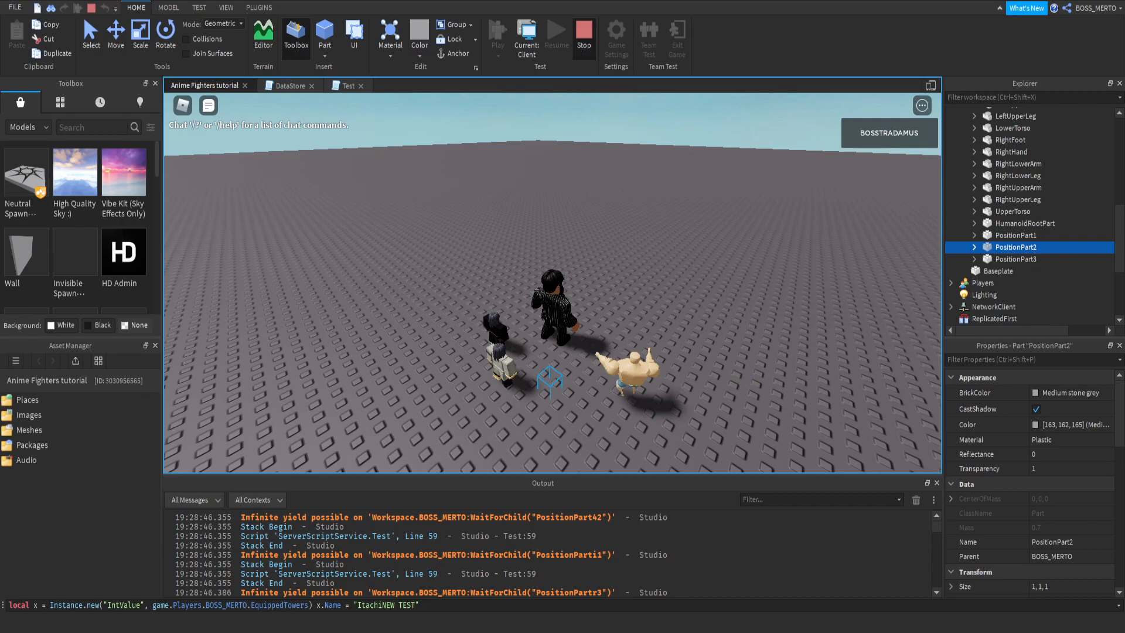
click(348, 86)
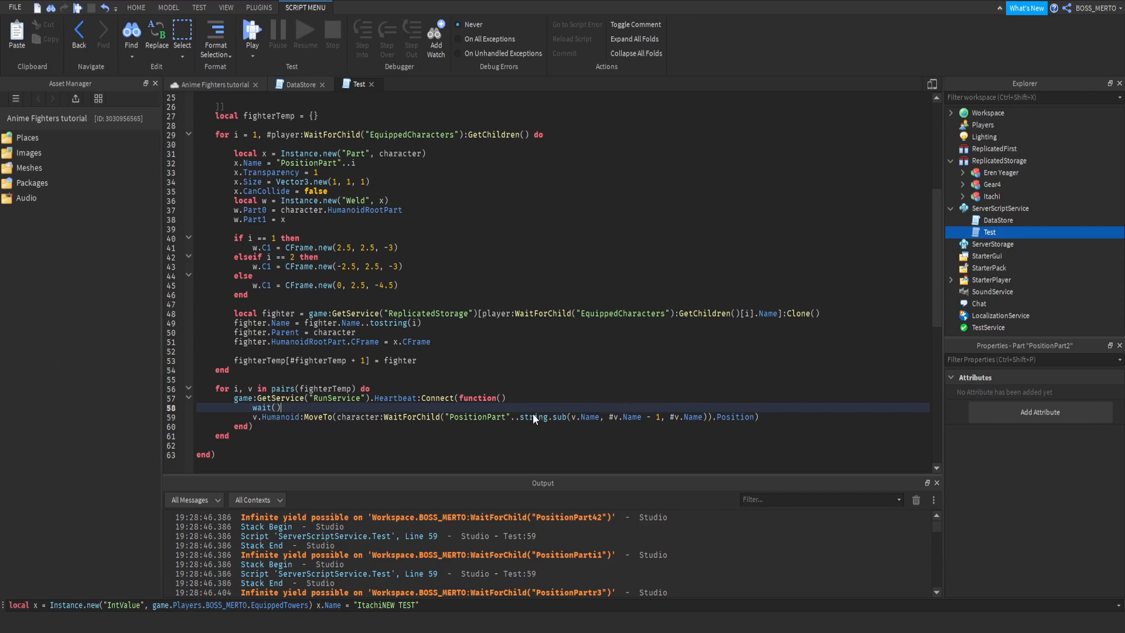
Step: Change the MoveTo line to string.sub(v.Name, #v.Name, #v.Name) so only the last name character is used
click(987, 232)
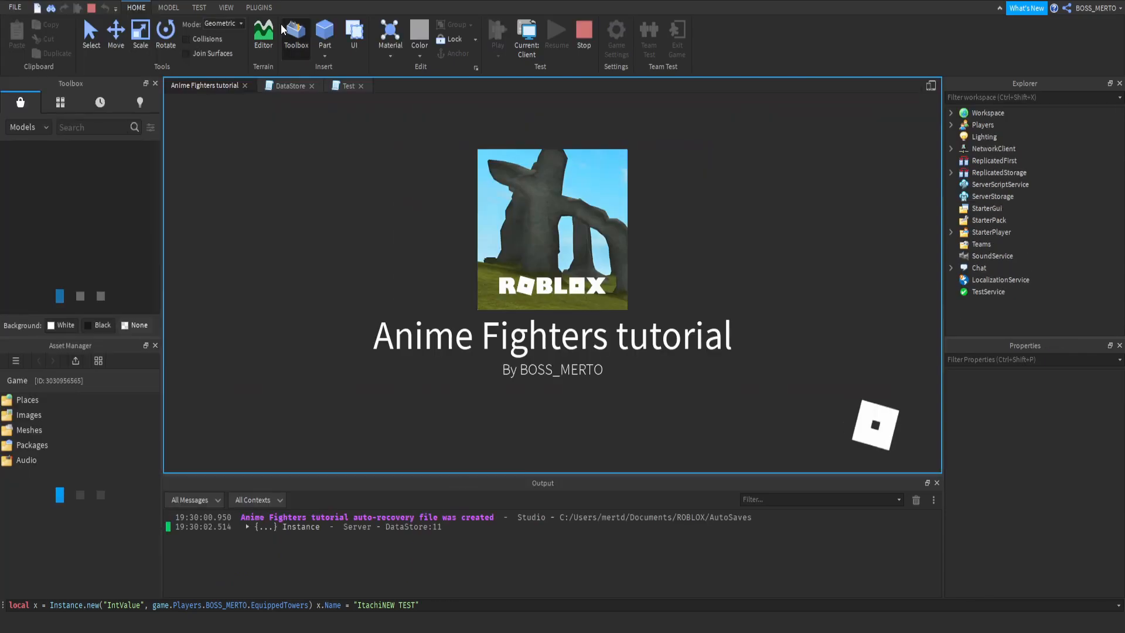
Step: Watch the fighters follow the character in the running game, then stop the play test
click(497, 33)
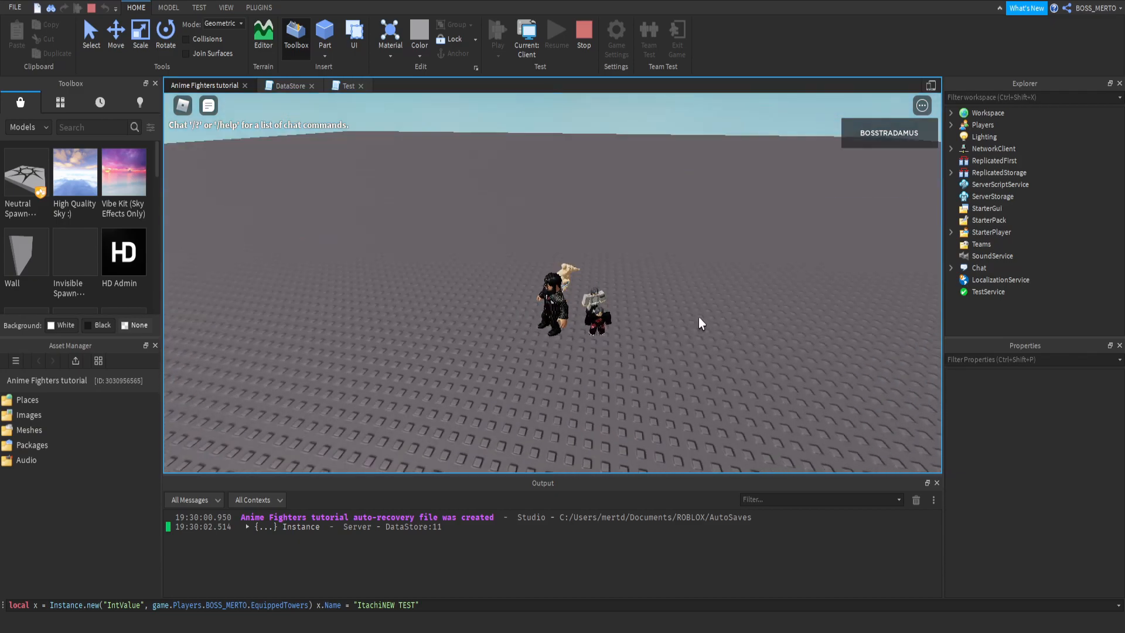
click(584, 34)
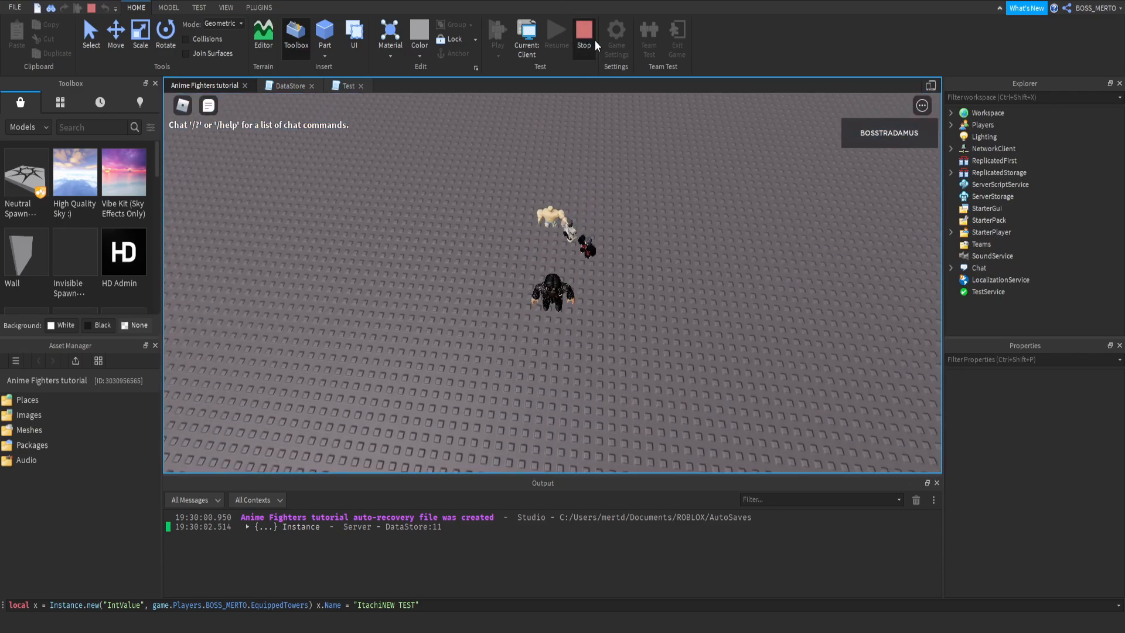
click(584, 34)
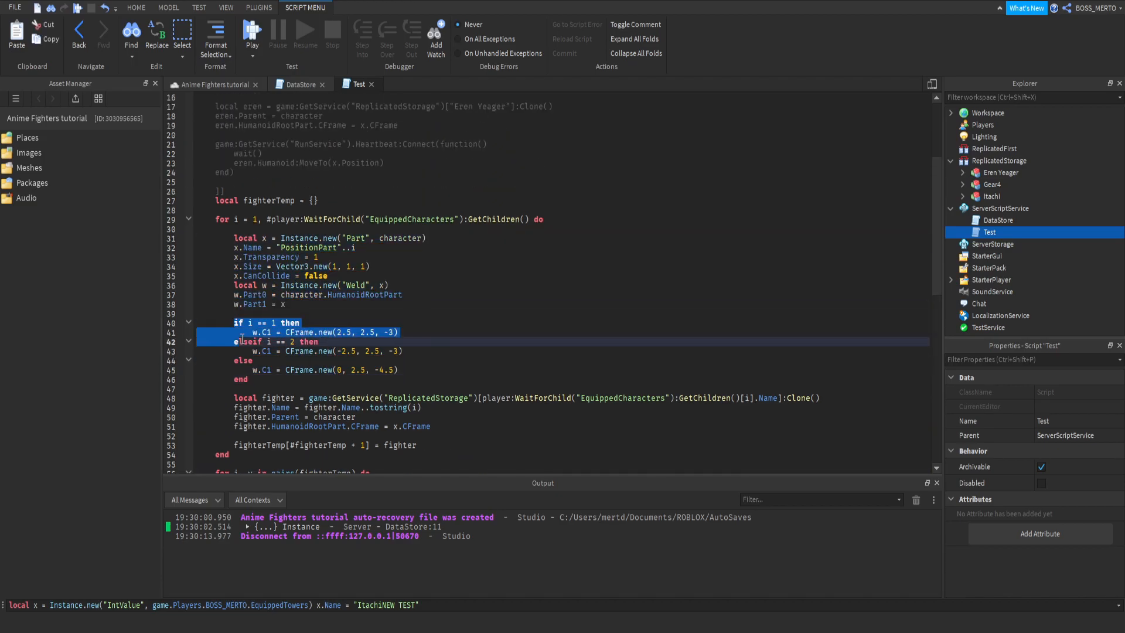
click(253, 360)
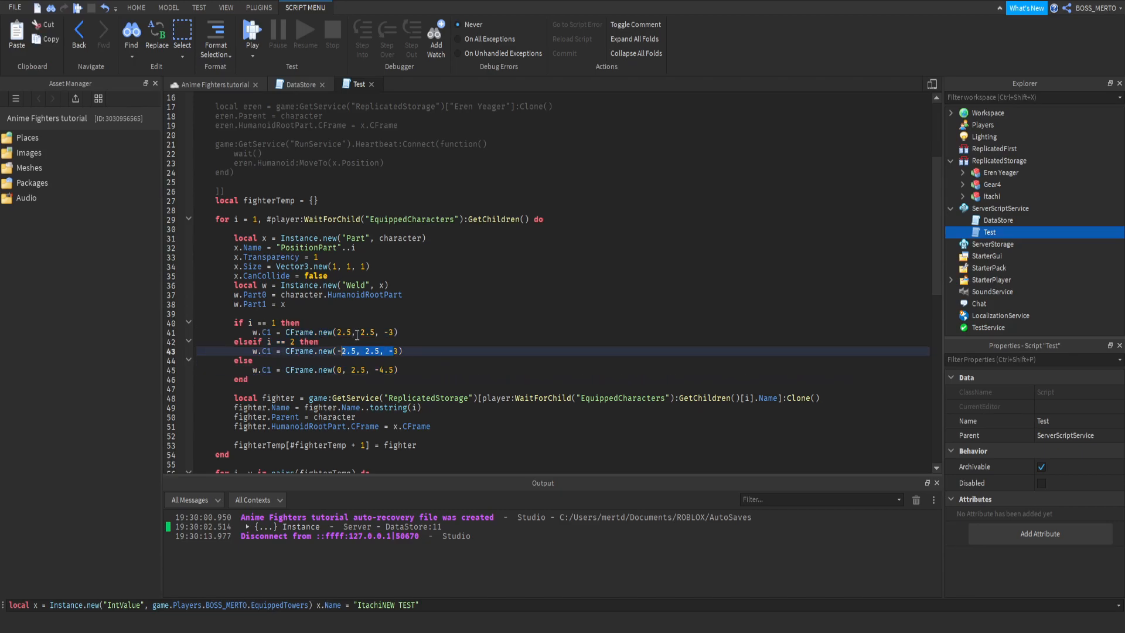
click(343, 331)
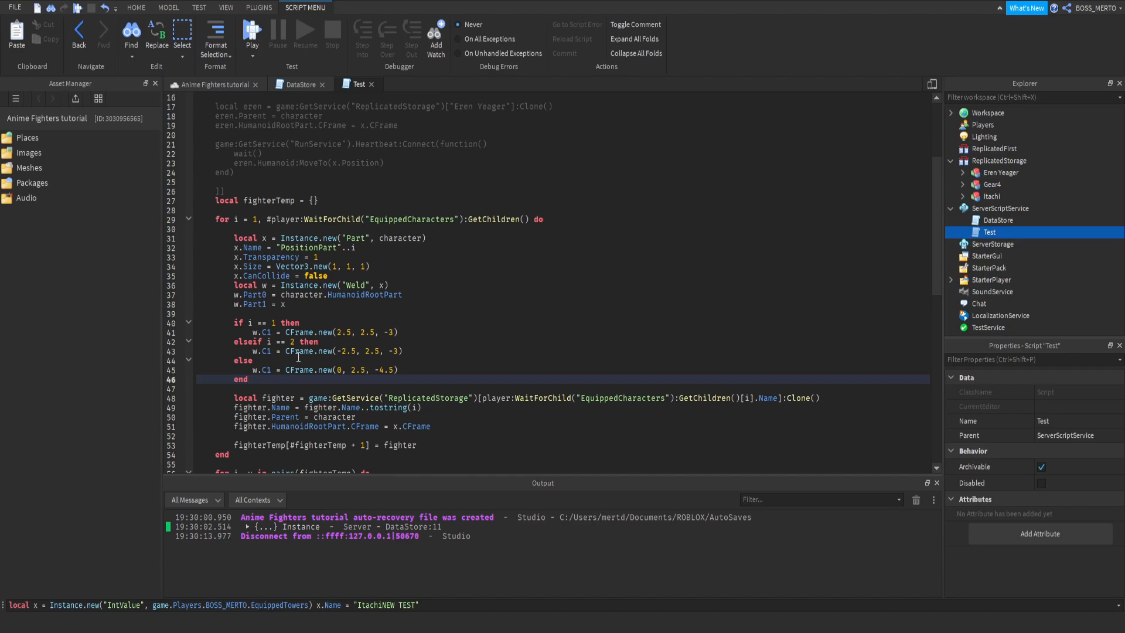
drag(233, 238, 281, 314)
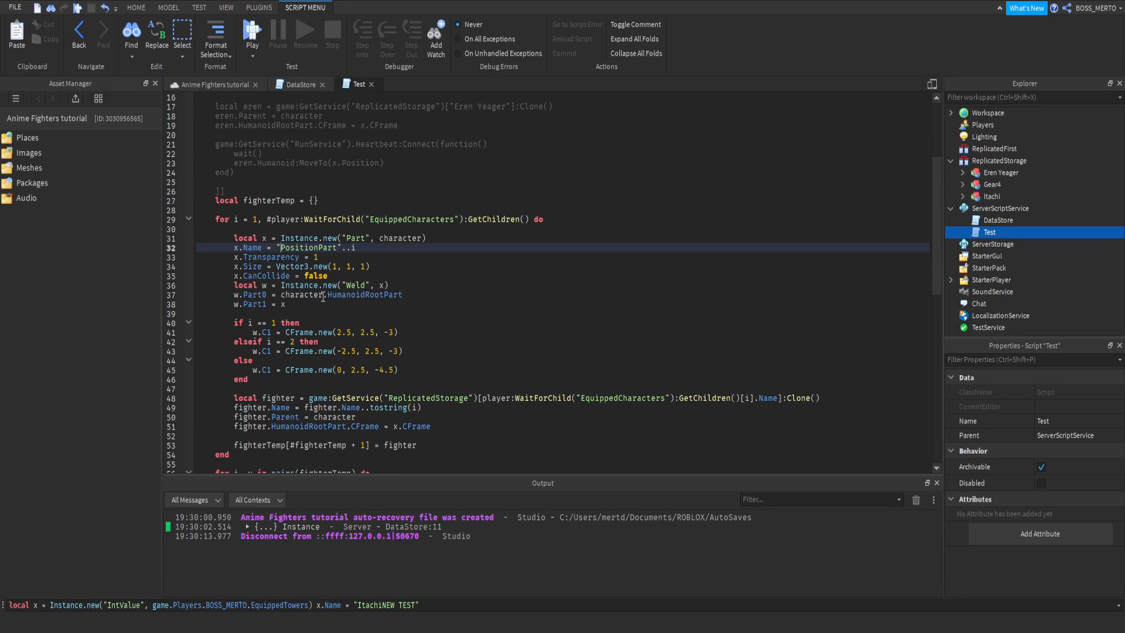
scroll(up, 3)
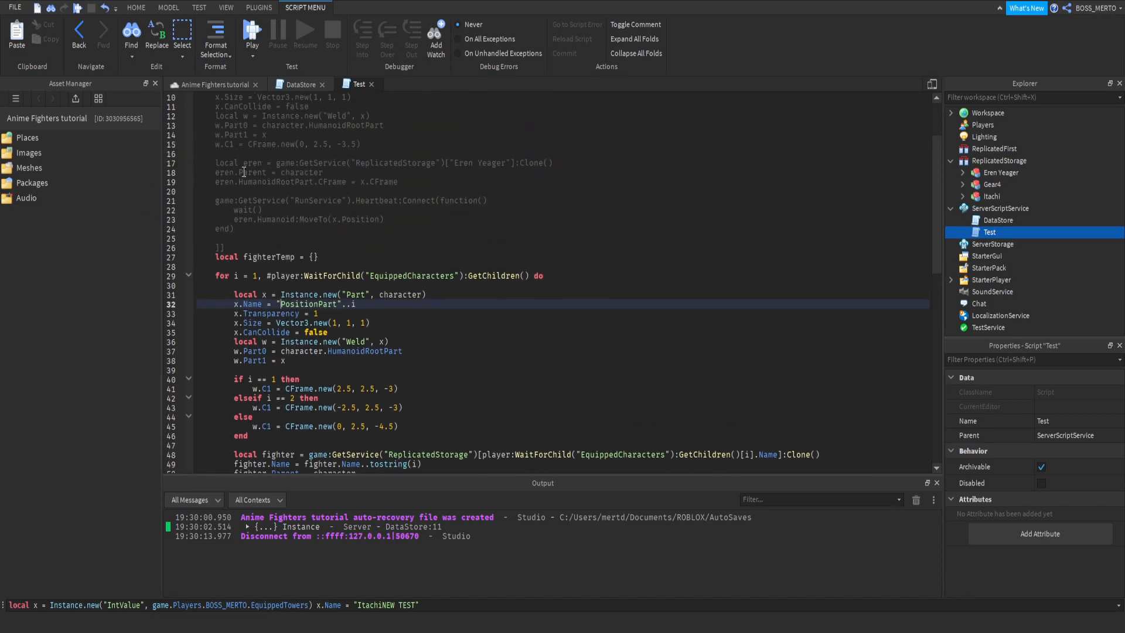
scroll(down, 3)
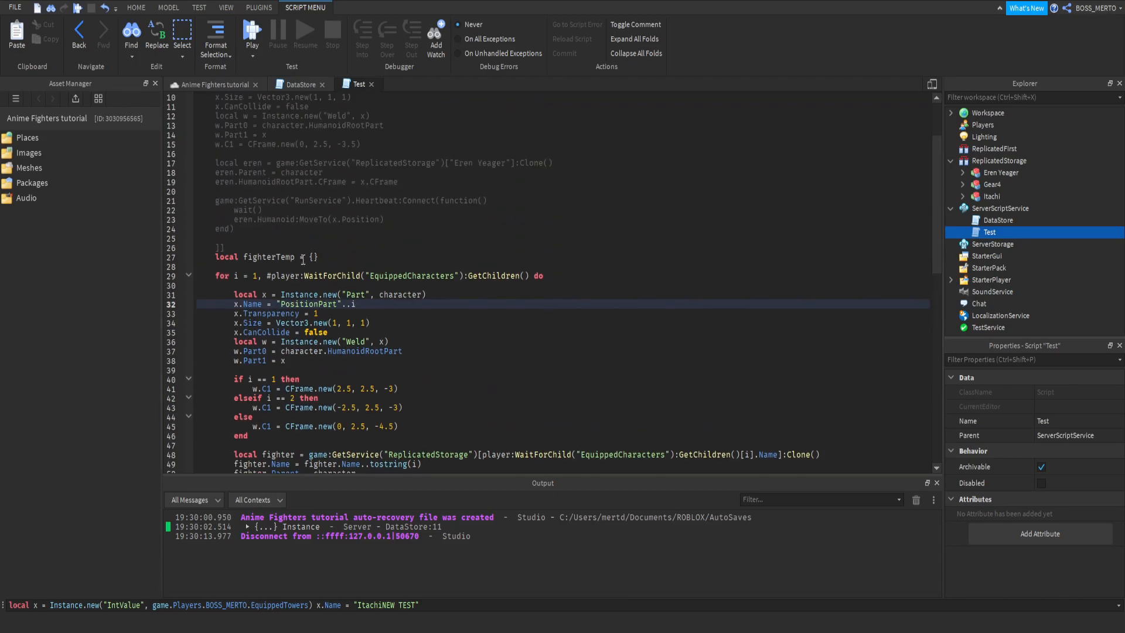
double_click(271, 257)
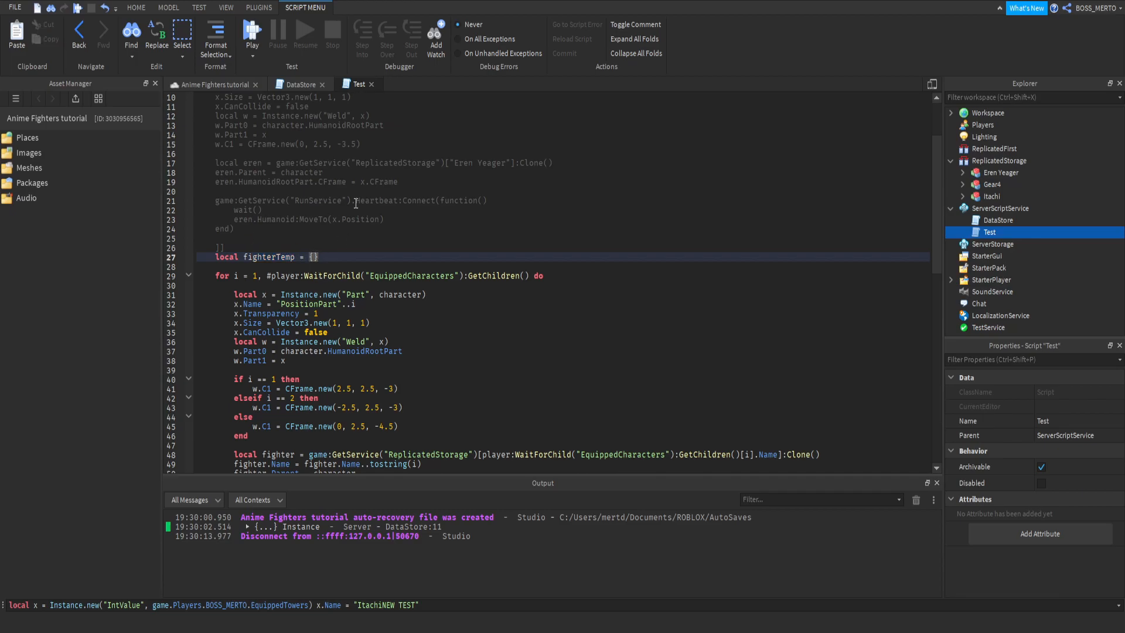
scroll(down, 3)
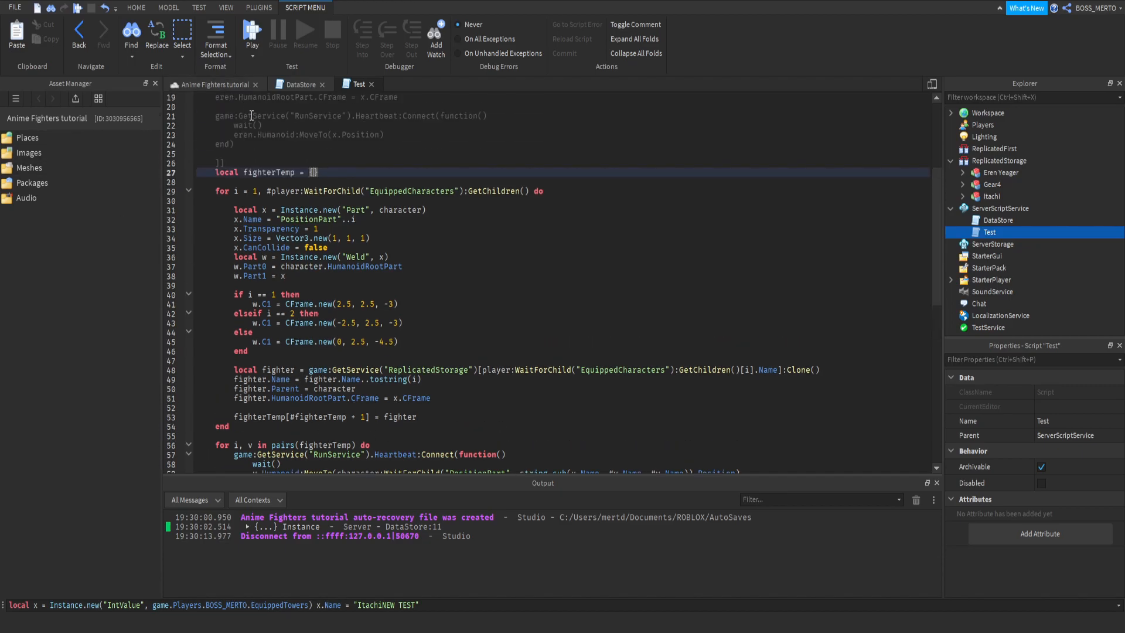
scroll(down, 3)
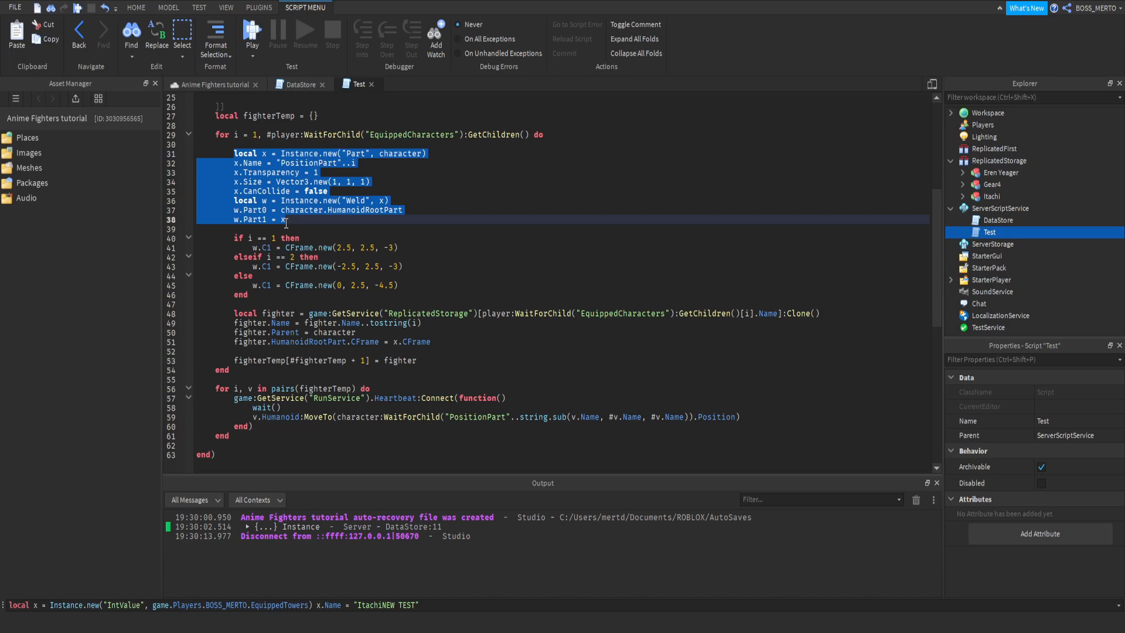
click(283, 237)
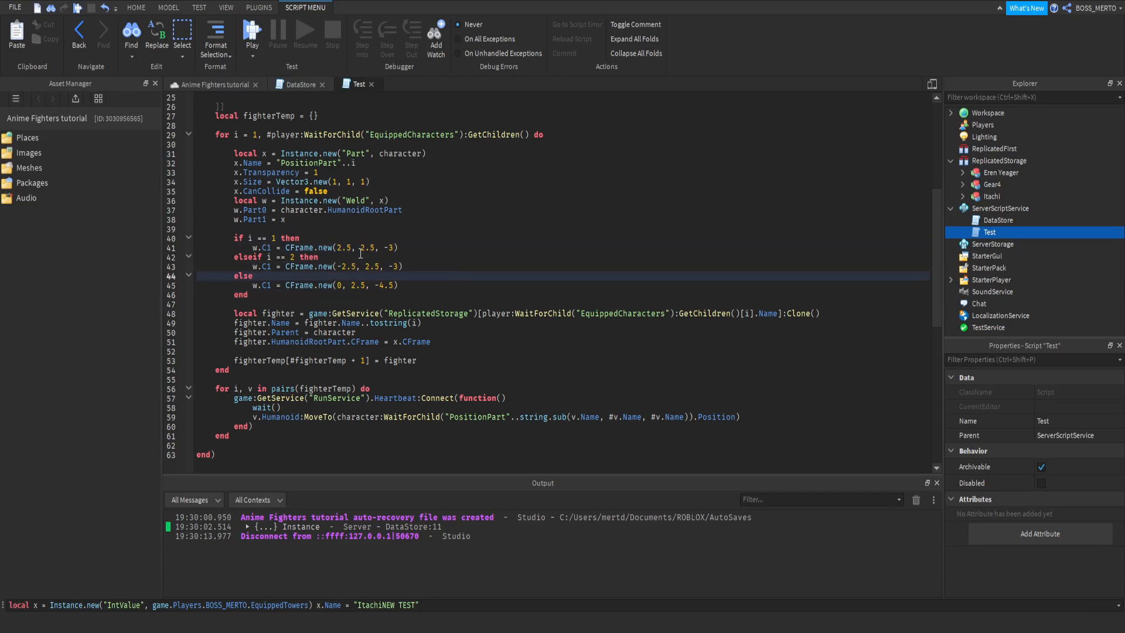
click(351, 266)
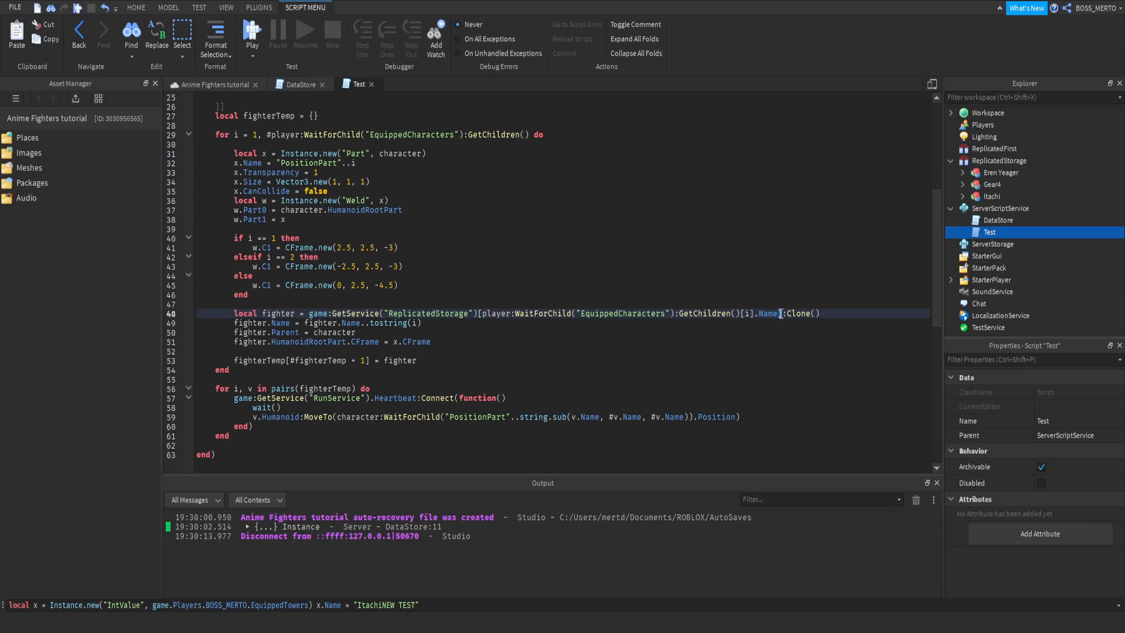
double_click(767, 314)
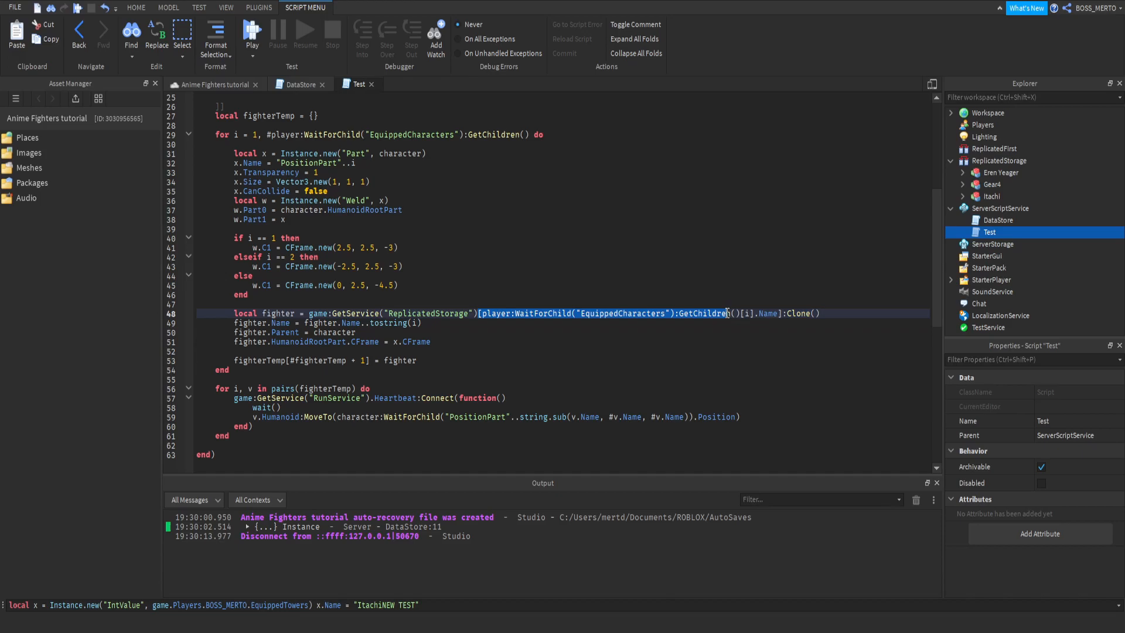
click(625, 322)
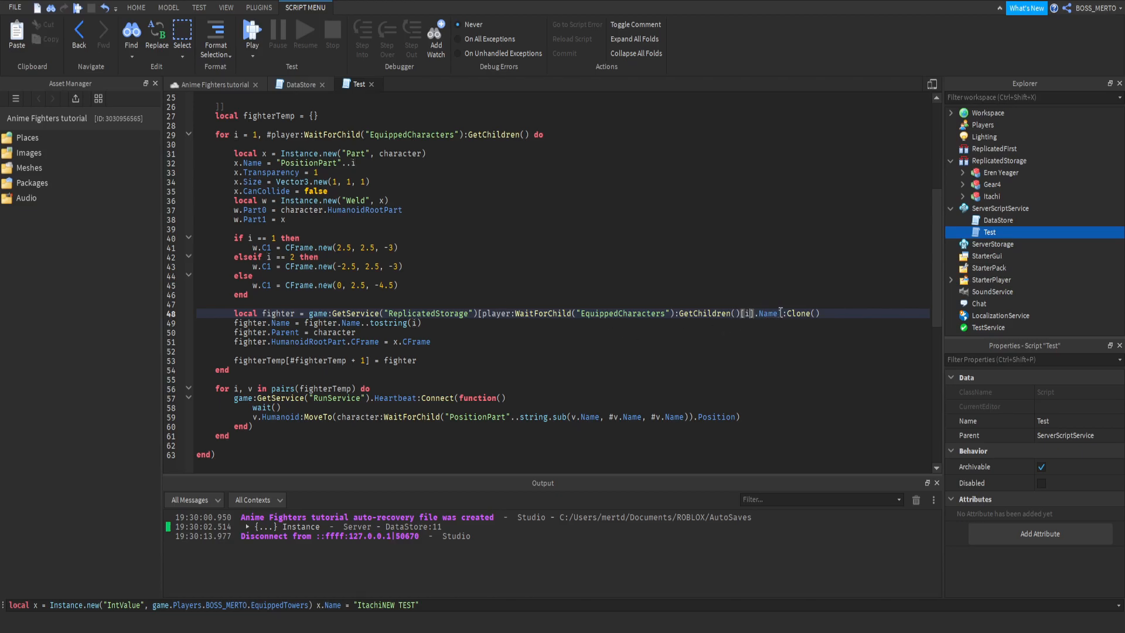
drag(484, 312, 782, 313)
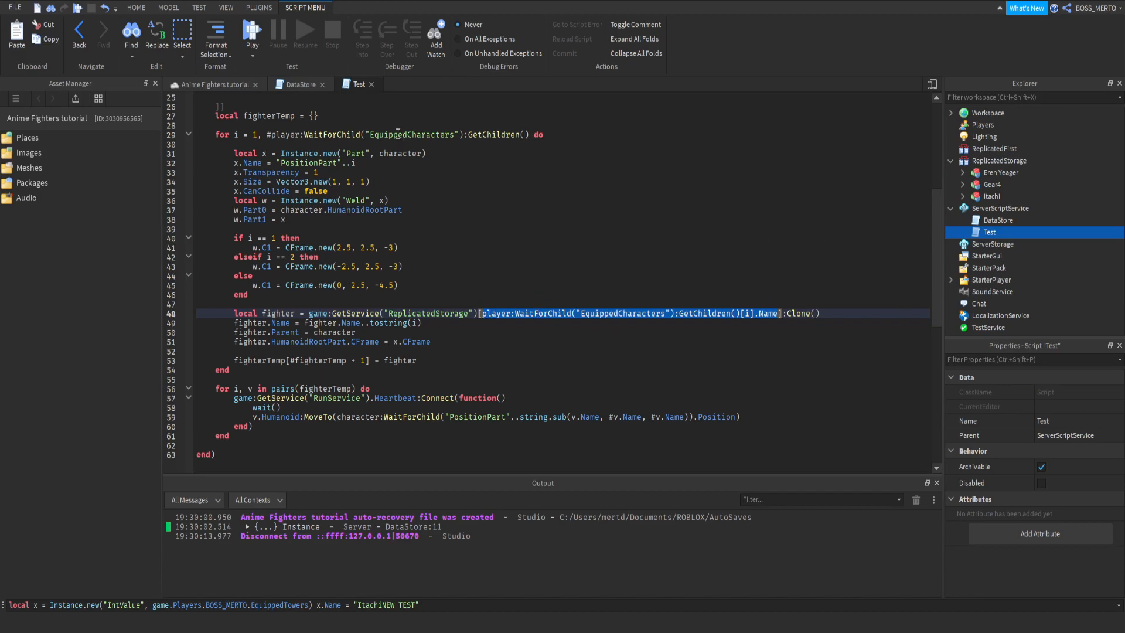
mouse_move(771, 437)
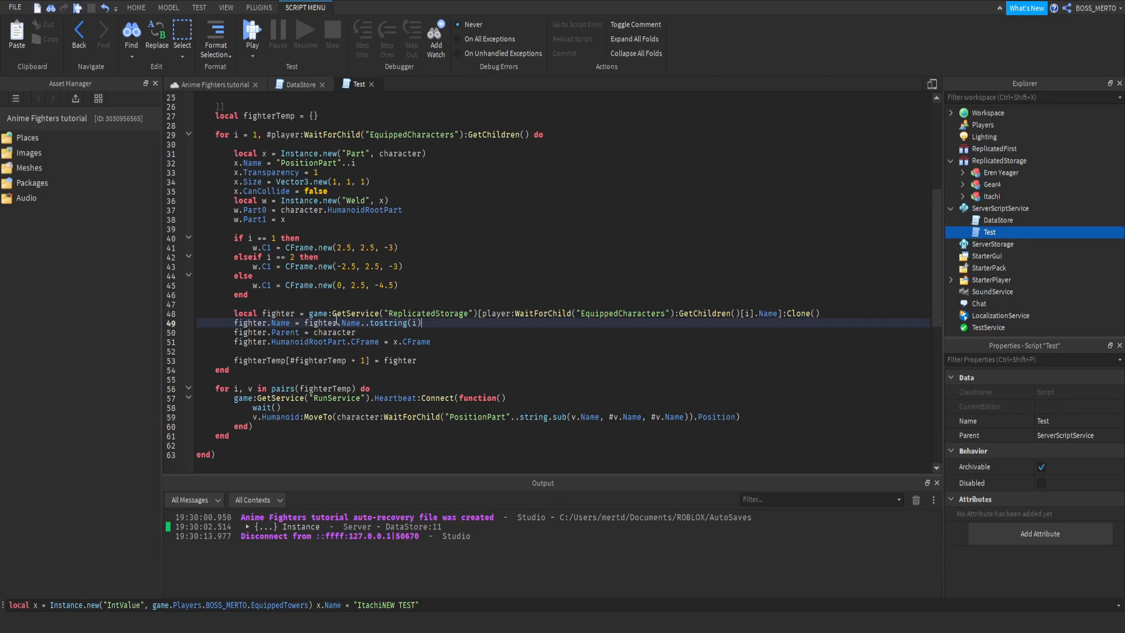
double_click(423, 314)
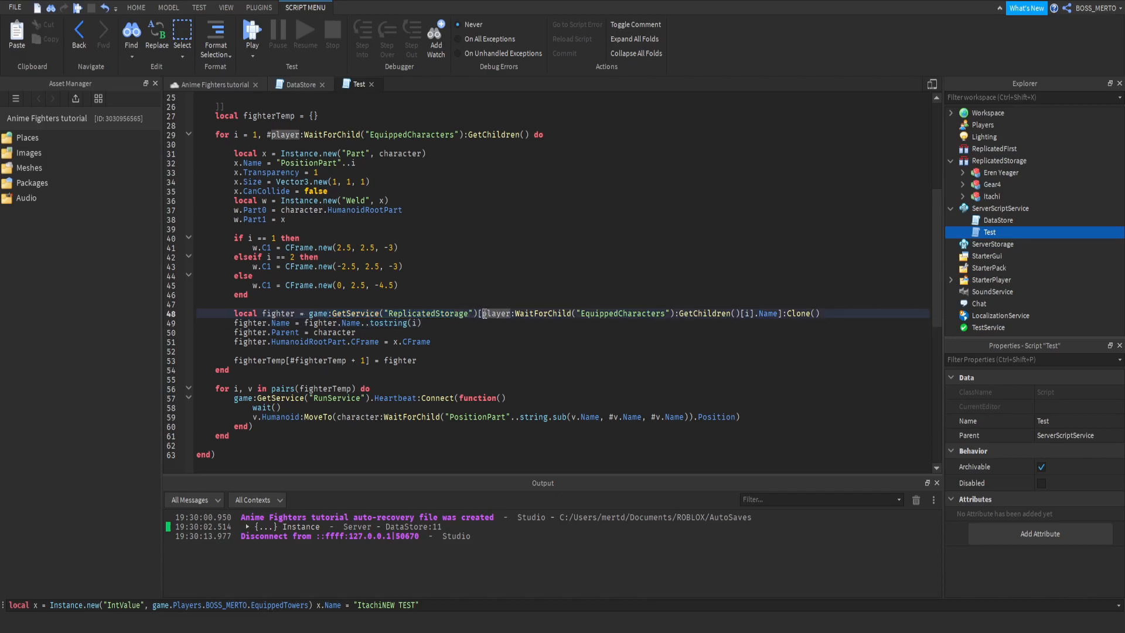
drag(484, 313, 771, 312)
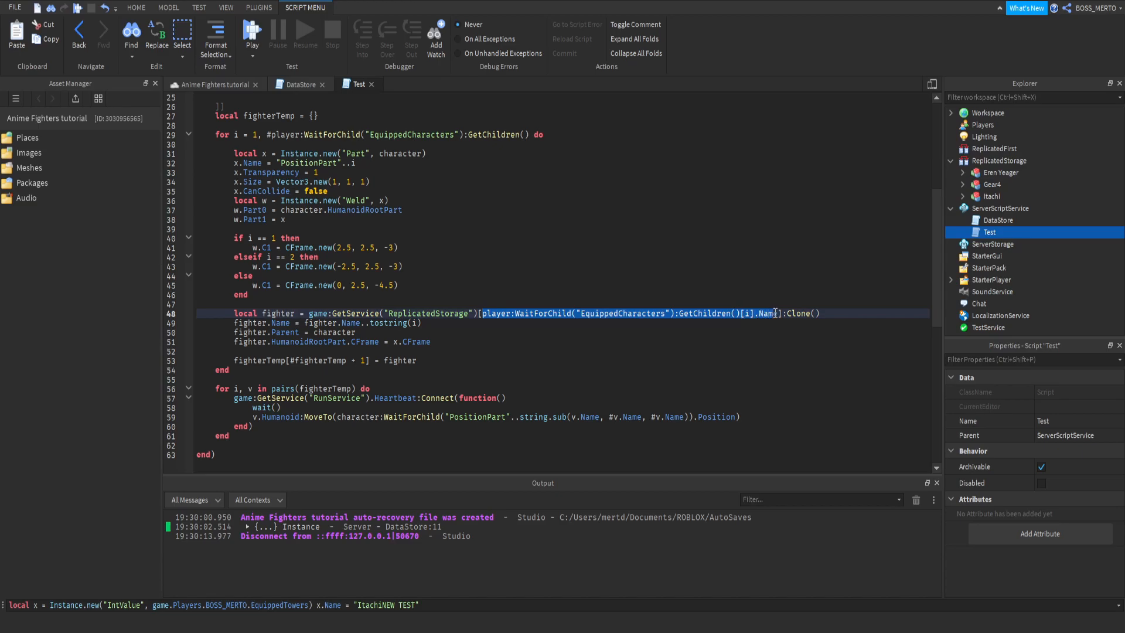
click(805, 313)
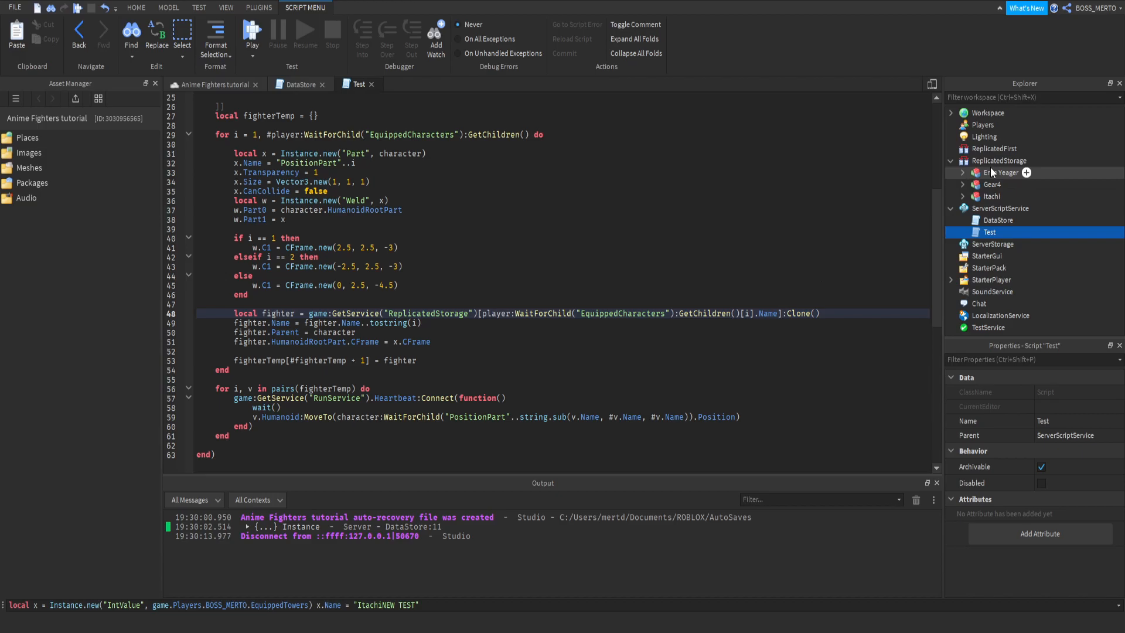
click(1003, 172)
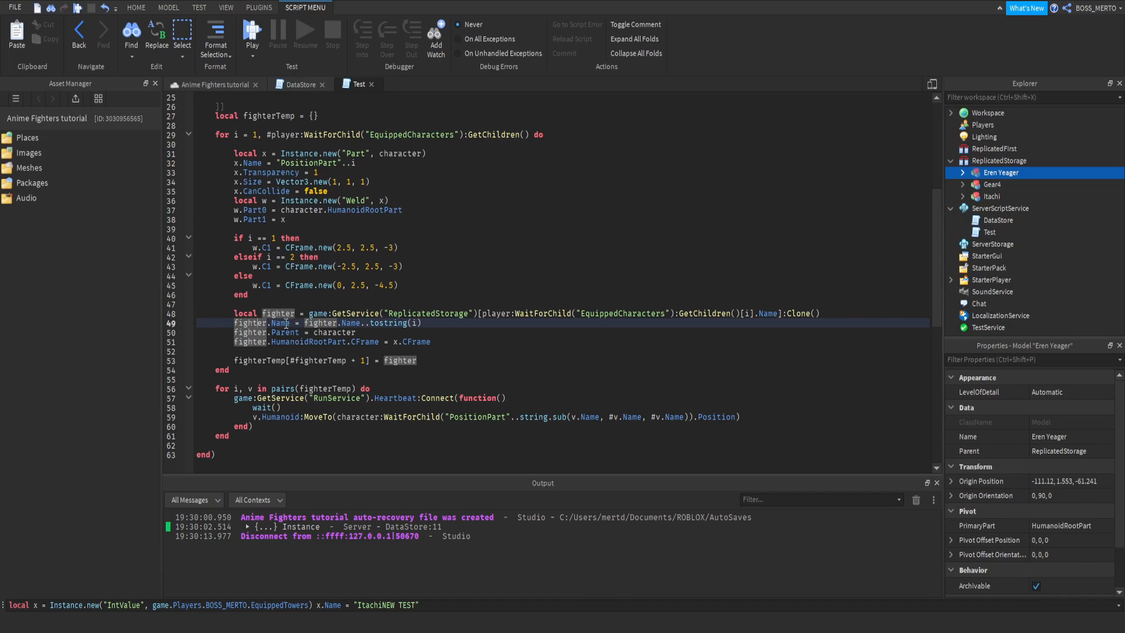
click(995, 184)
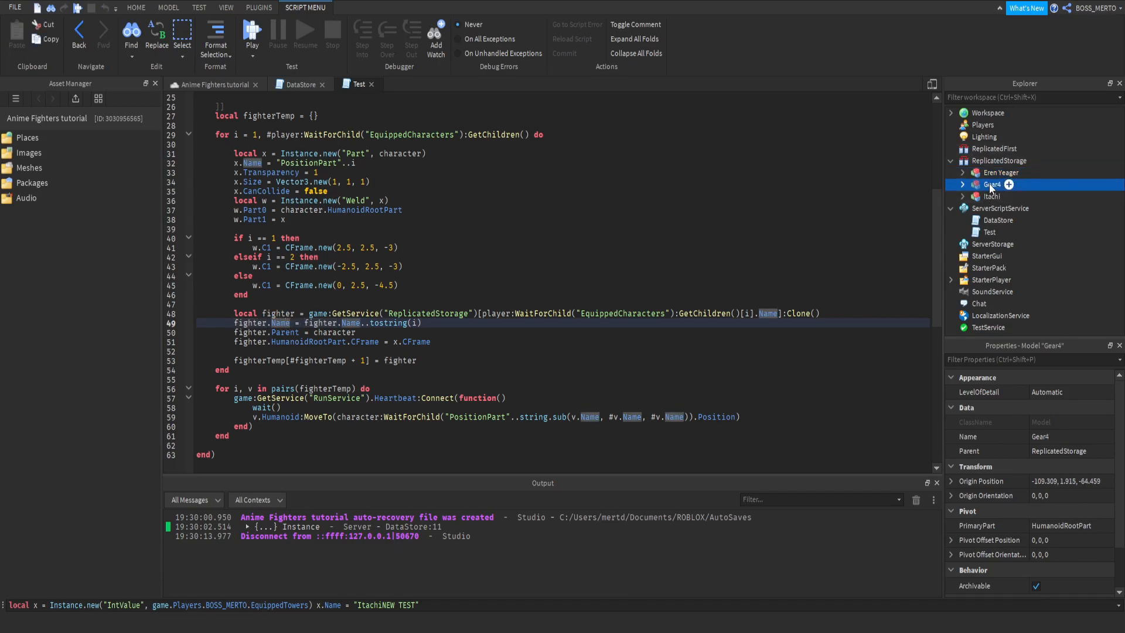
mouse_move(990, 189)
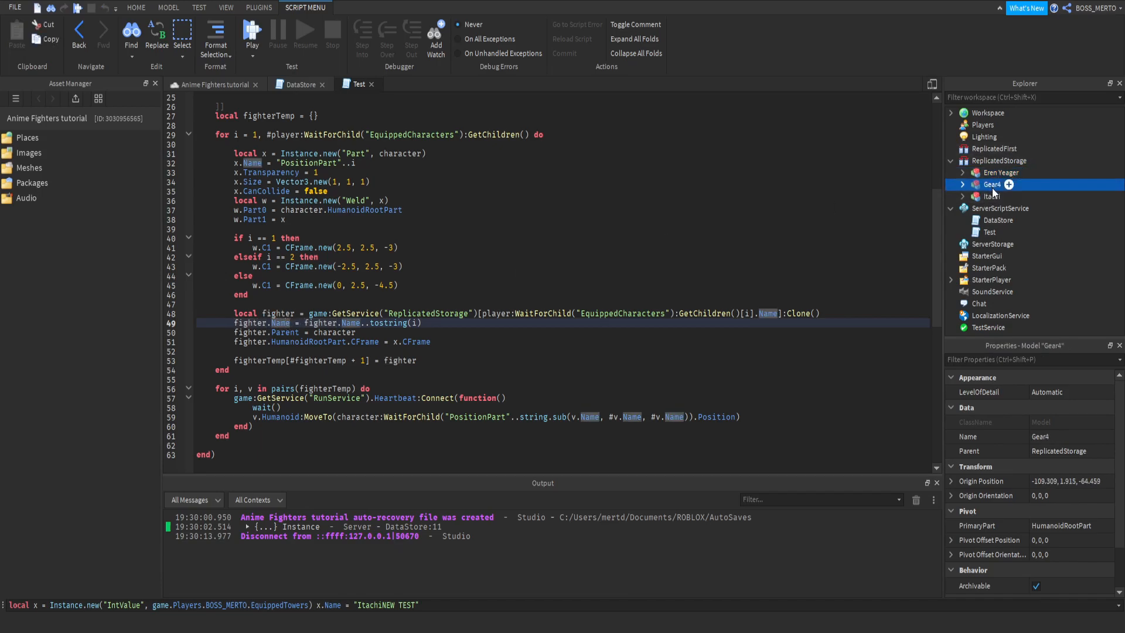
click(1002, 172)
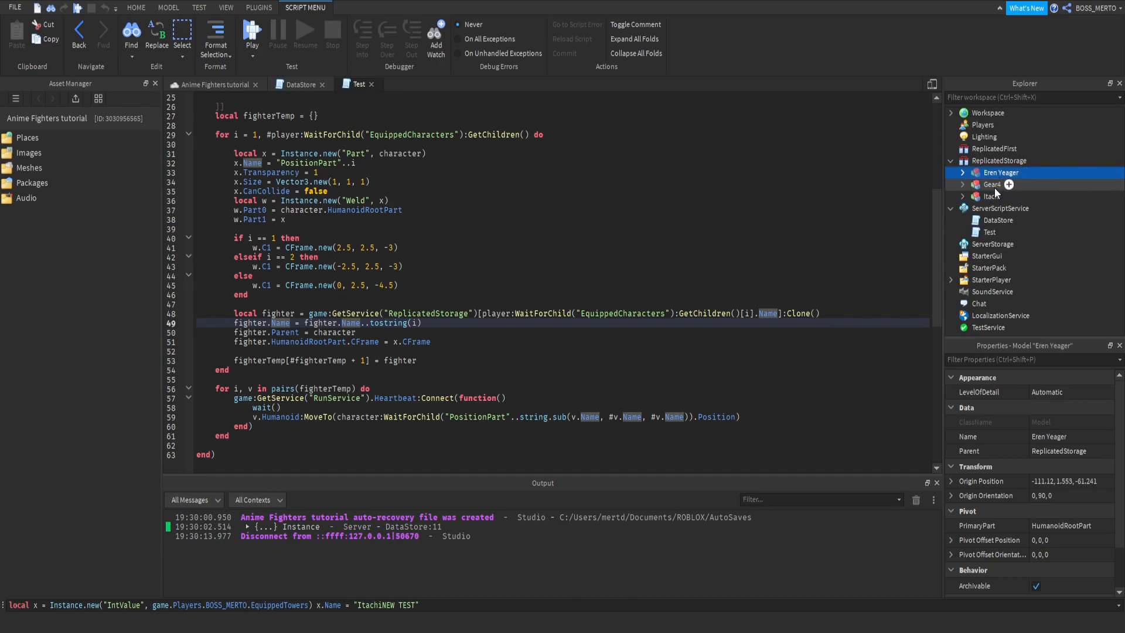
click(993, 184)
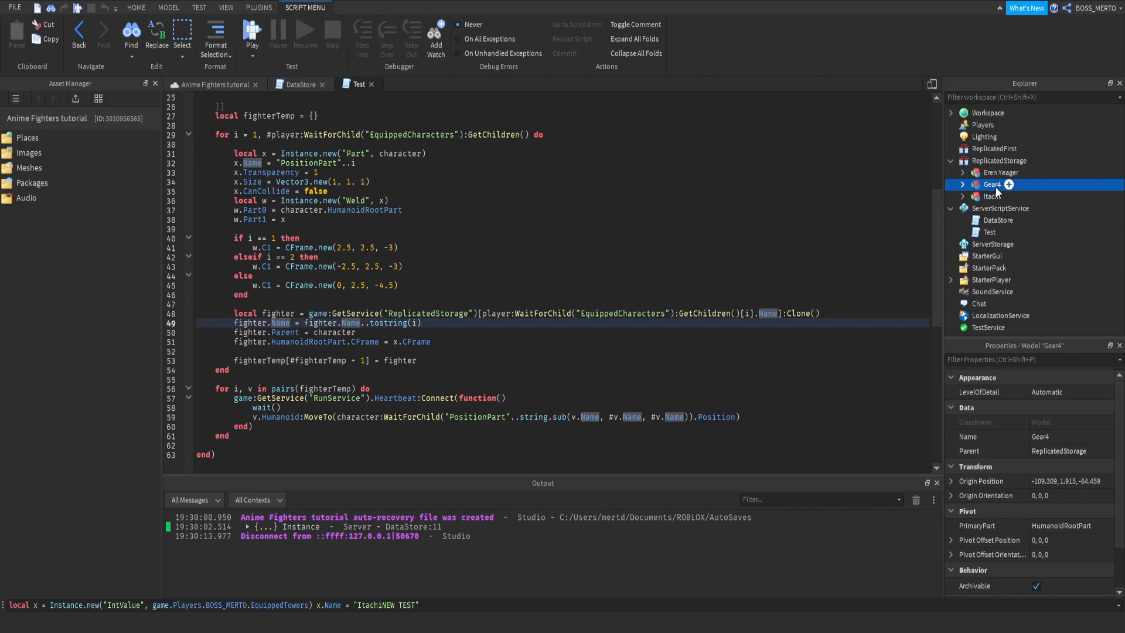
click(992, 196)
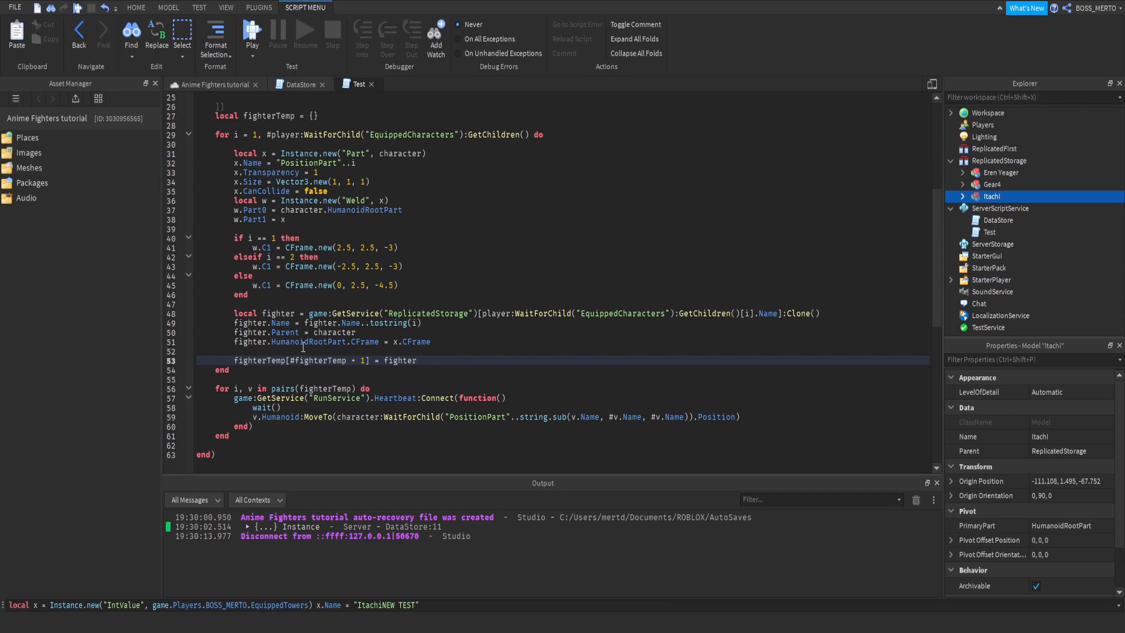
double_click(317, 360)
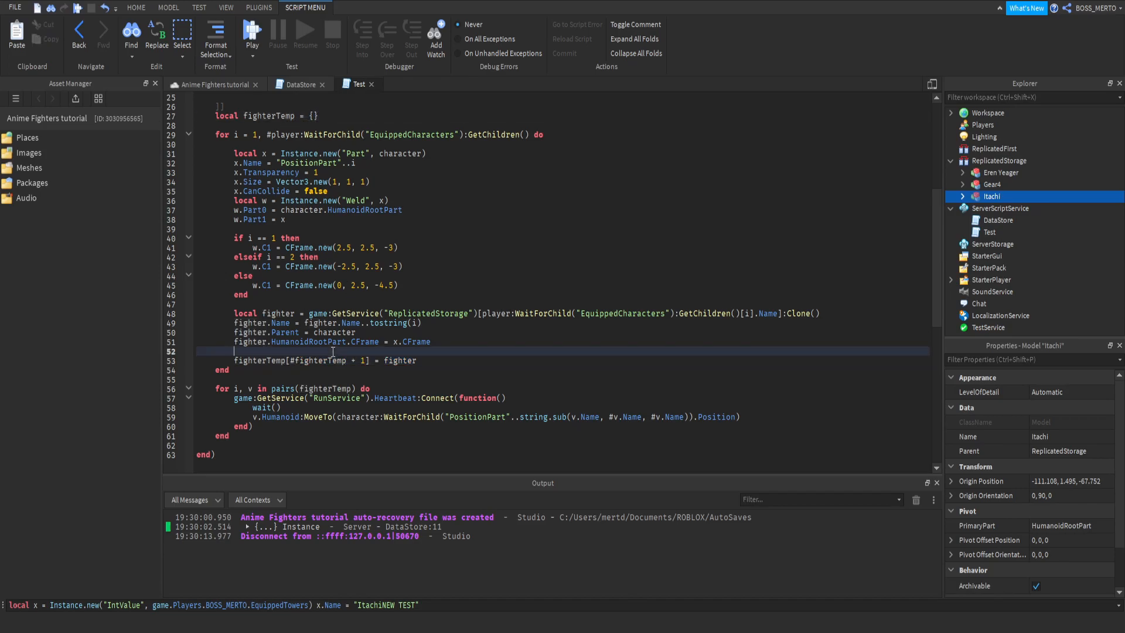
double_click(315, 360)
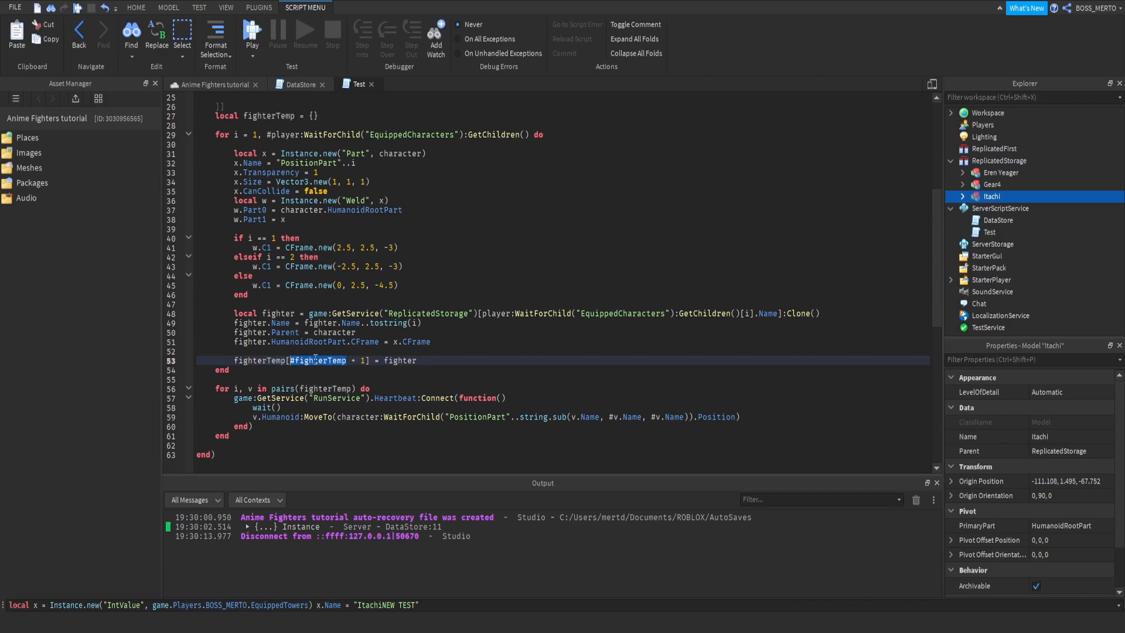
double_click(315, 360)
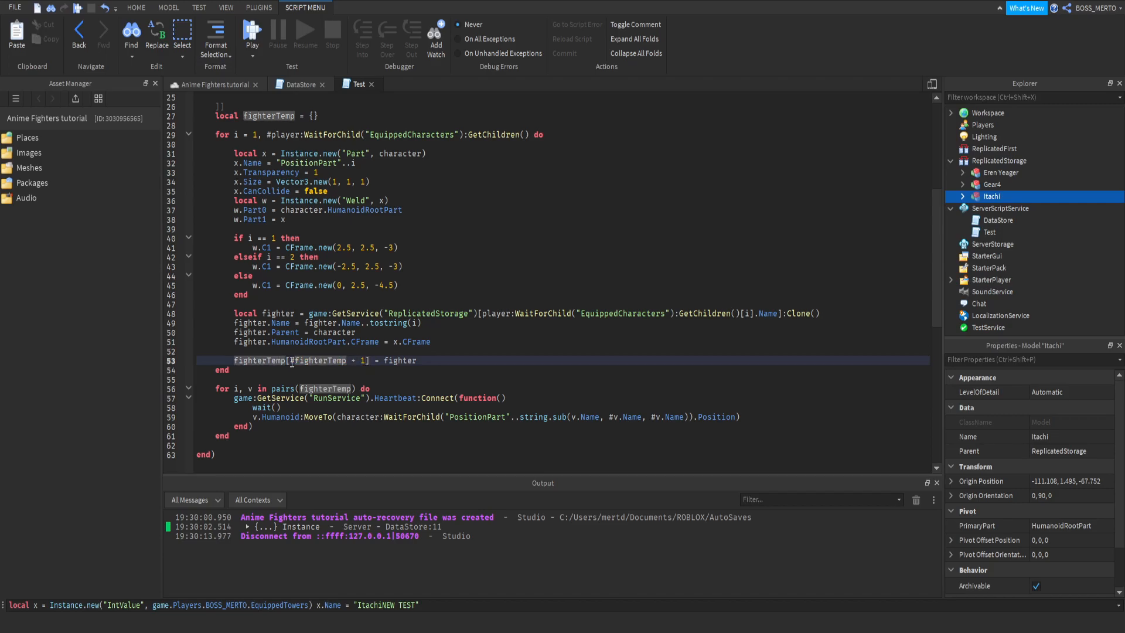
double_click(398, 360)
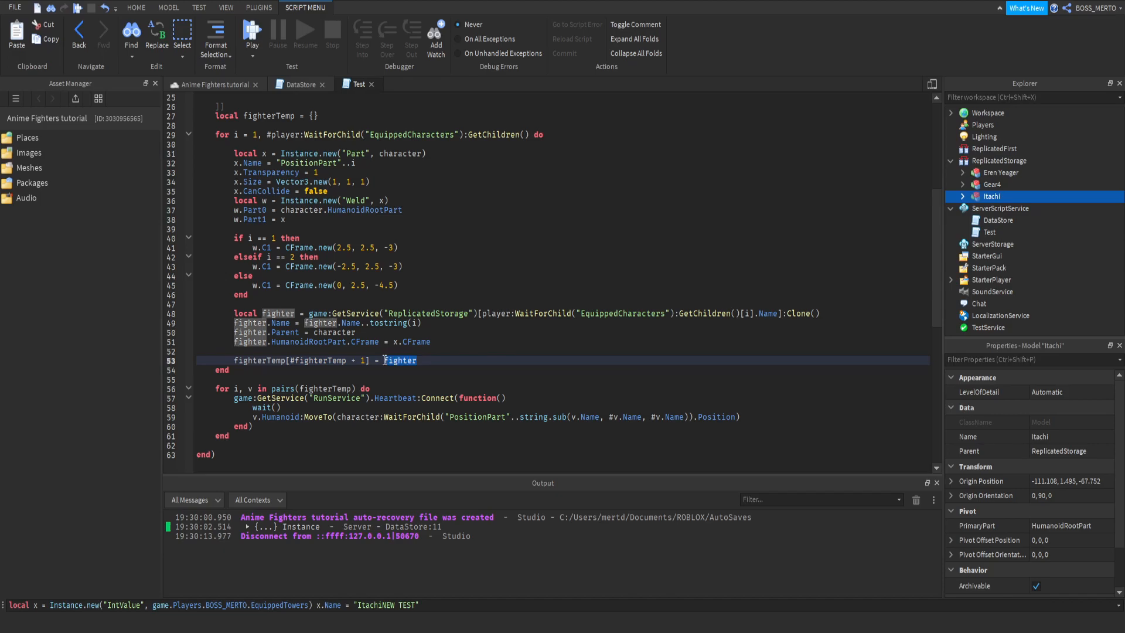
click(307, 116)
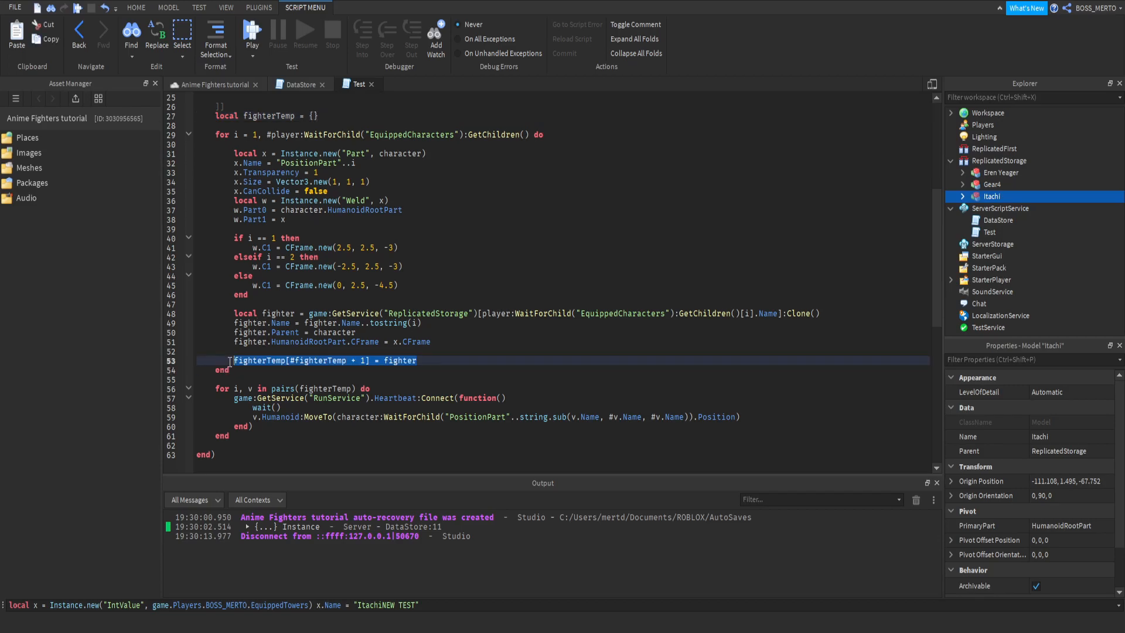
double_click(325, 360)
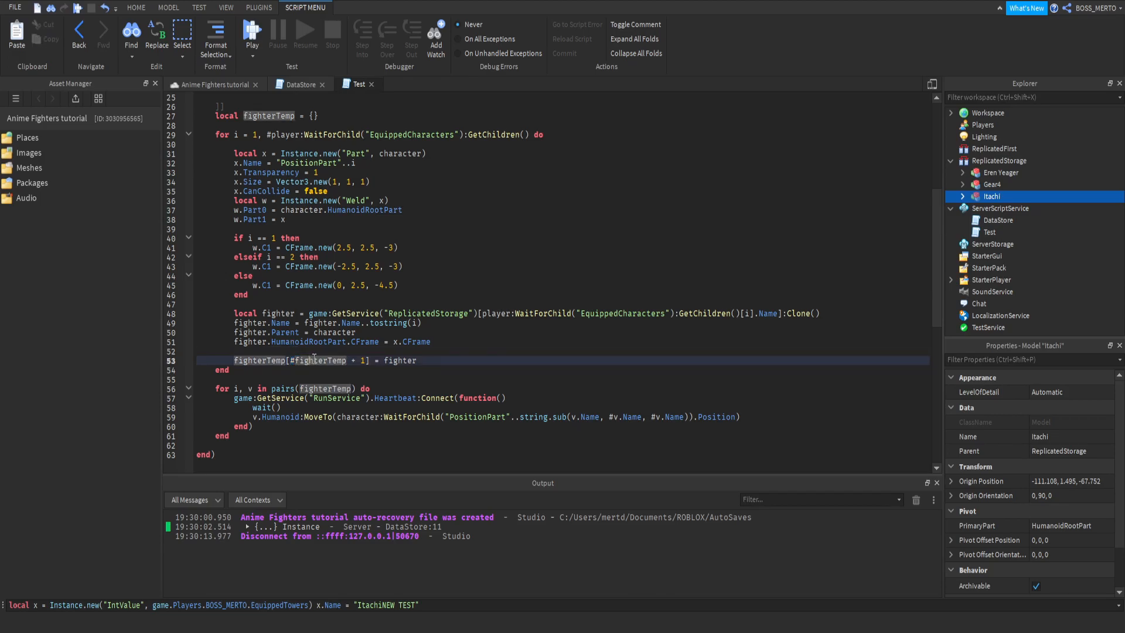
double_click(334, 360)
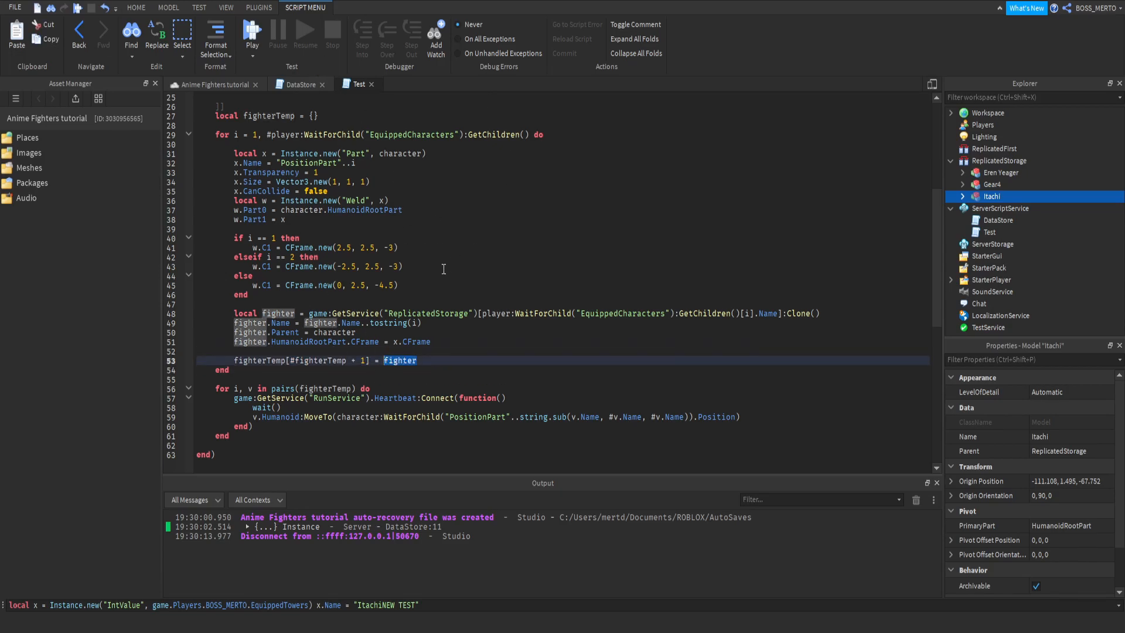
mouse_move(250, 375)
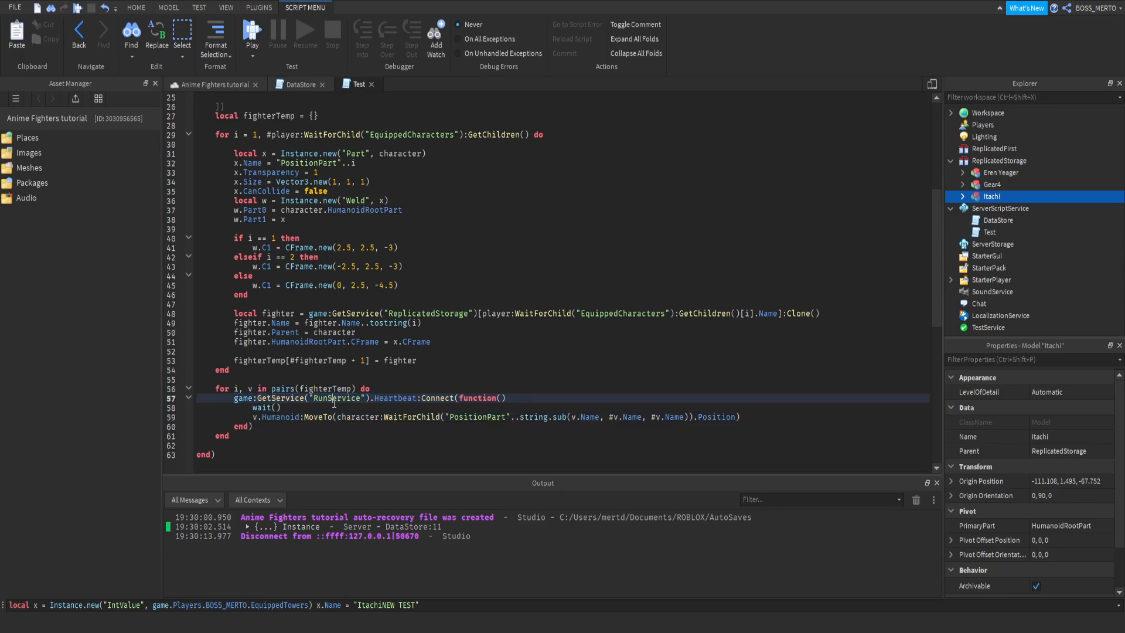
double_click(258, 399)
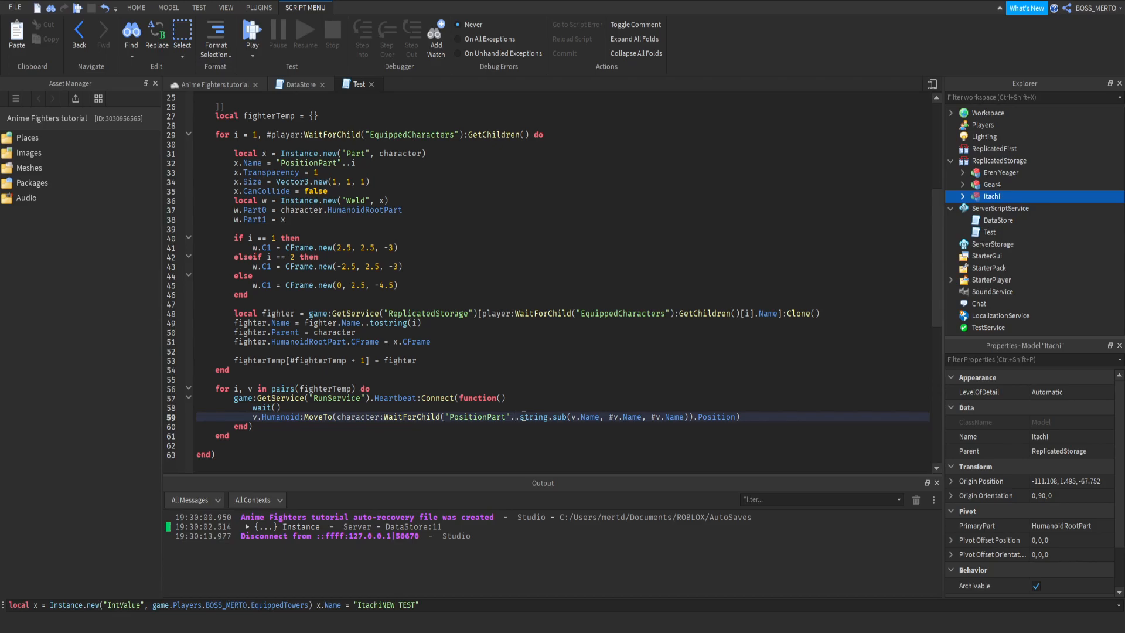
click(283, 161)
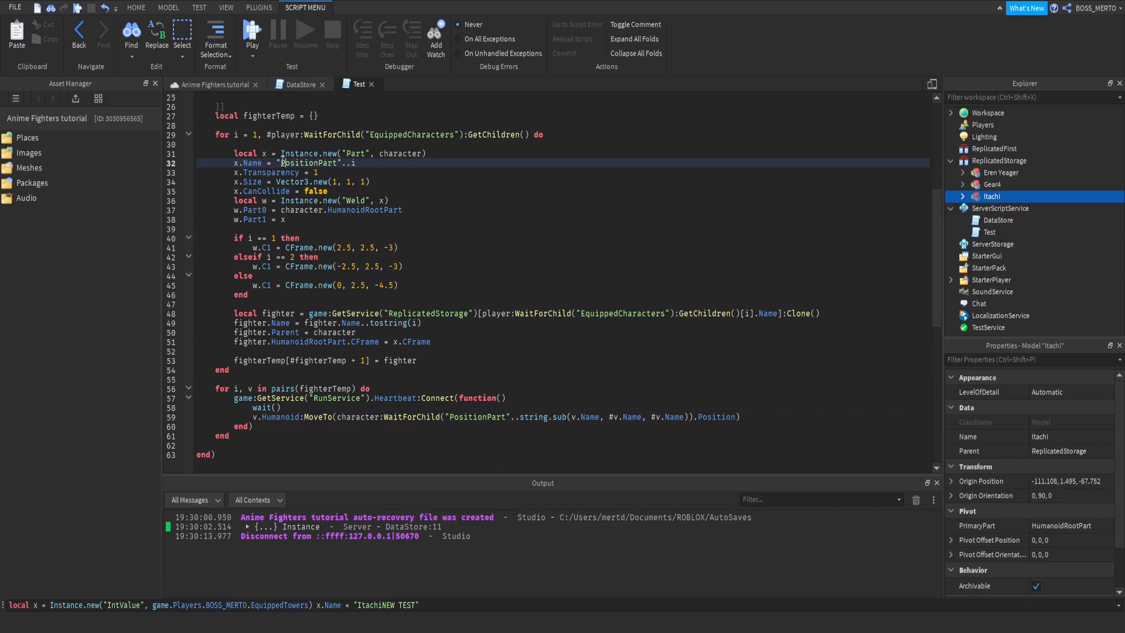
click(352, 162)
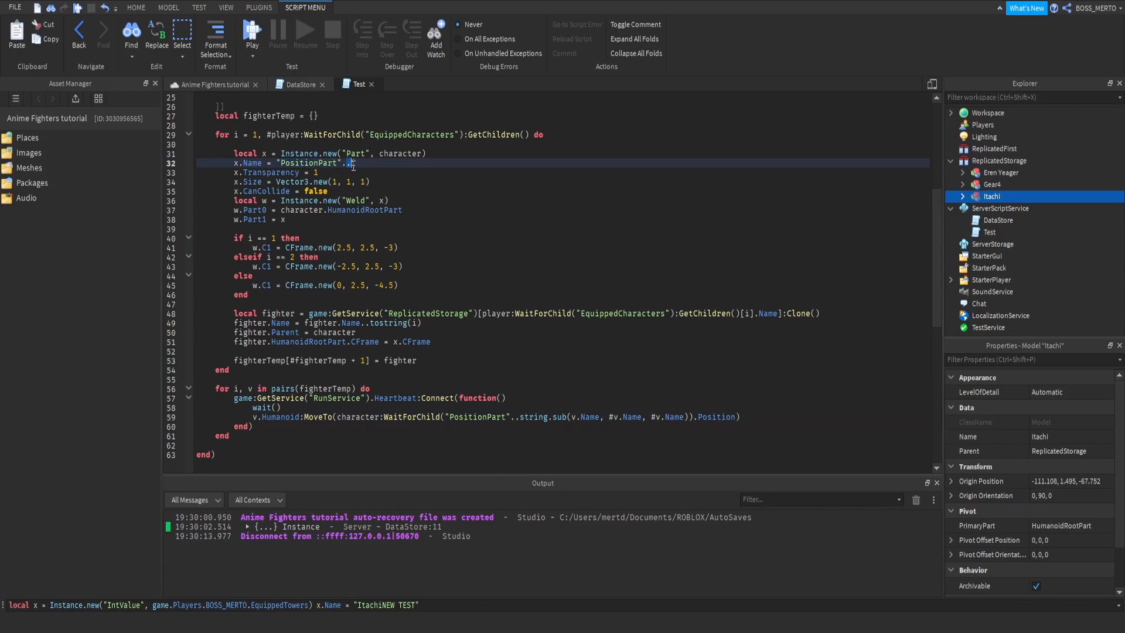
text(i)
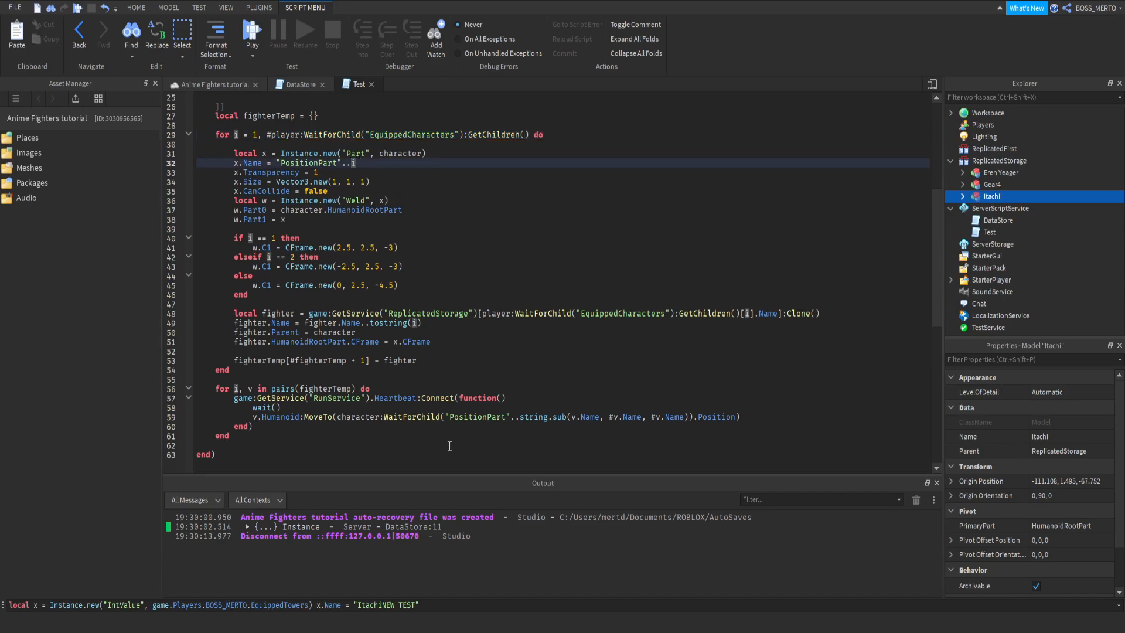
double_click(315, 323)
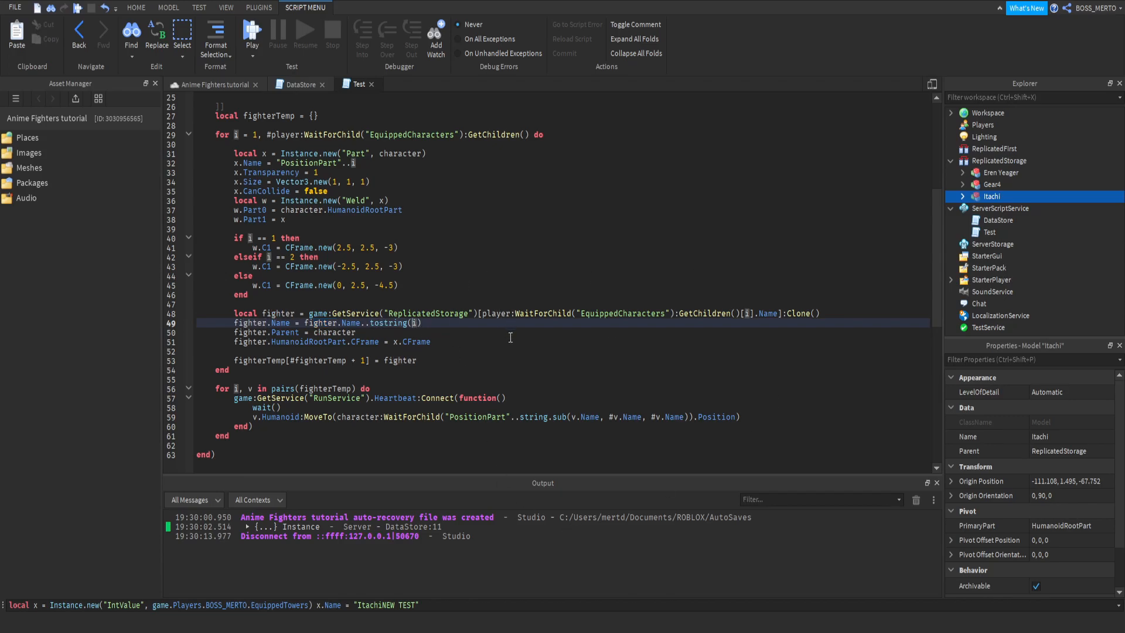
mouse_move(485, 411)
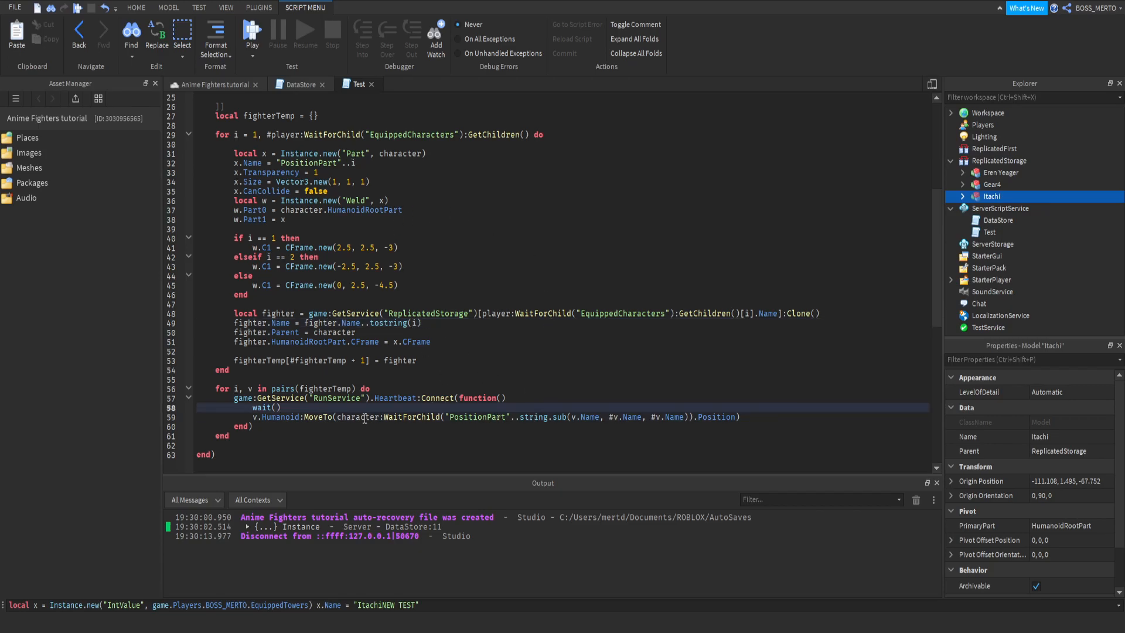
double_click(476, 417)
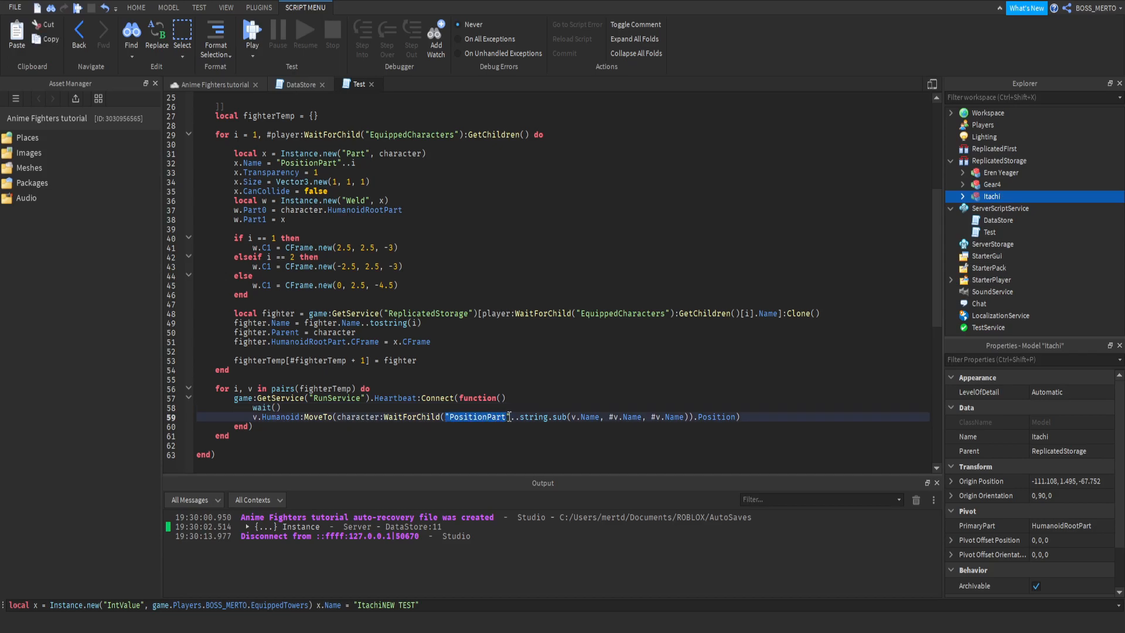
click(511, 416)
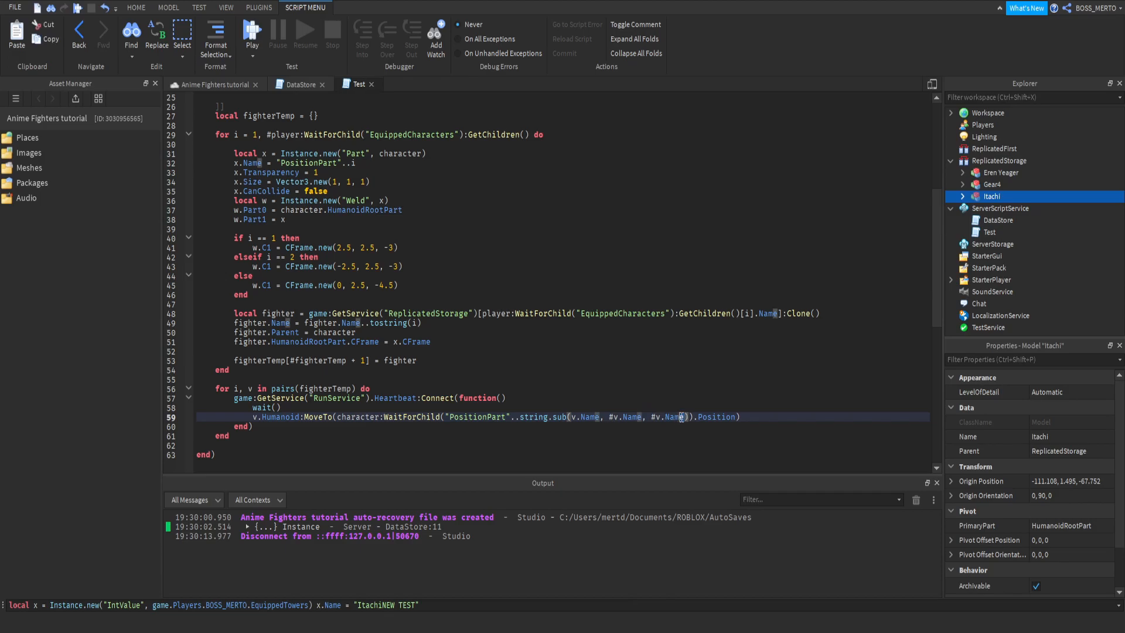
double_click(669, 417)
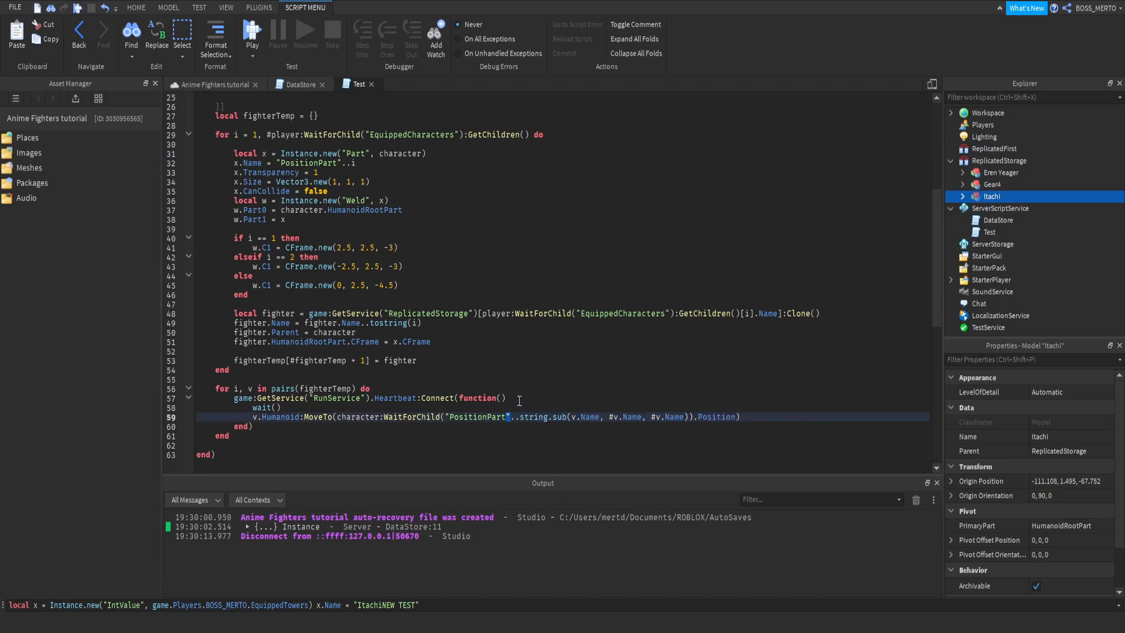
click(287, 398)
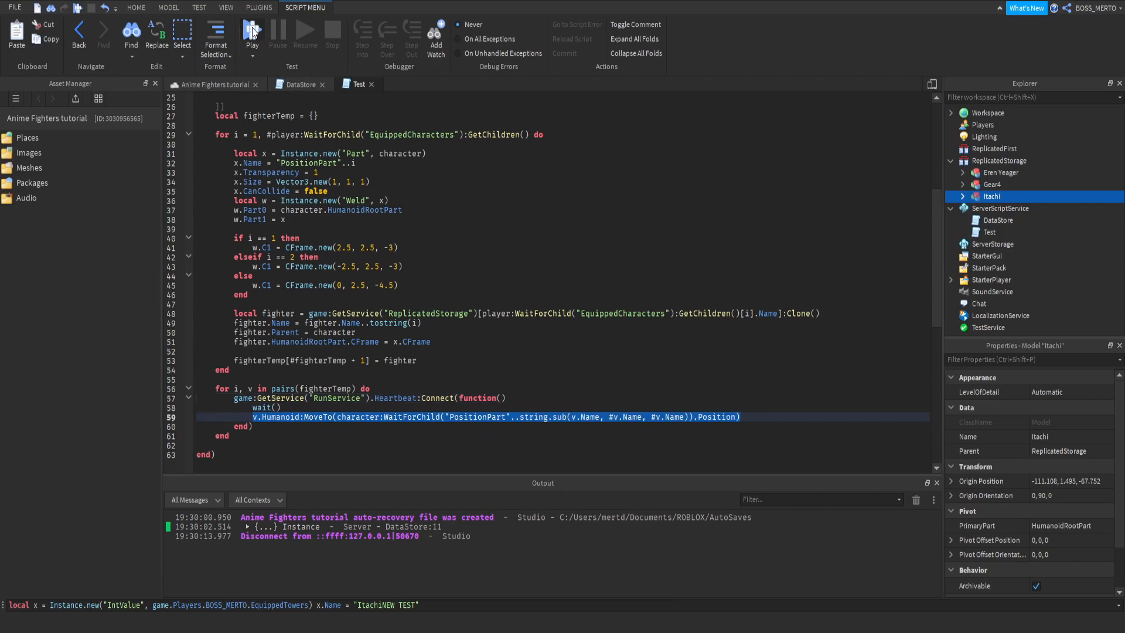
Step: Run a play test showing the fighter following the avatar, then stop it
click(252, 33)
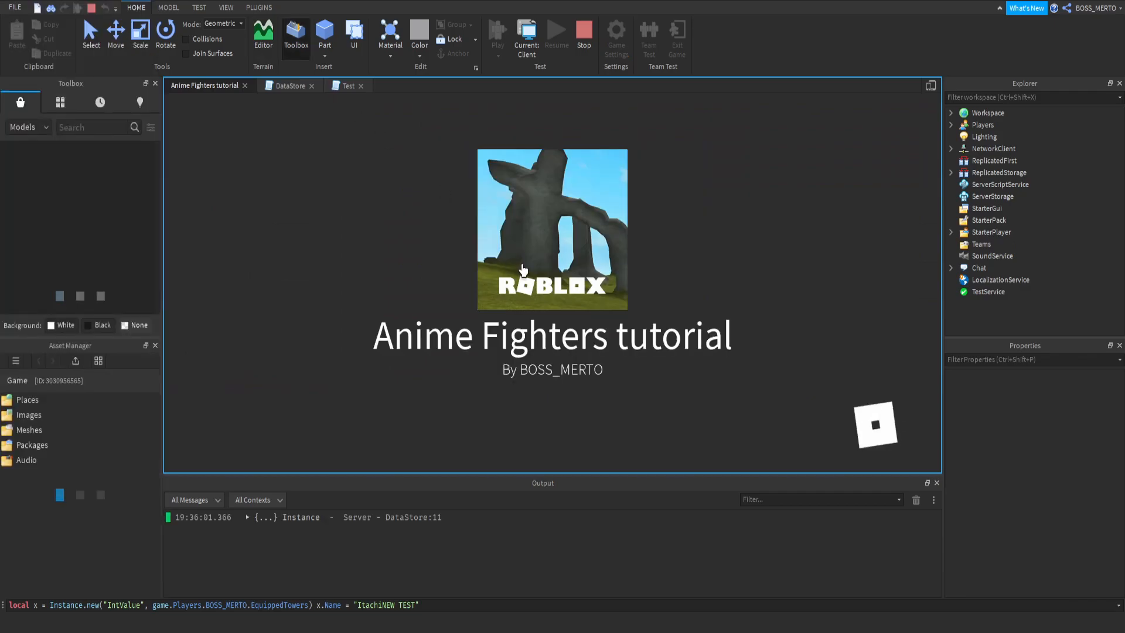
click(497, 33)
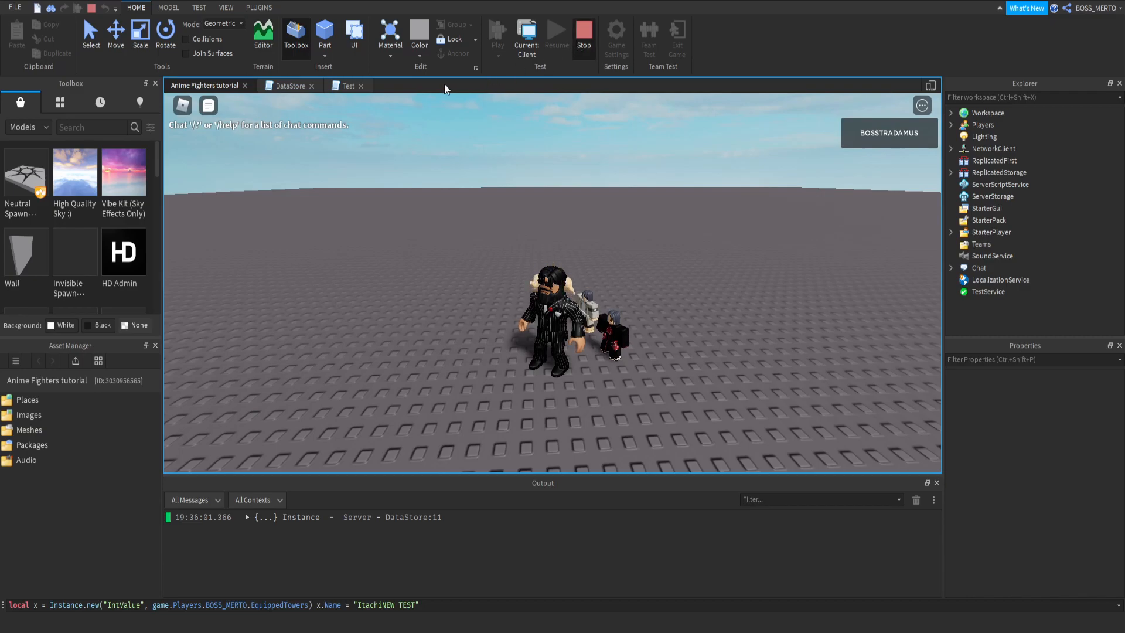
click(583, 33)
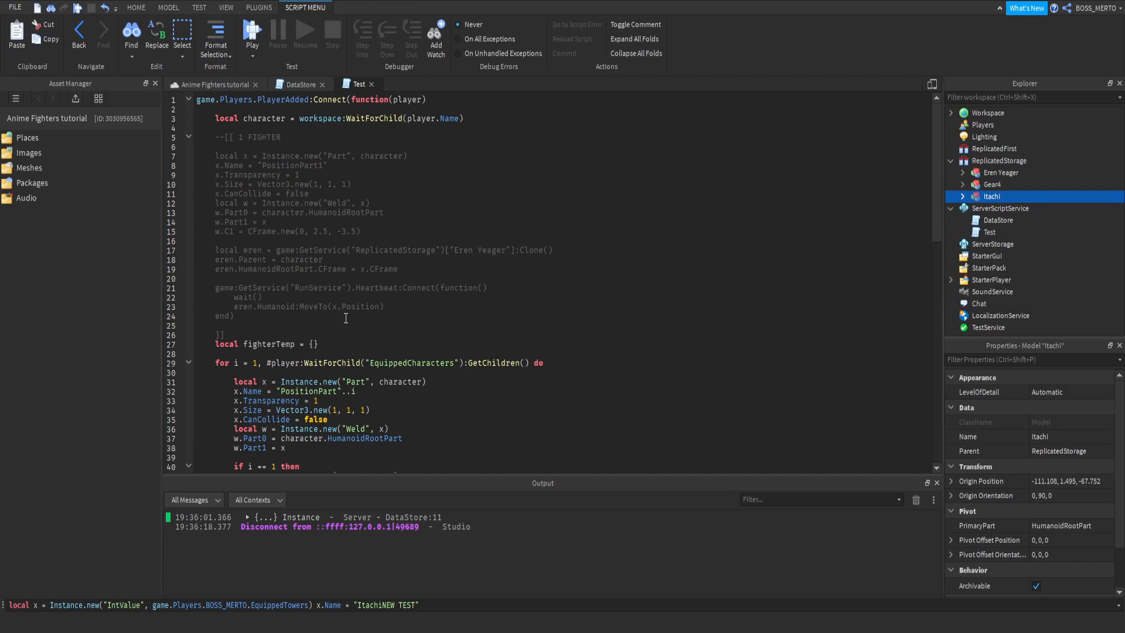
mouse_move(320, 317)
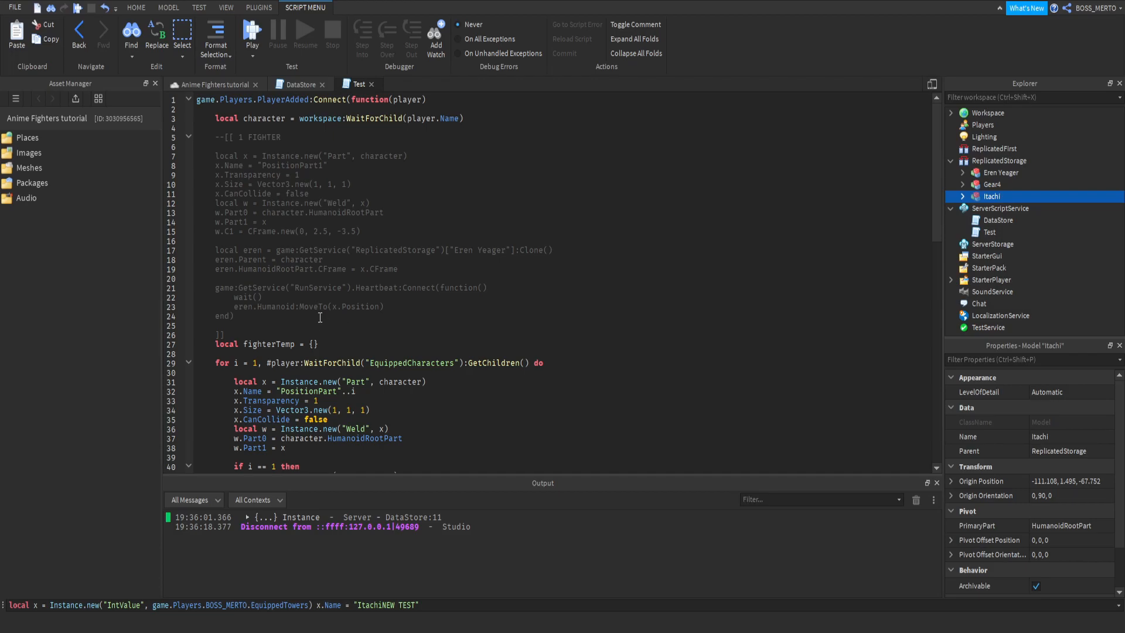